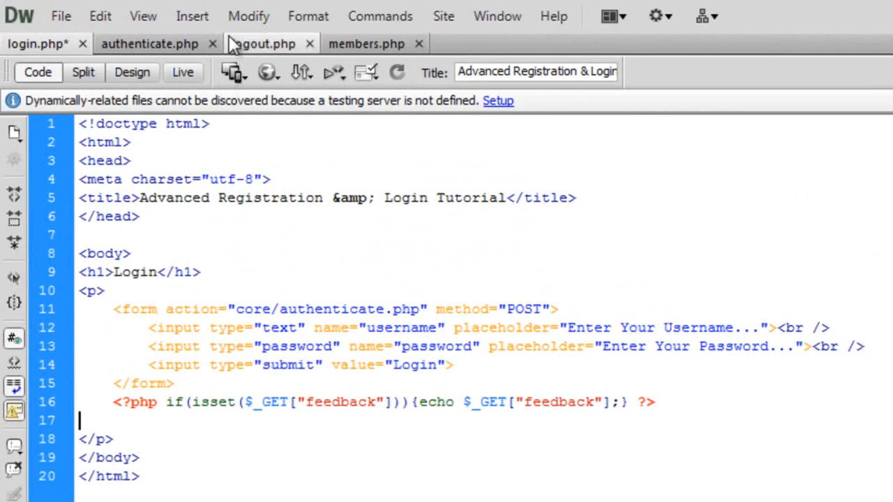
Step: Review login.php's form posting to core/authenticate.php and its feedback echo line
double_click(318, 309)
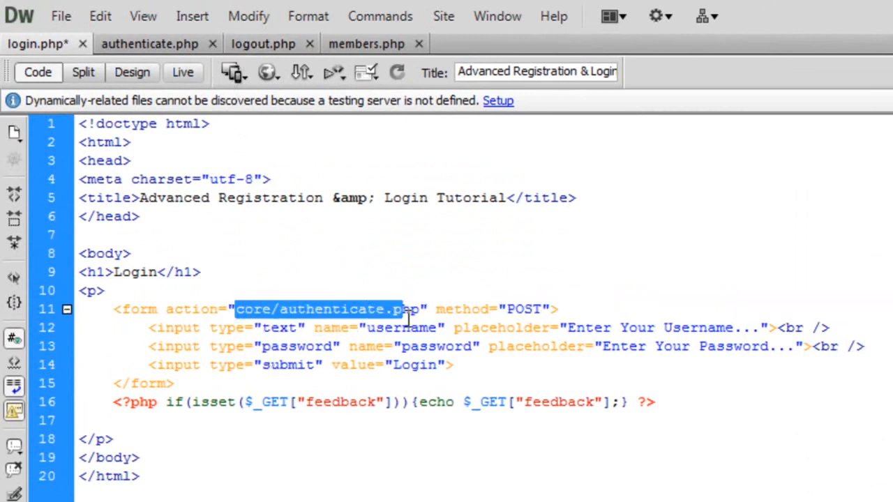
left_click(329, 310)
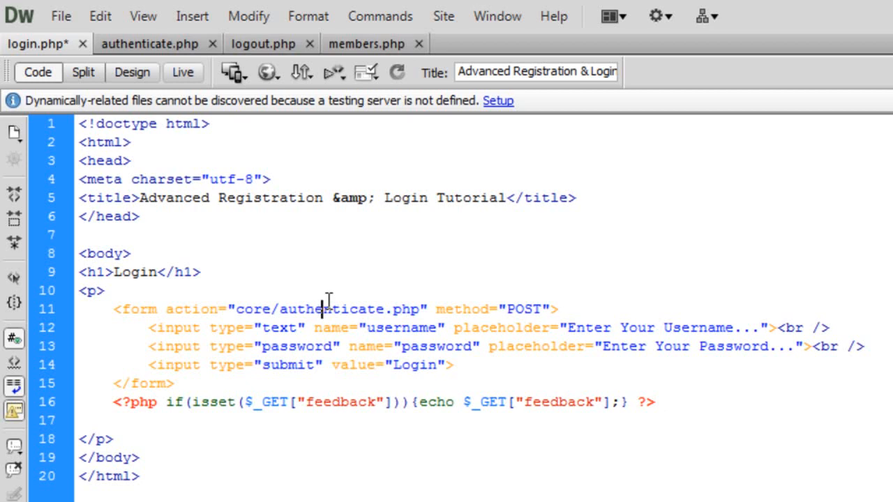
mouse_move(284, 237)
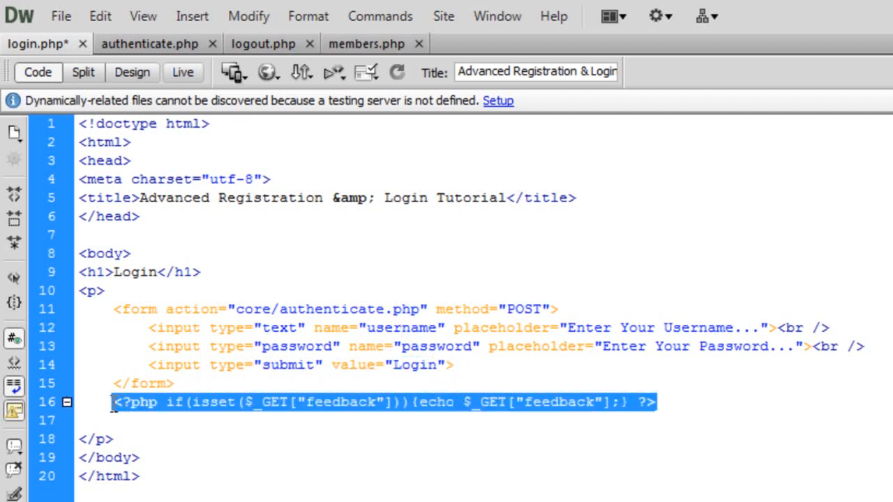
left_click(654, 402)
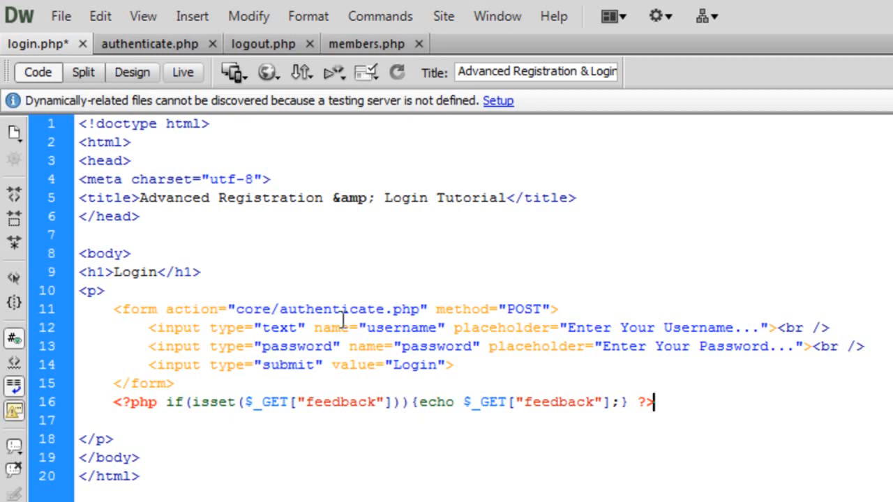
mouse_move(756, 377)
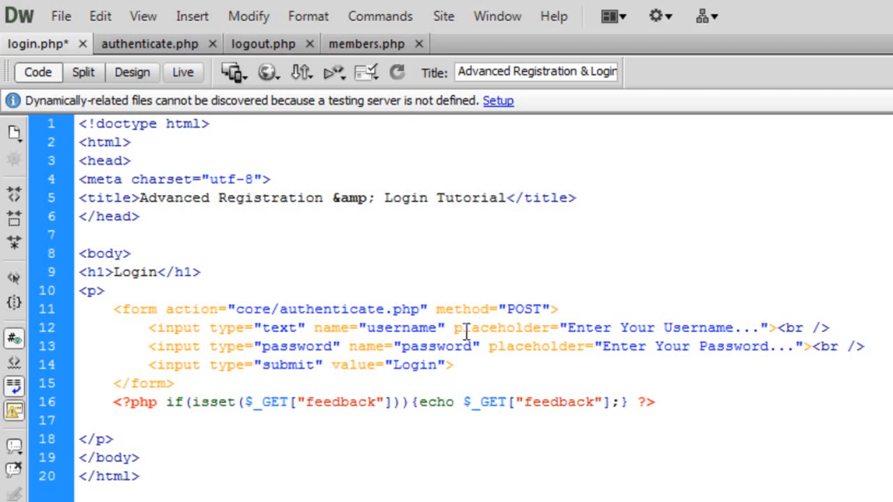
left_click(651, 402)
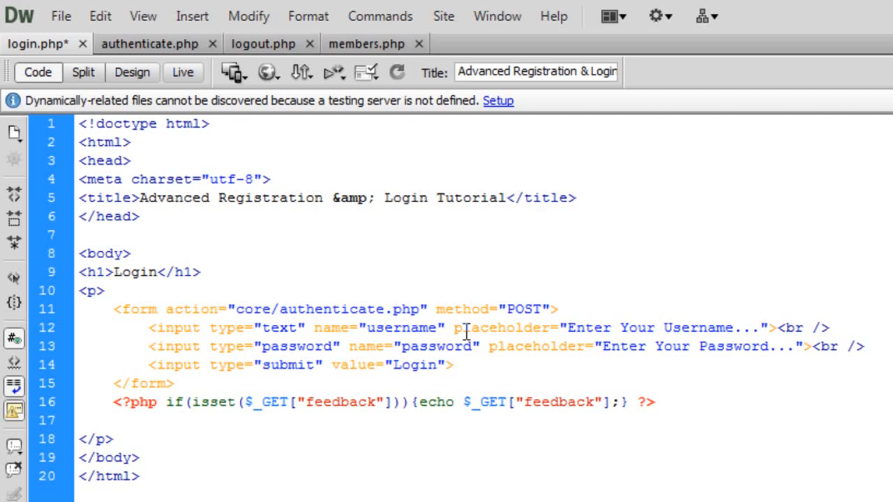
left_click(652, 401)
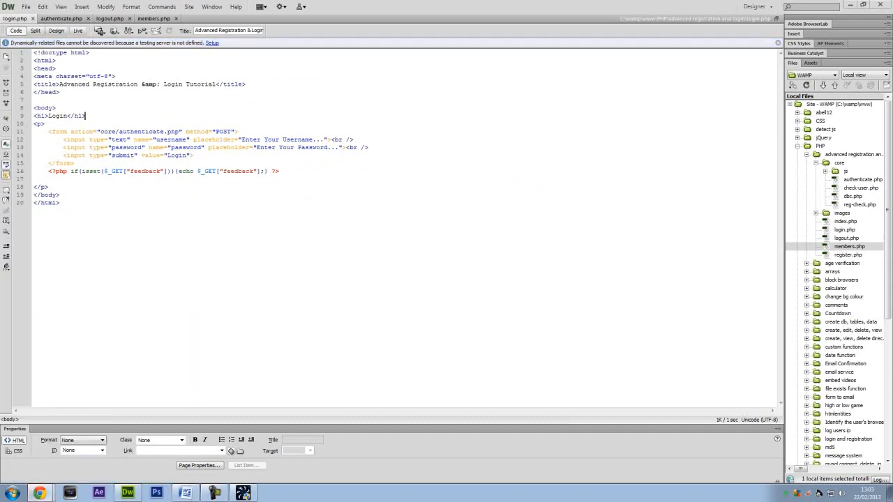
Step: Load the project at 127.0.0.1 in Chrome, starting WampServer, and follow the Login link
left_click(41, 493)
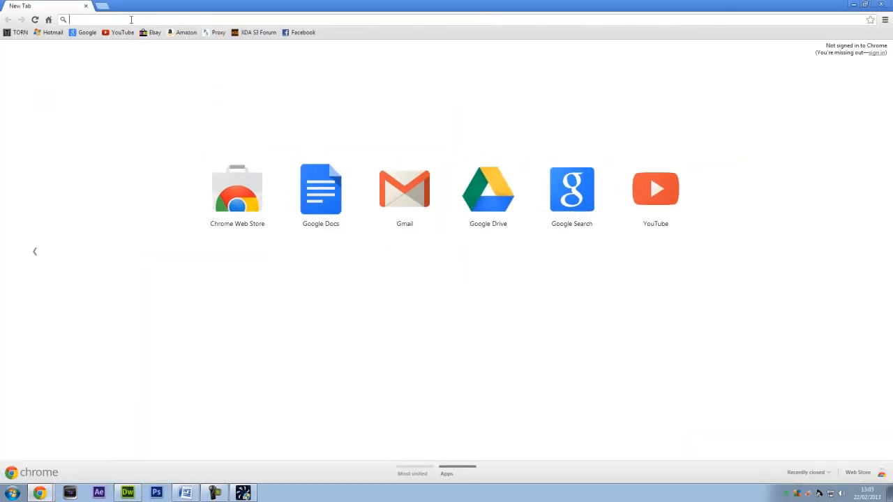
type("127.0.0.1/PHP/advanced%20registration%20and%20login/")
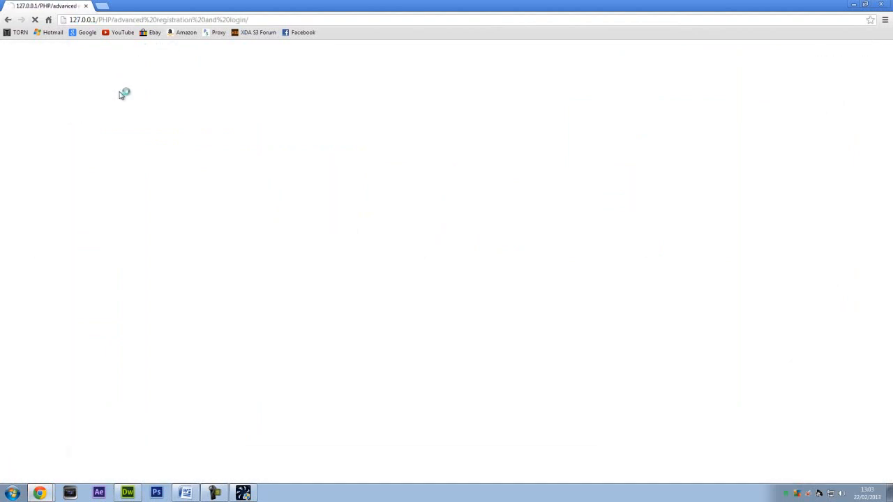
left_click(11, 494)
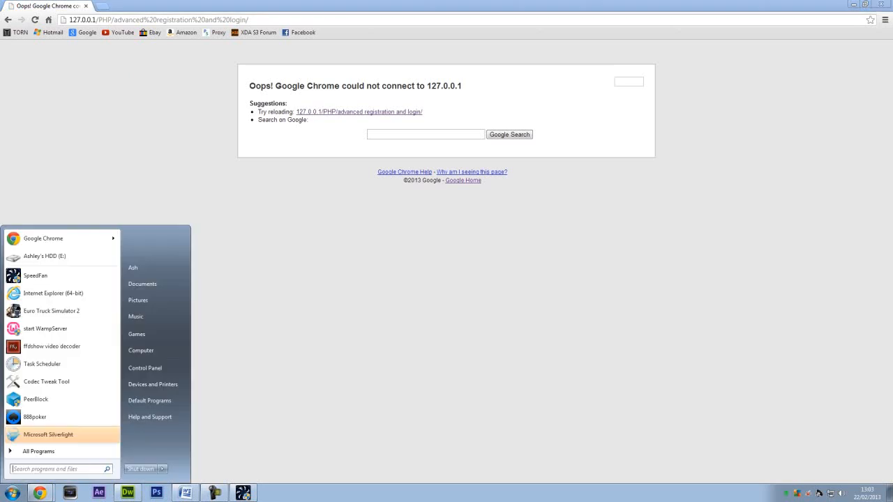
mouse_move(65, 336)
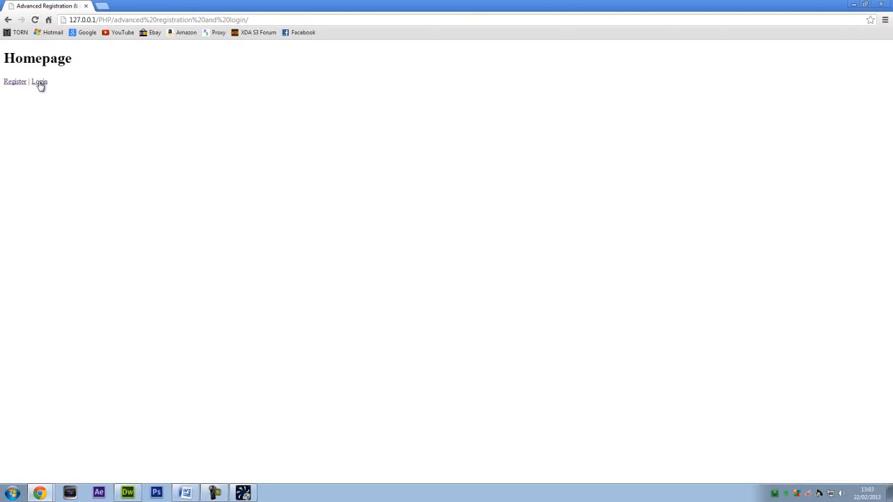
left_click(39, 81)
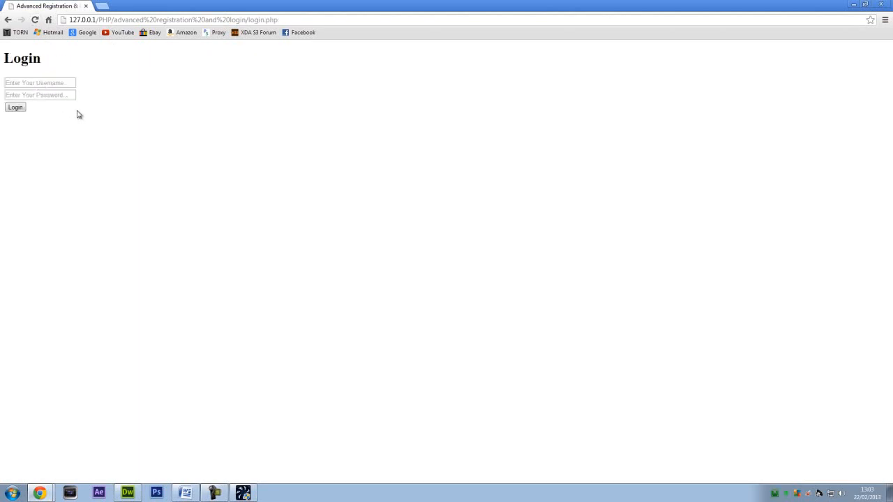
mouse_move(39, 474)
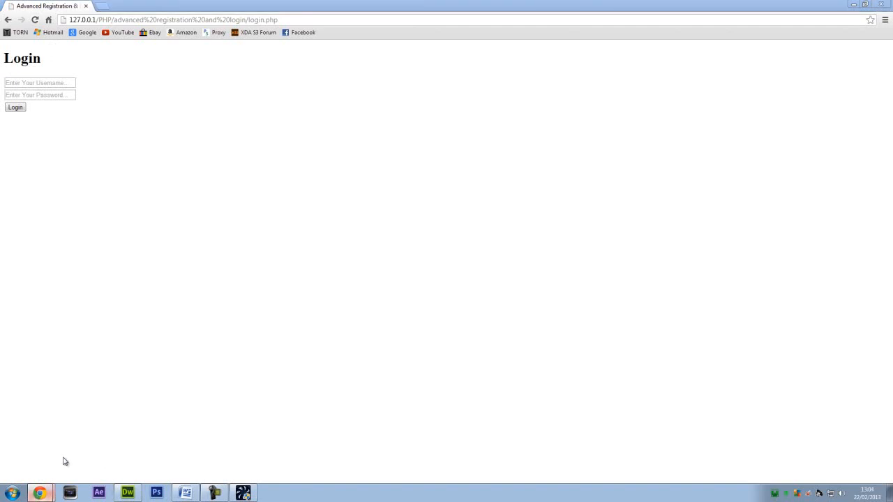
left_click(128, 494)
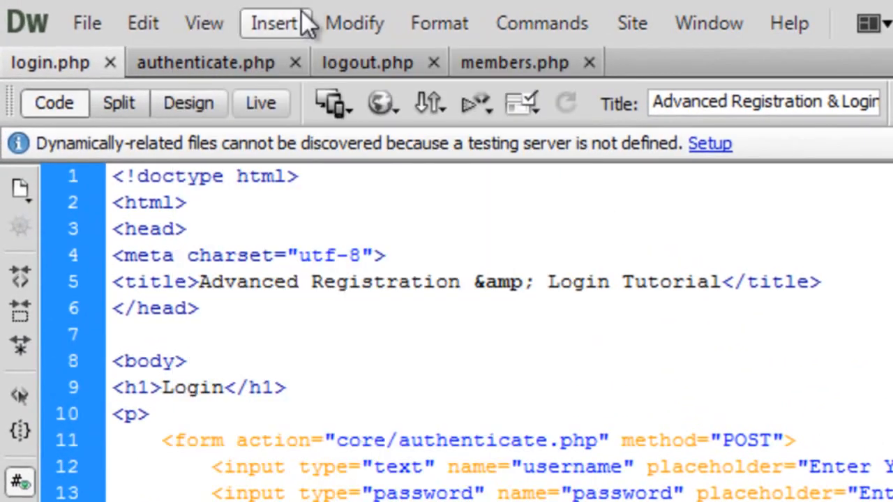
Step: In authenticate.php, add require("dbc.php"); on line 3
left_click(207, 61)
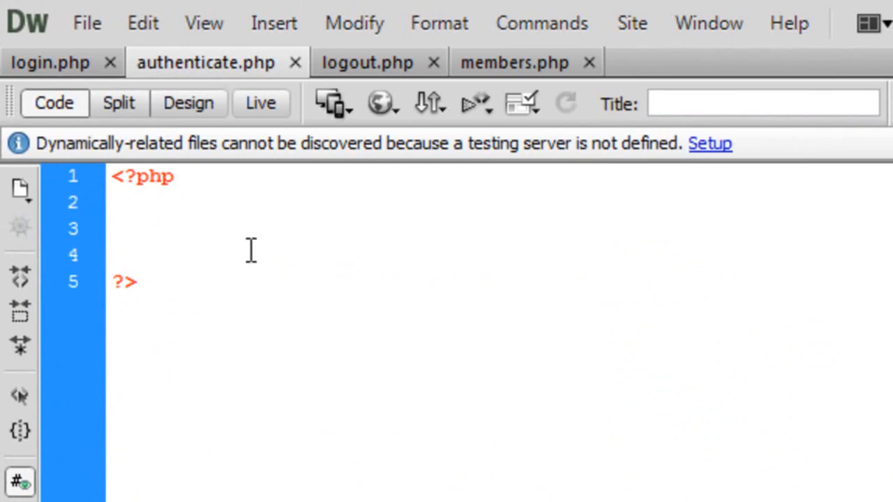
left_click(113, 229)
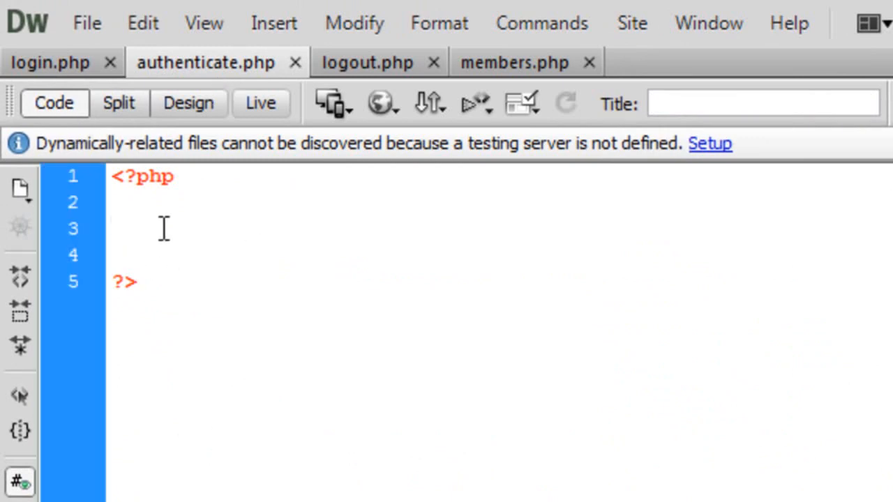
left_click(115, 228)
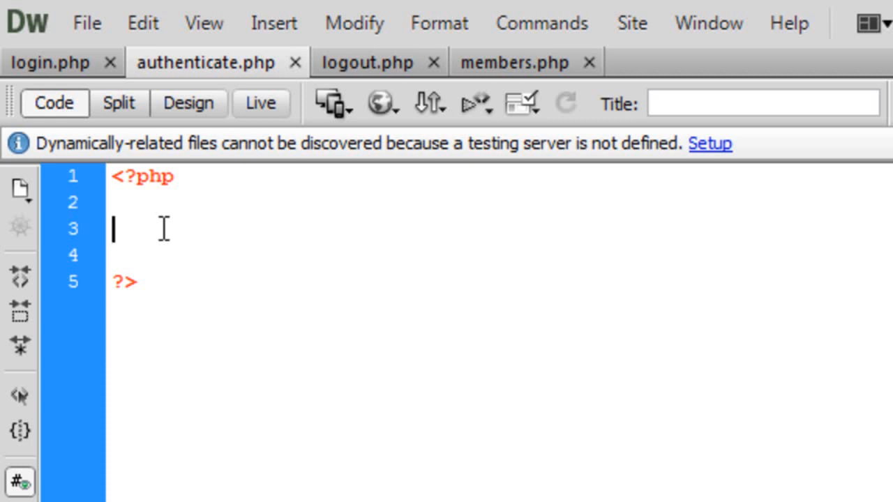
type("rew")
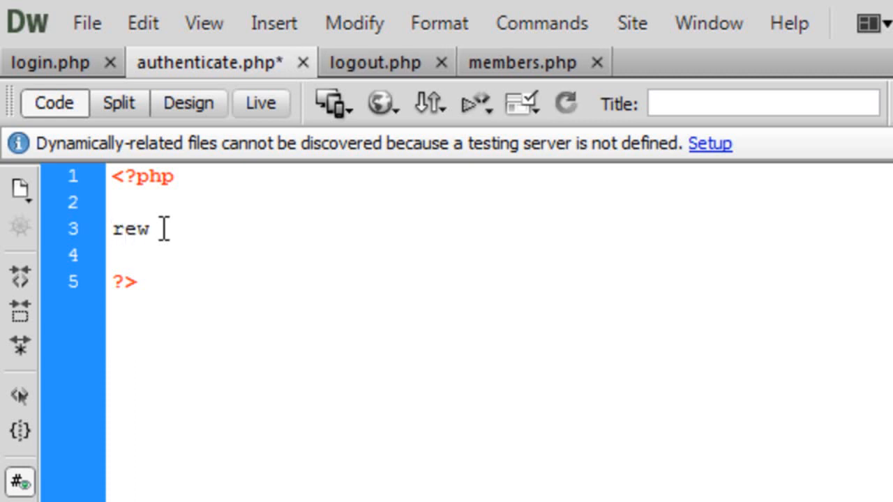
type("require()")
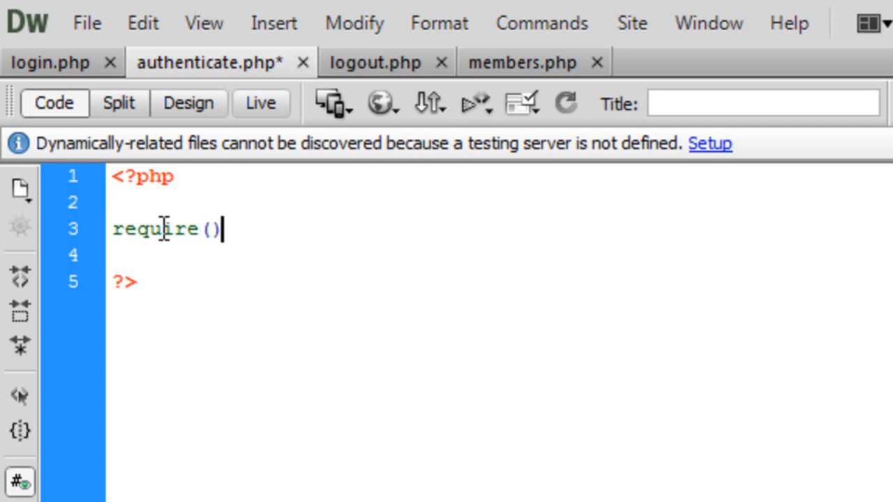
type("\"\";")
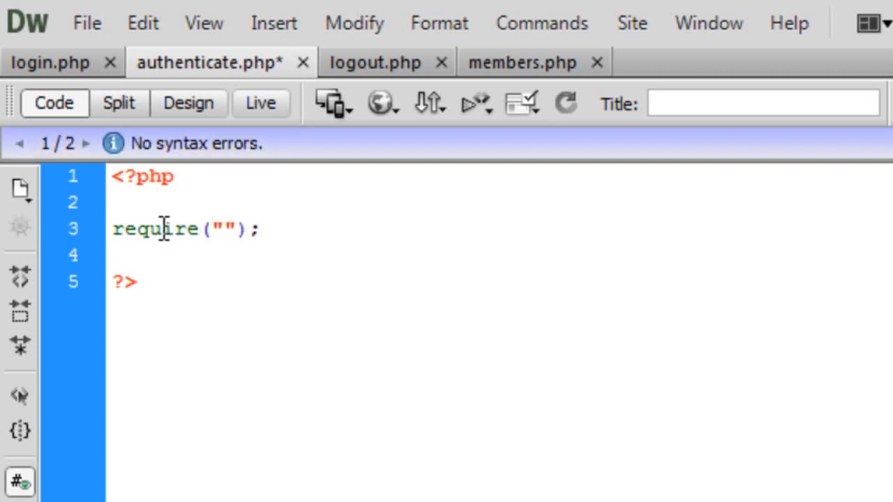
type("d")
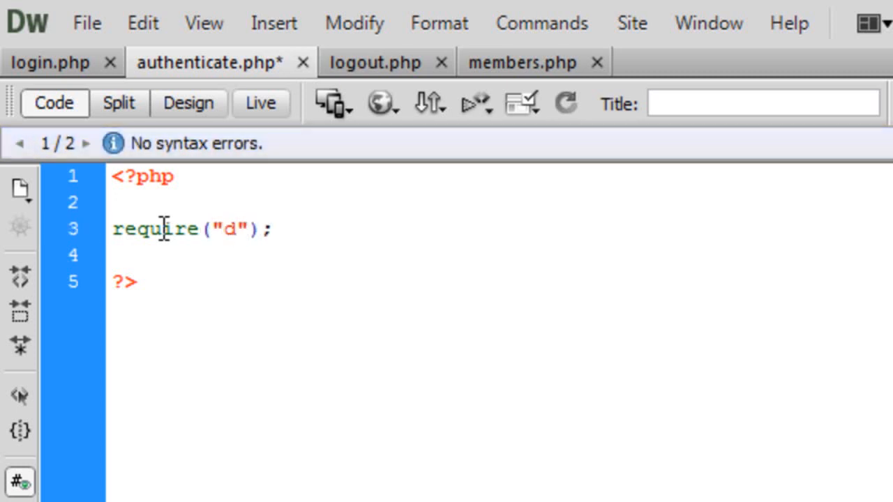
type("bc.php")
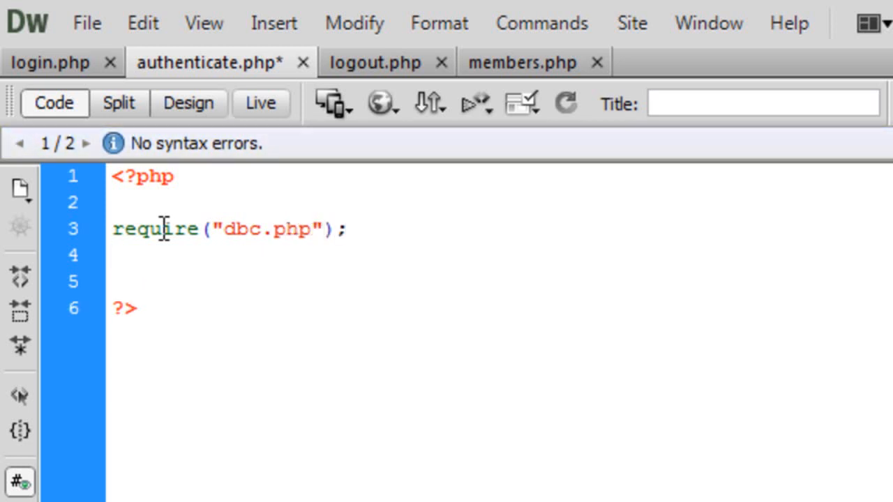
Step: Add an if checking !empty($_POST['username']) && !empty($_POST['password'])
type("if()<br>")
type("[[")
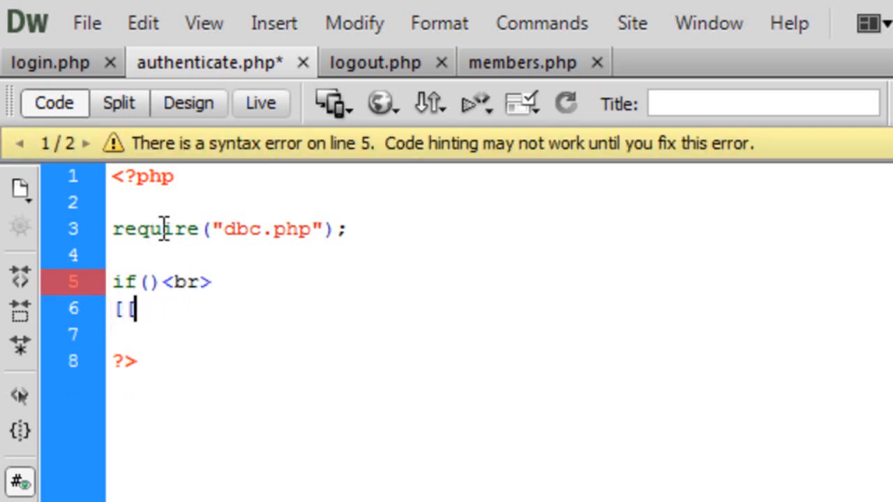
key("Backspace")
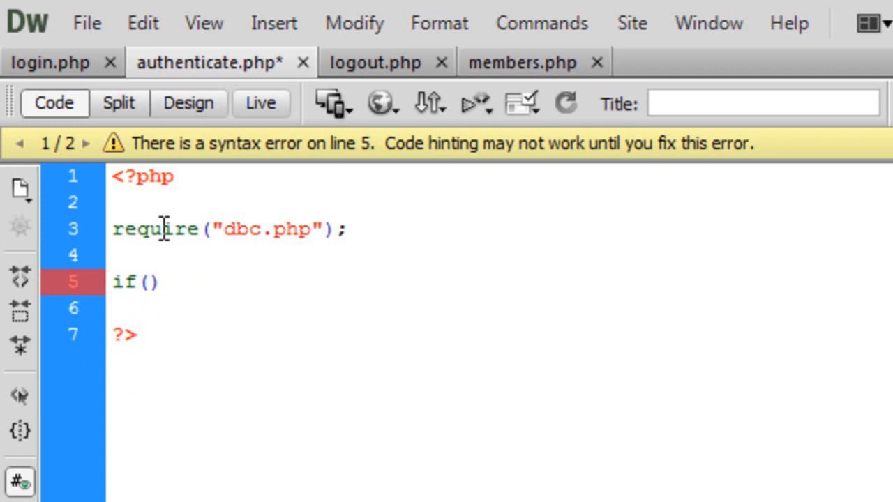
type("{")
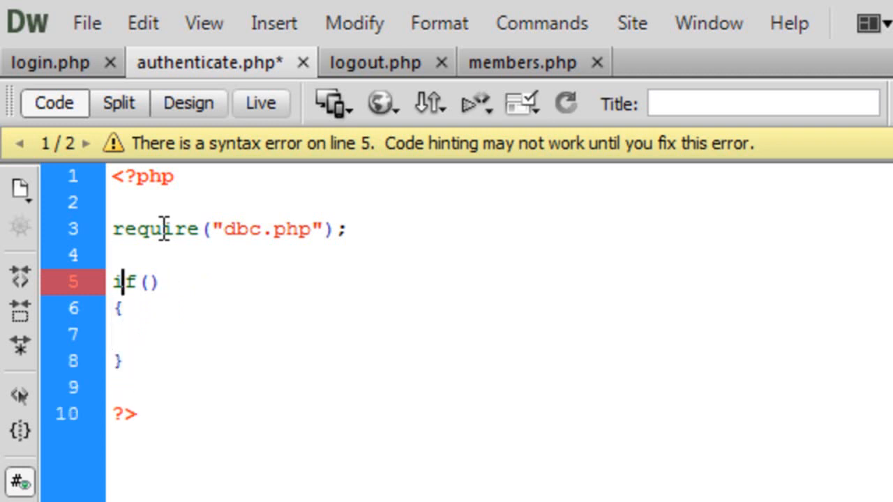
type("!")
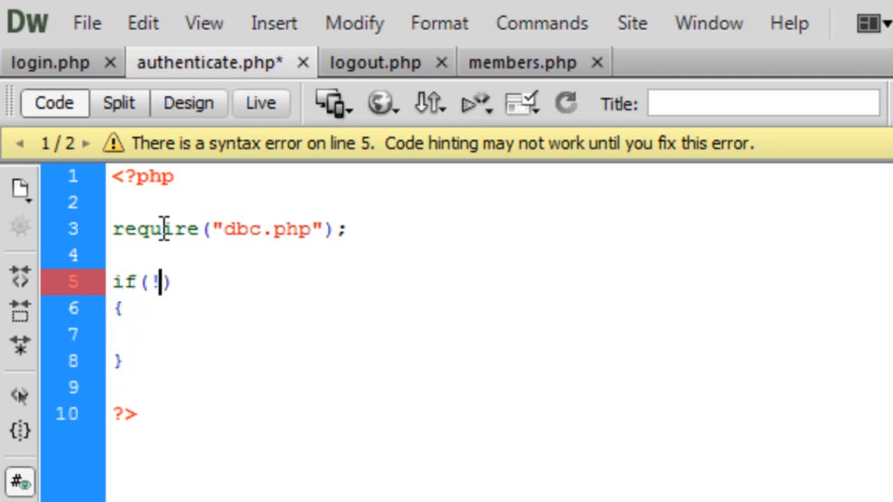
type("empty()")
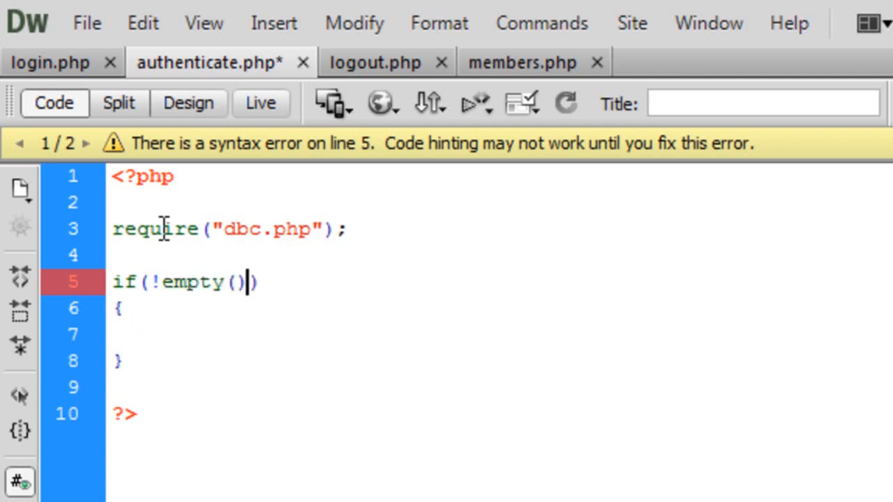
type("$_POSP")
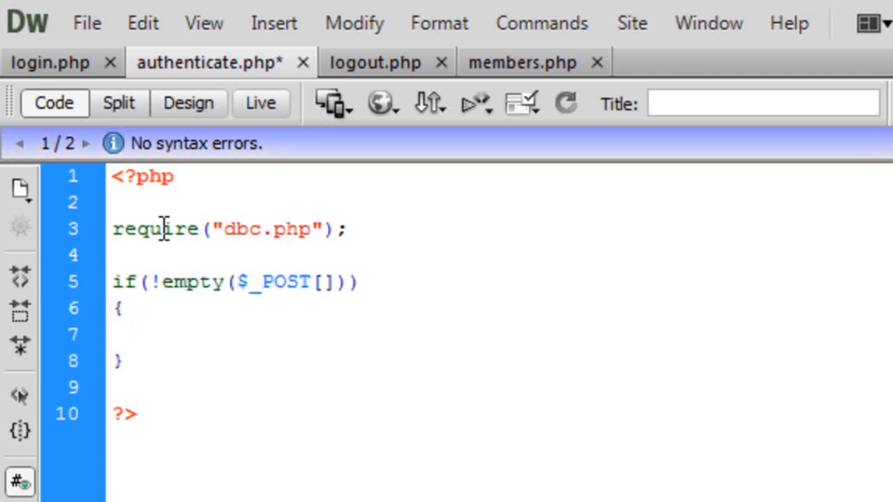
type("'use'")
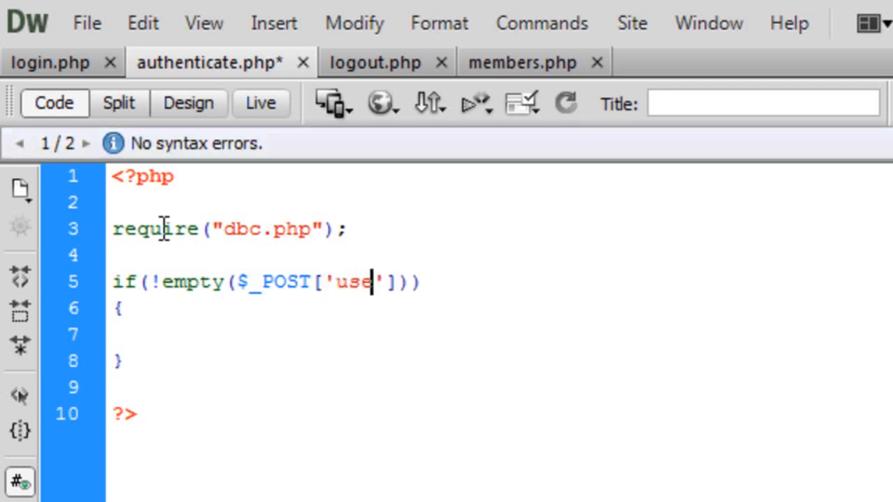
type("rname")
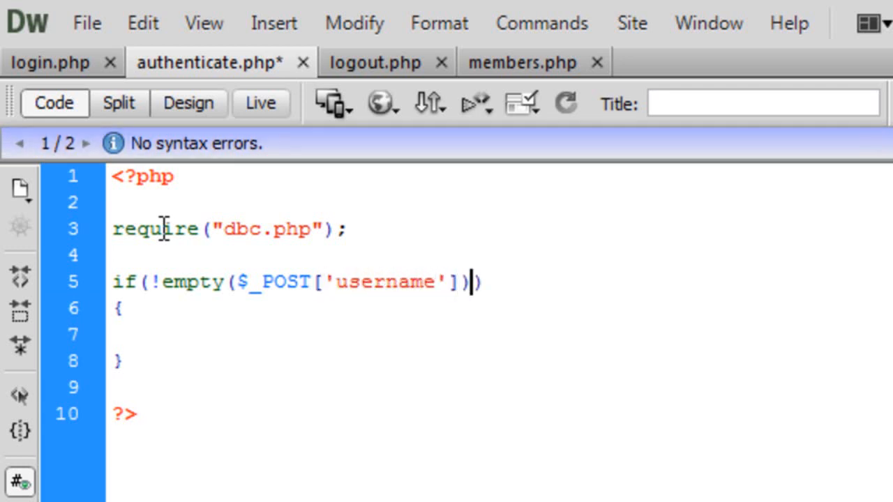
type("&^")
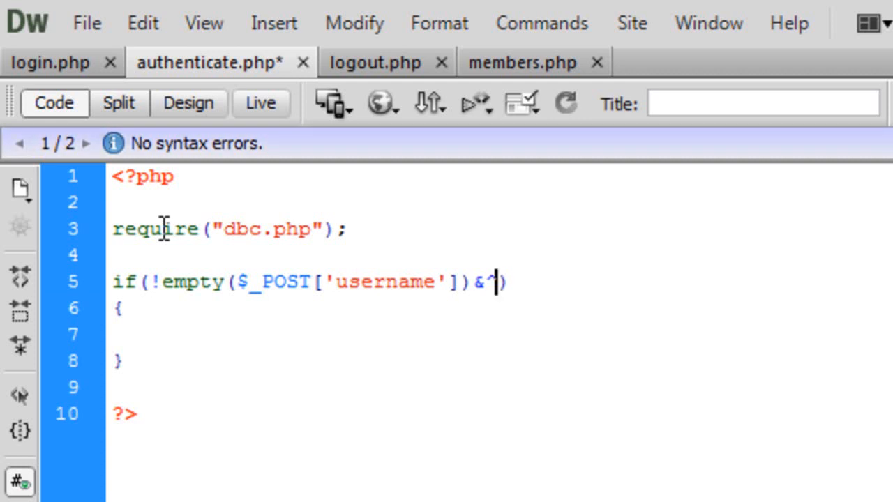
type("&!")
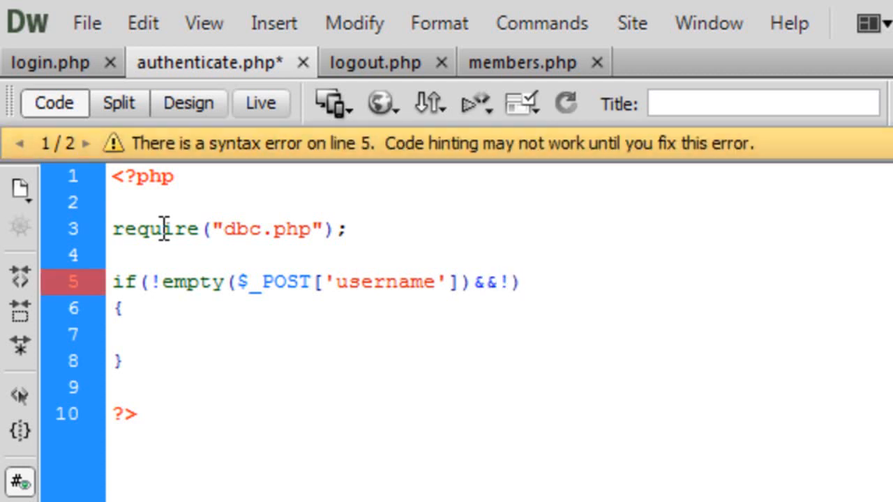
type("empty()")
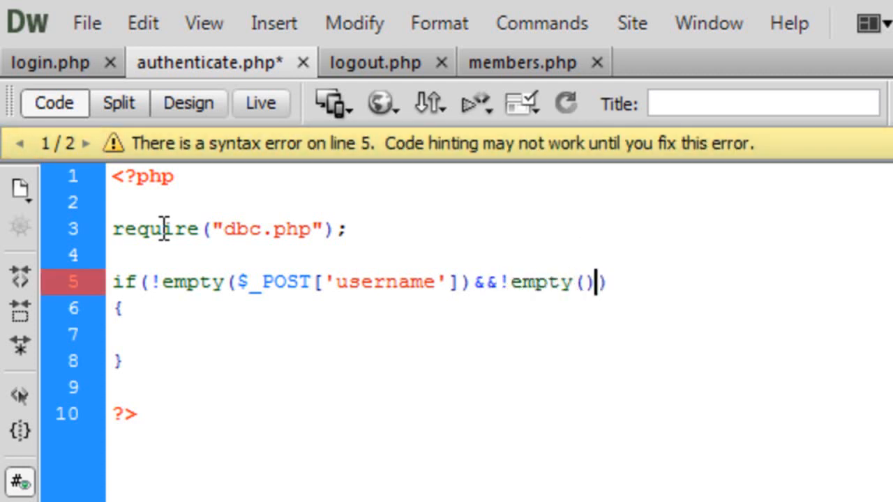
type("$_POST")
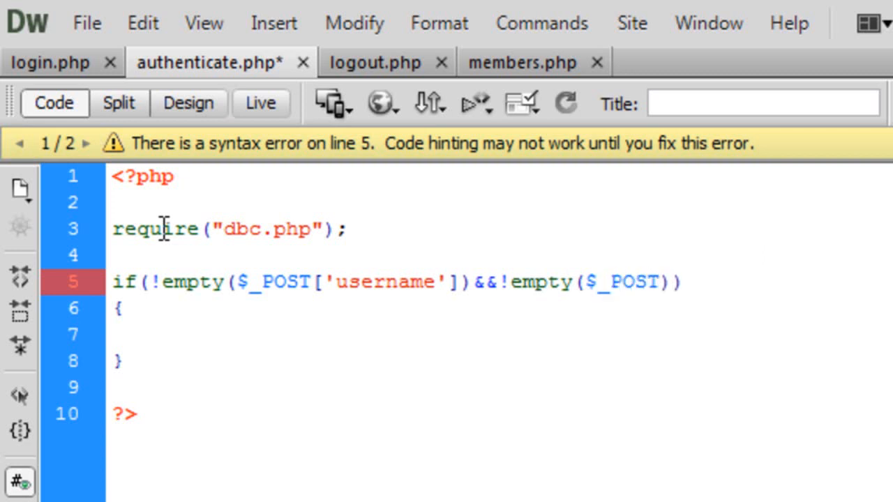
type("['pa")
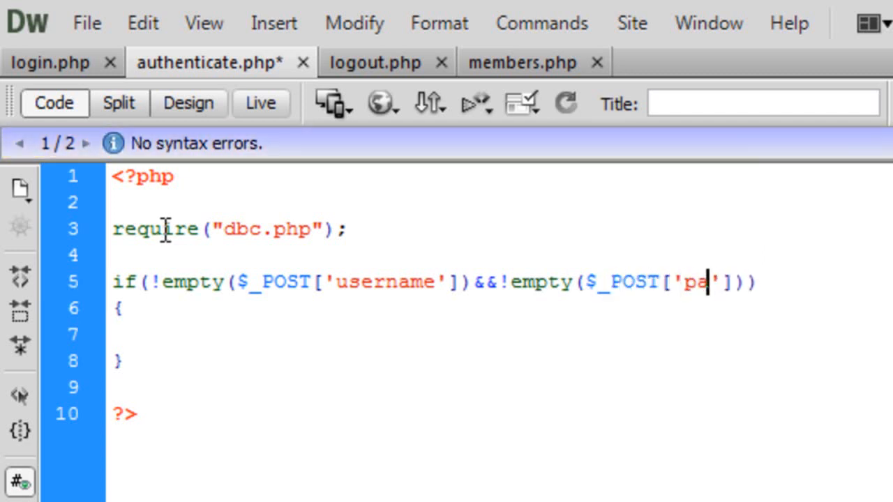
type("ssword")
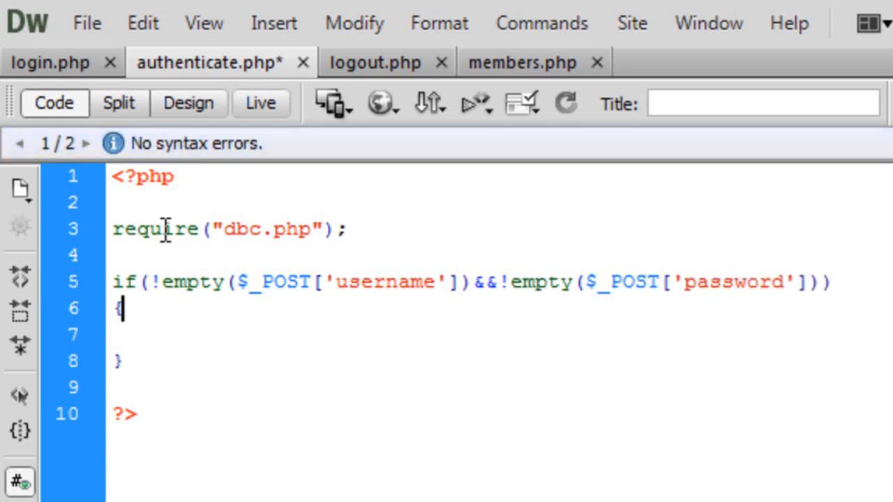
Step: Add an else redirecting via header to ../login.php?feedback=All Fields Are Required
type("else")
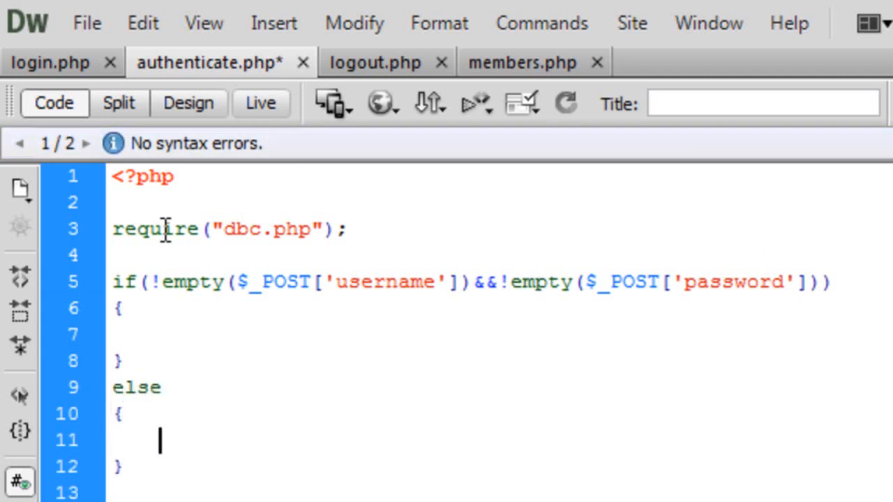
type("header(\"l\");")
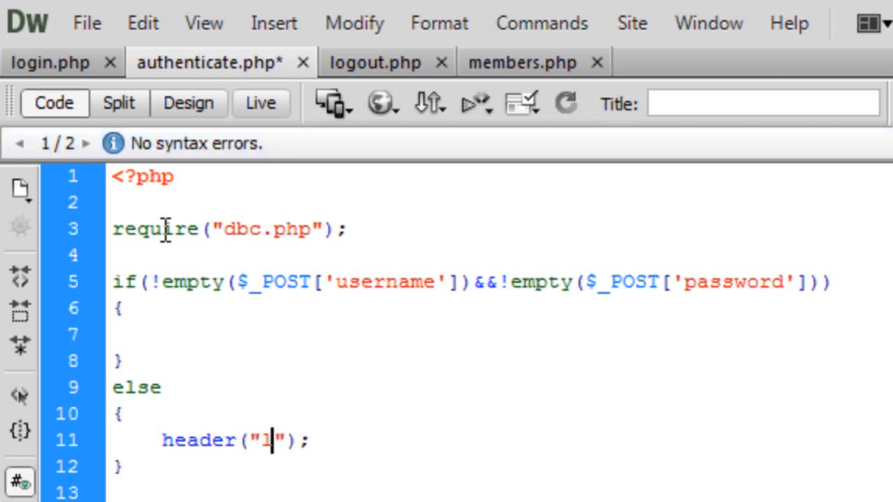
type("ocation")
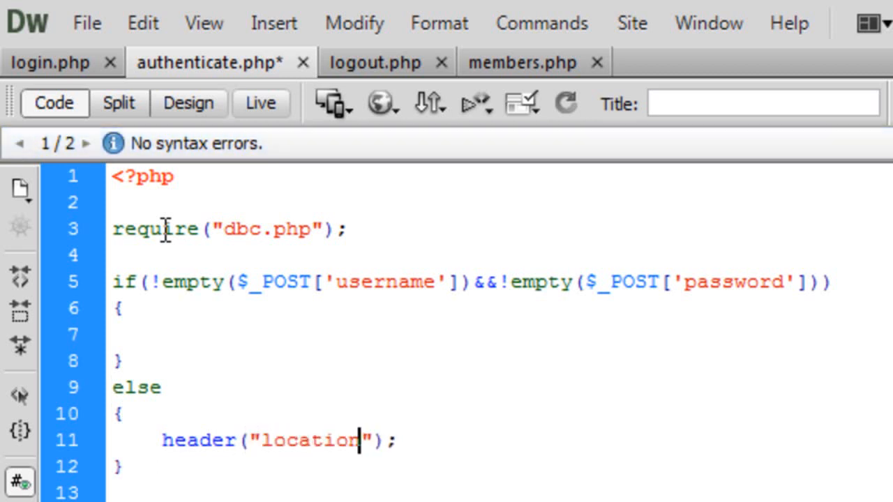
type(": .")
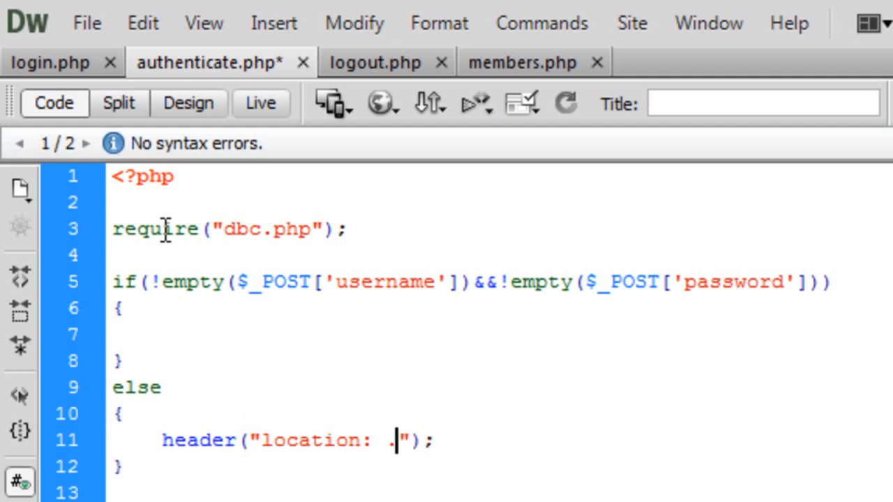
type("./")
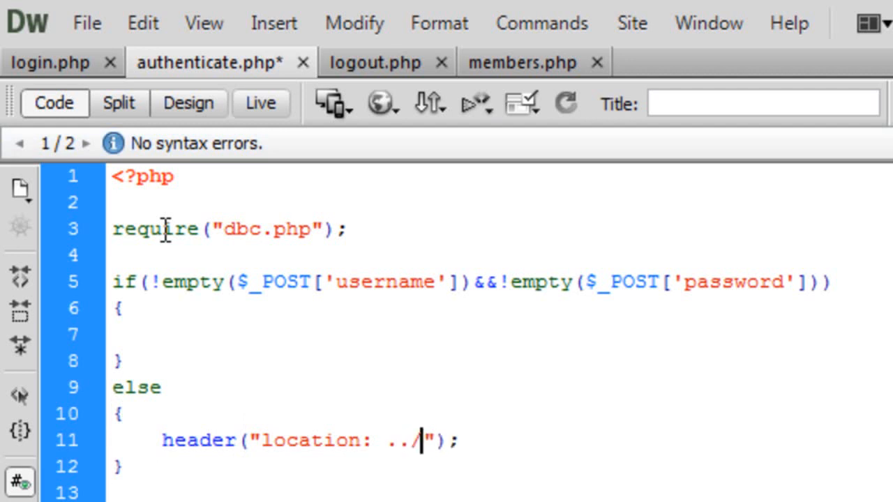
type("login.")
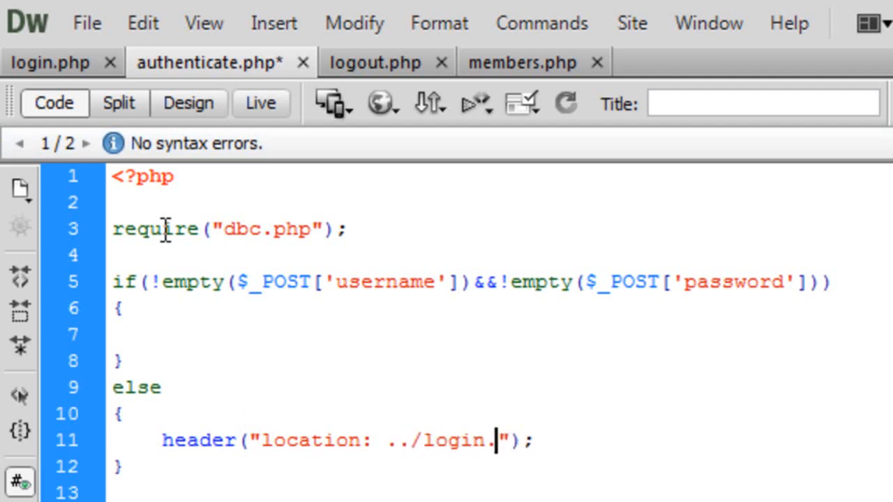
type("php?fe")
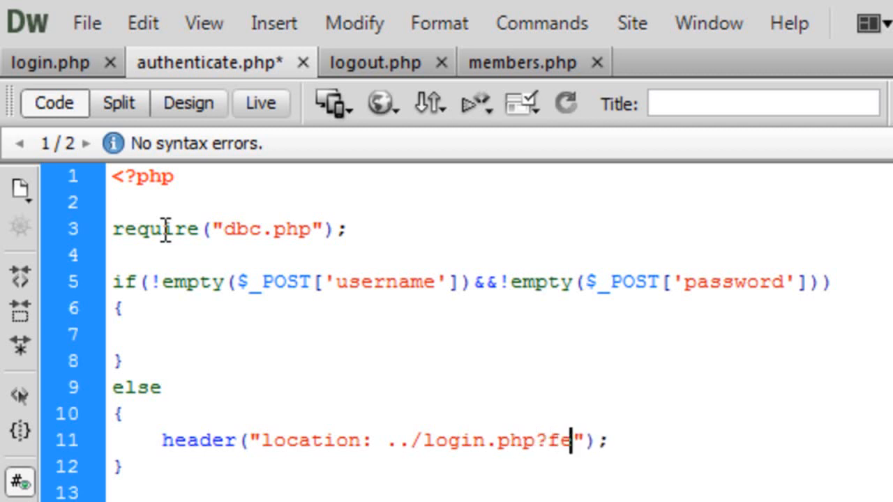
type("edbac")
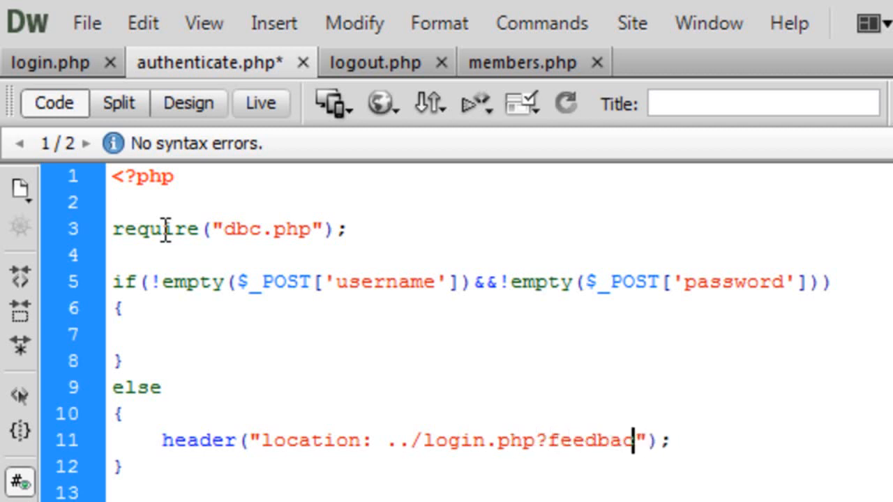
type("k=All")
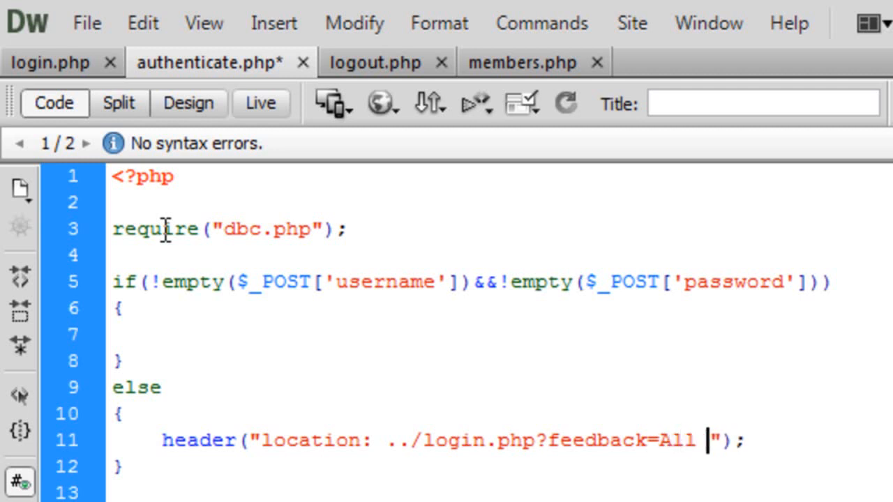
type("Fe")
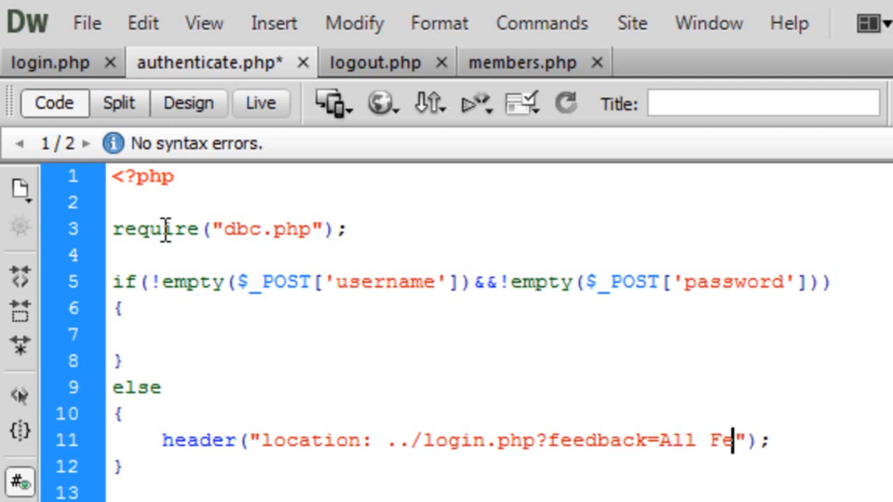
type("ields Are Requ")
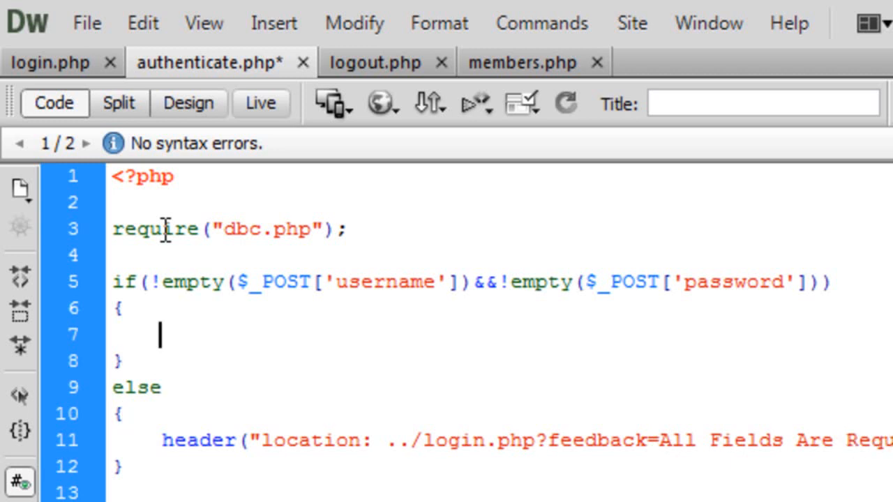
Step: Store mysql_real_escape_string($_POST['username']) in $username inside the if block
type("$username")
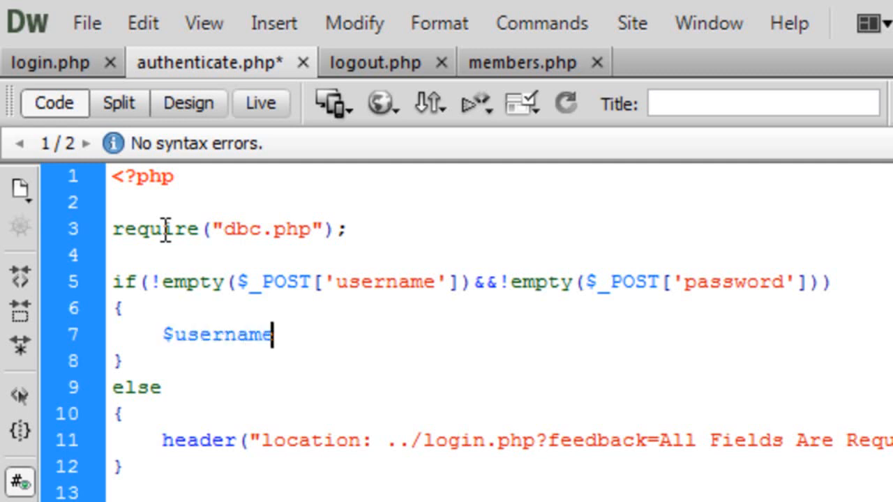
type("=")
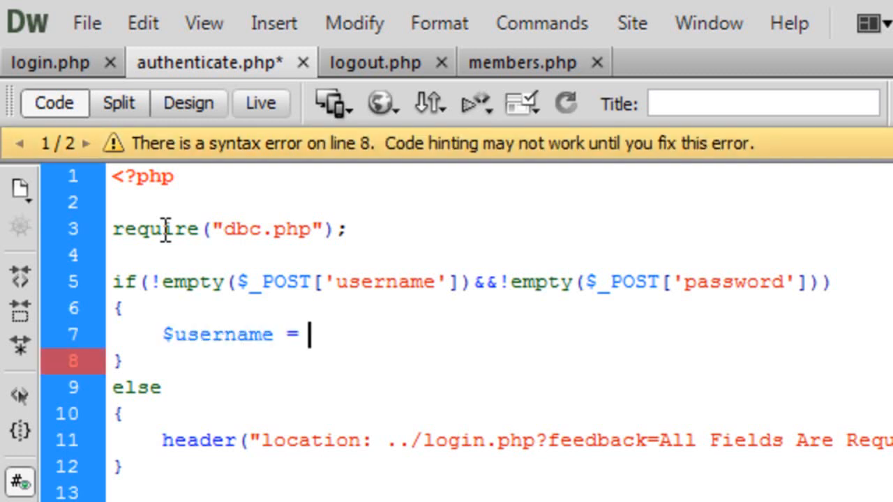
type("mysql_fet")
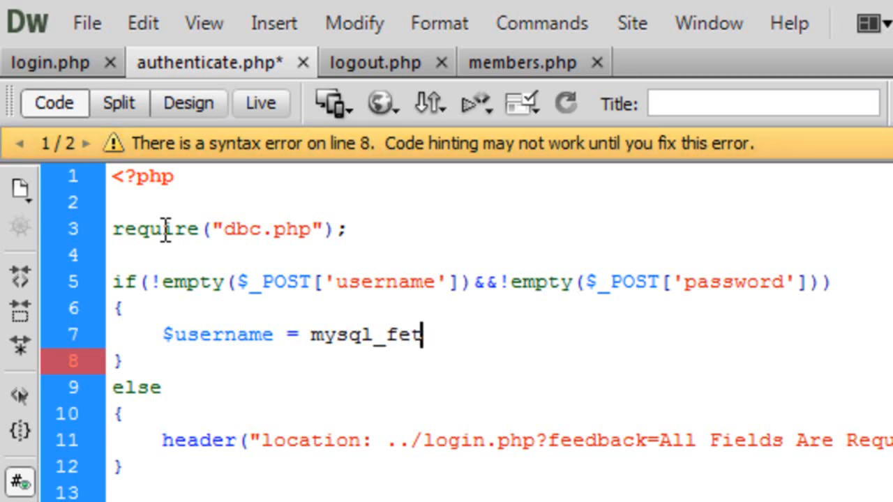
key("Backspace")
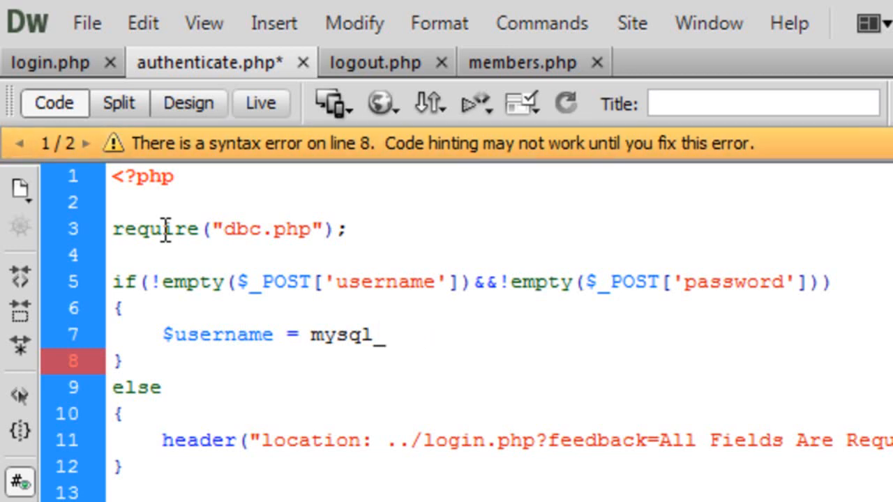
type("real_esca")
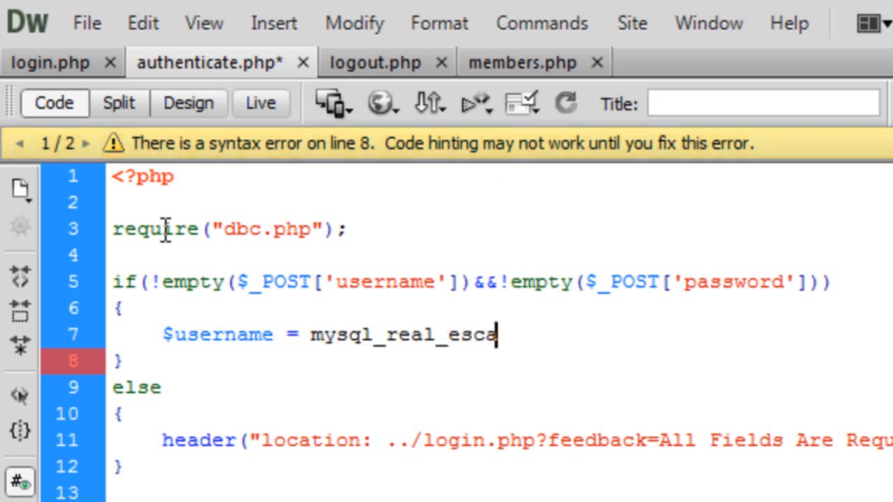
type("pe_")
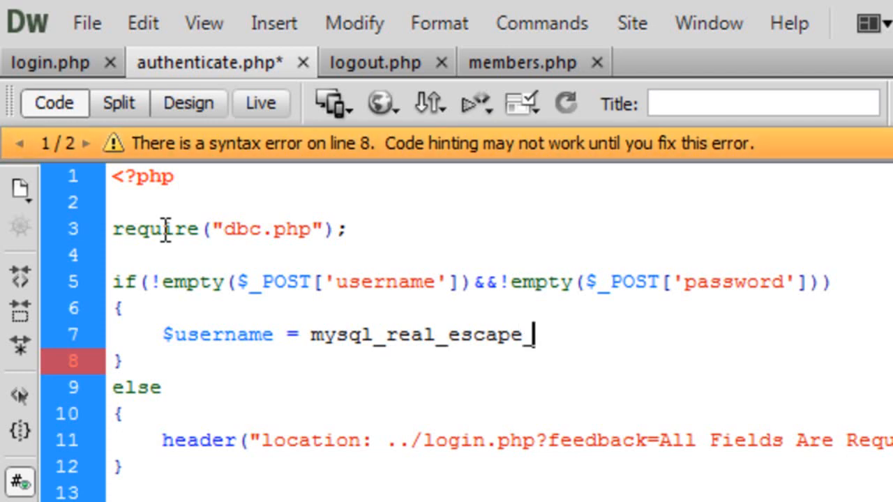
type("string();")
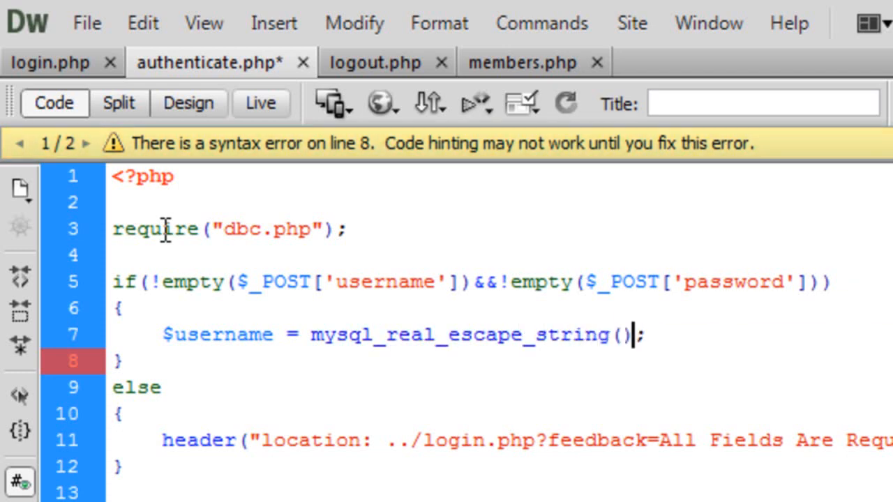
type("\"\"")
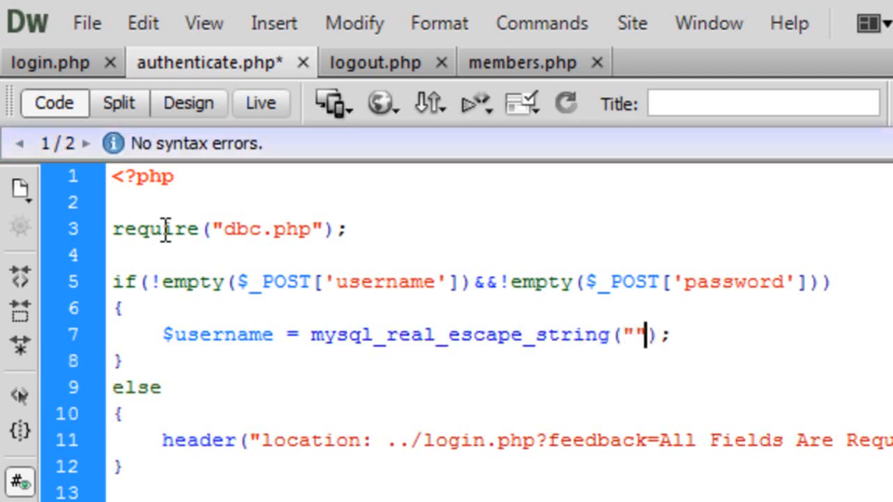
type("$_POST")
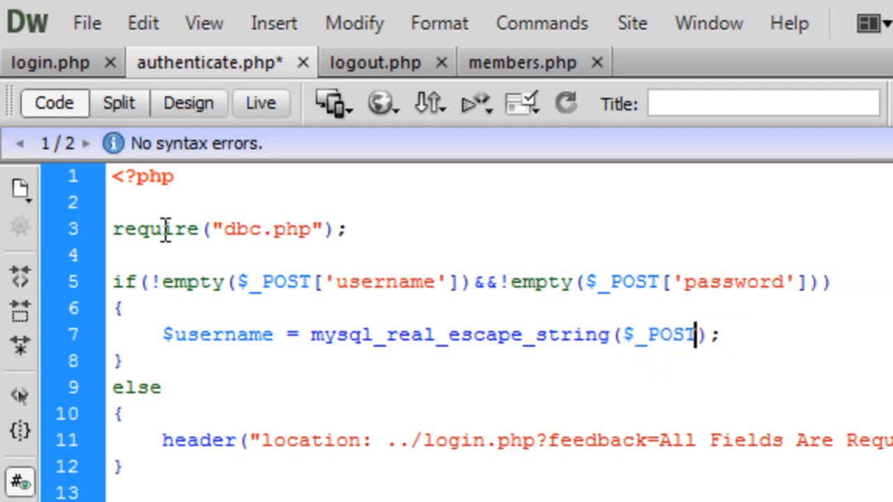
type("['user'")
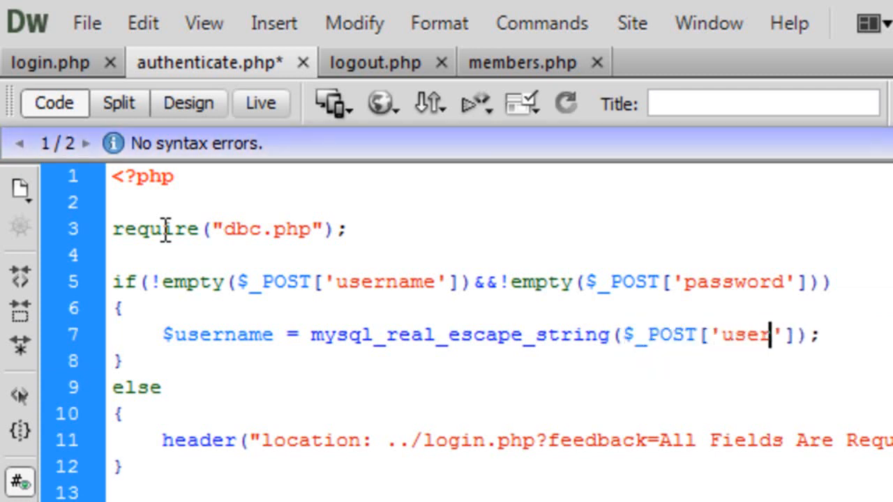
type("name")
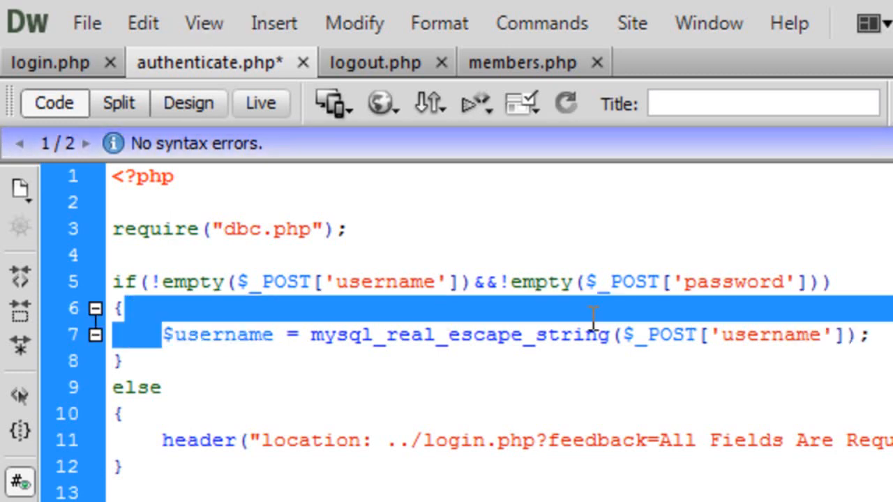
Step: Duplicate the line to store the escaped $_POST['password'] in $password
left_click(867, 335)
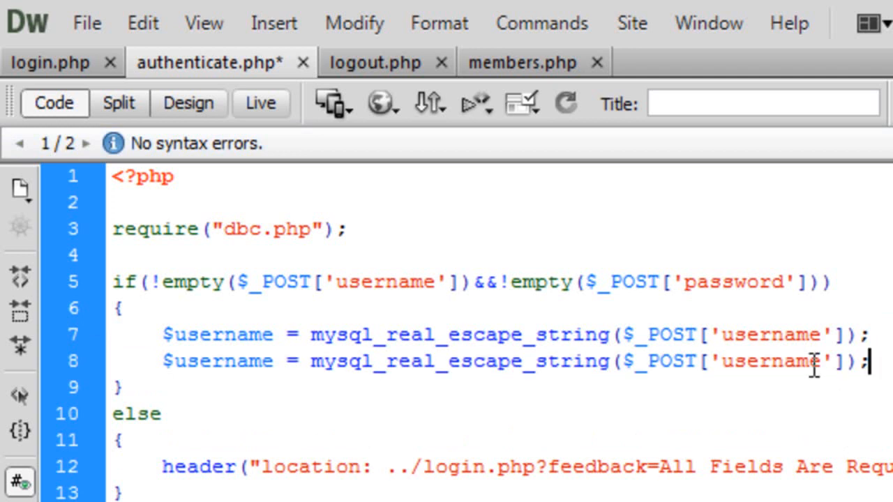
type("passwor")
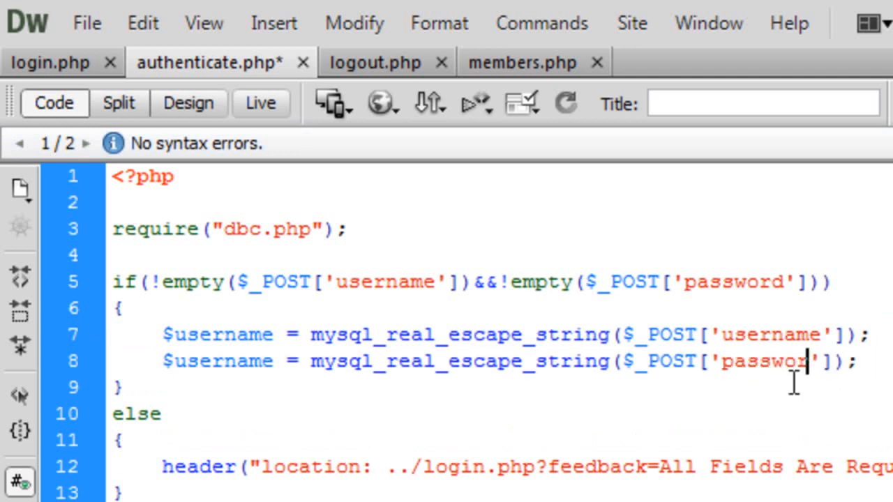
double_click(218, 361)
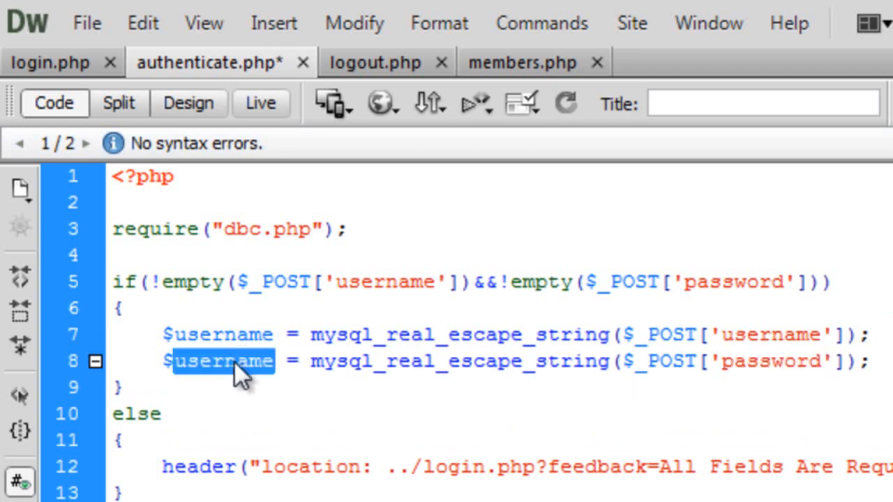
type("password")
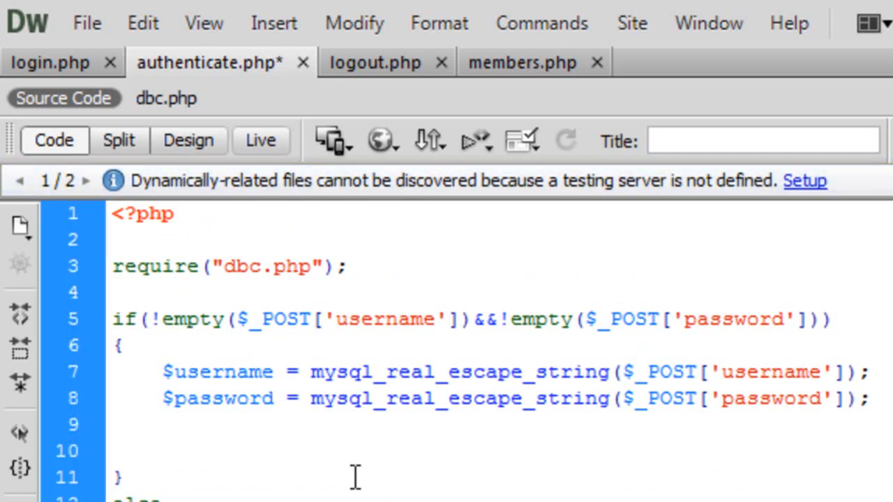
Step: Add $query = mysql_query selecting * from `users` where `username`='$username'
type("$query")
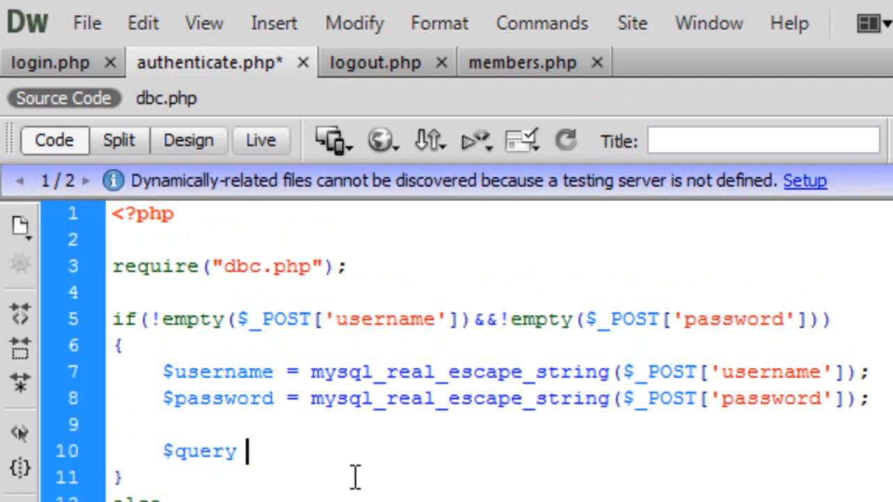
type("= mty")
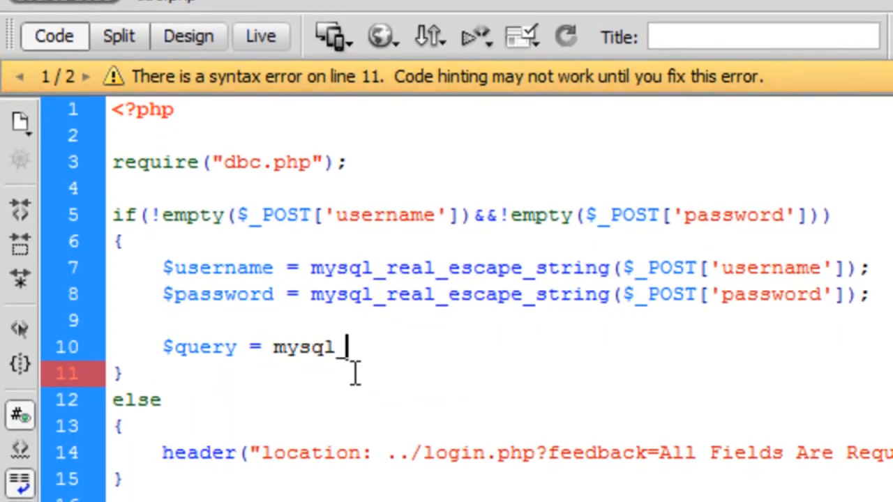
type("query(\"\");")
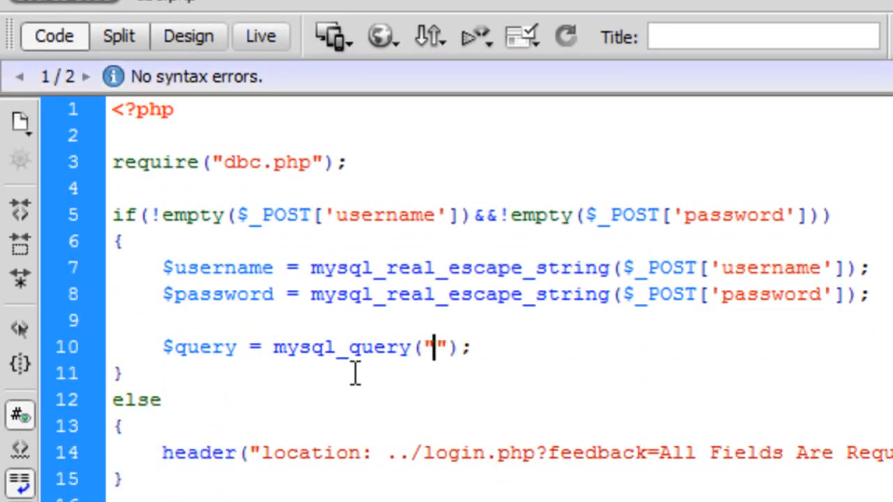
type("SELECT")
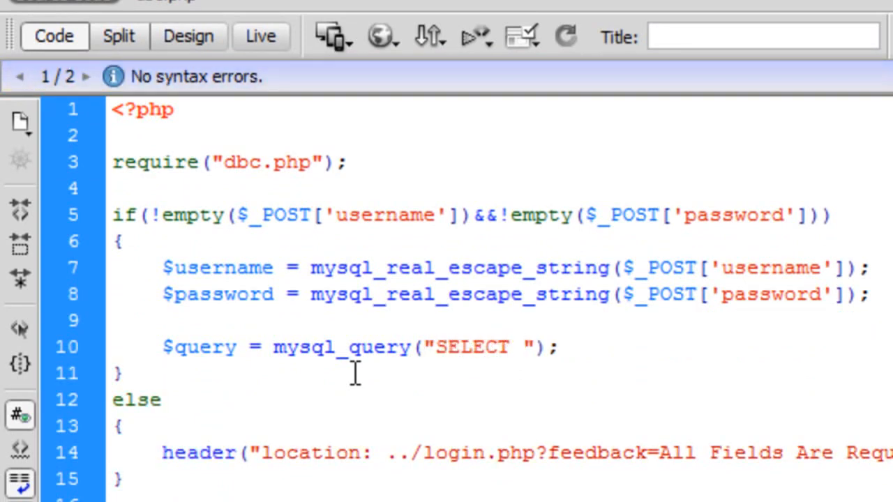
type("* FROM")
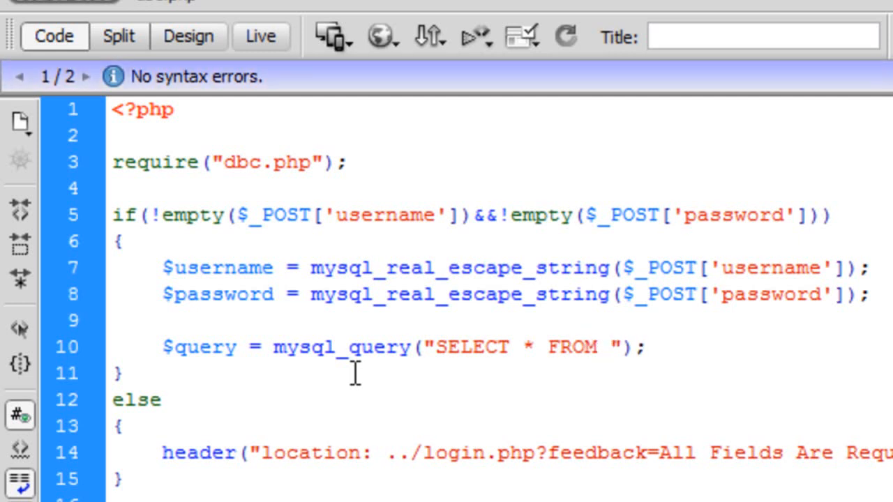
type("`use`")
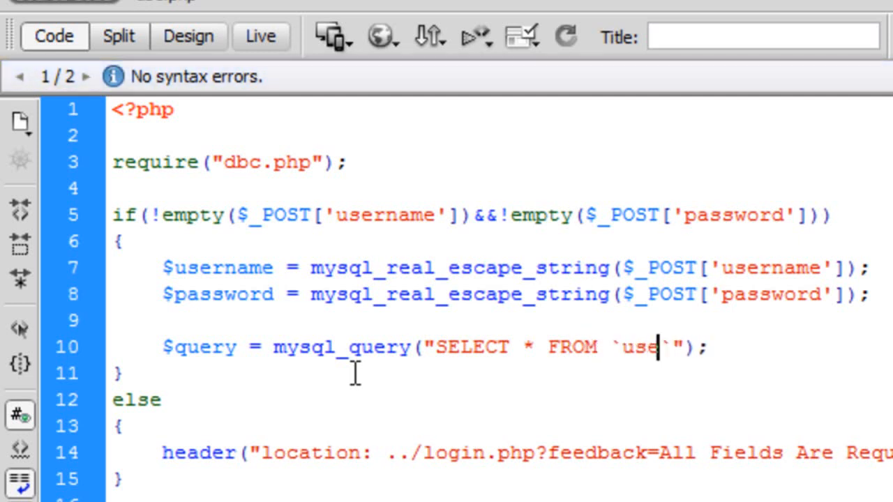
type("rs` WHERE")
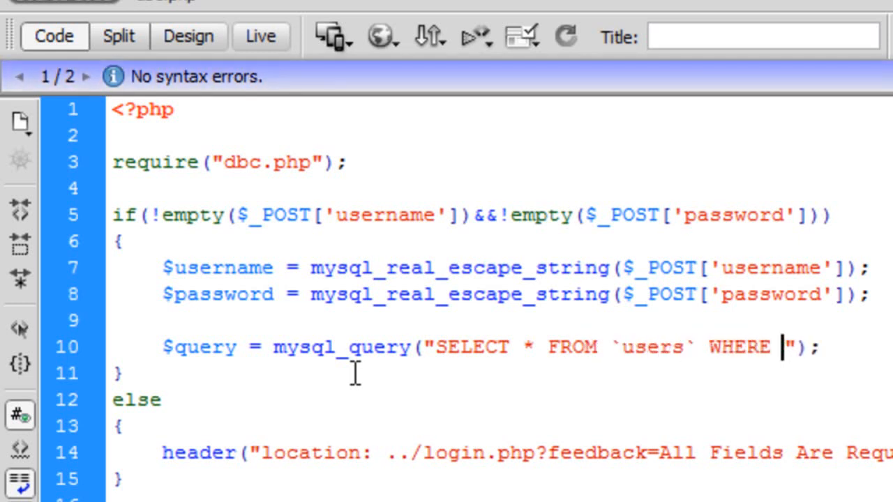
type("`username`")
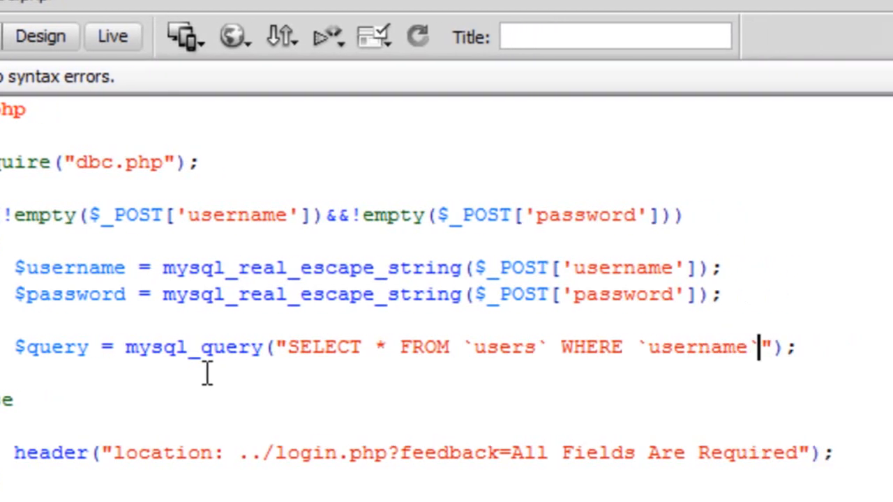
type("='$usern")
type("$numrow =")
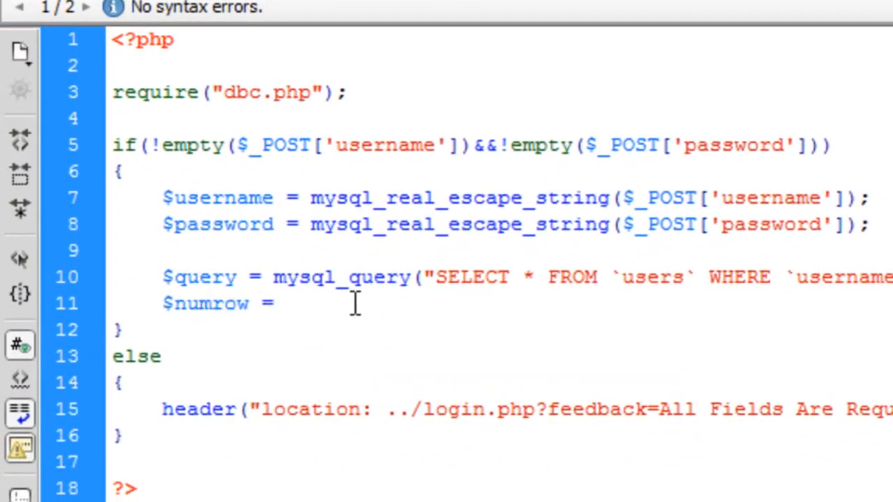
Step: Add $numrow = mysql_num_rows($query); to count the result rows
type("mysq")
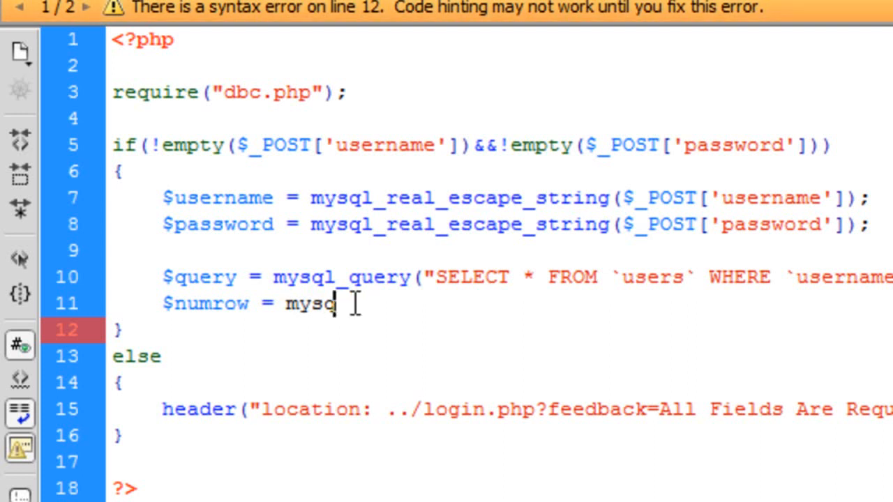
type("l_num_r")
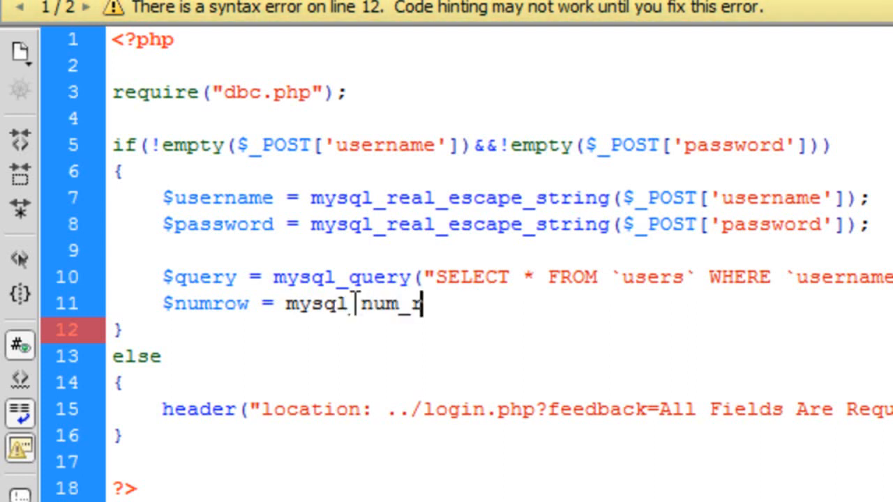
type("ows ();")
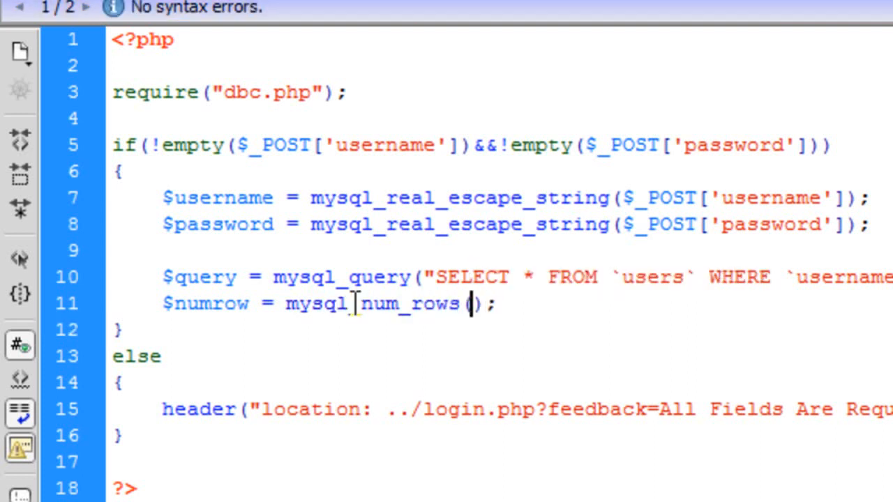
type("$query")
type("if (")
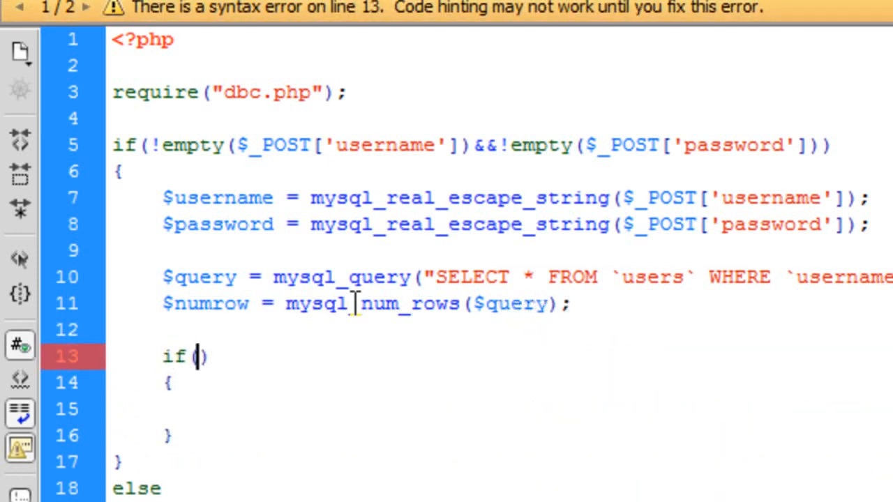
Step: Start an if($numrow!=0) block below the $numrow line
type("$num")
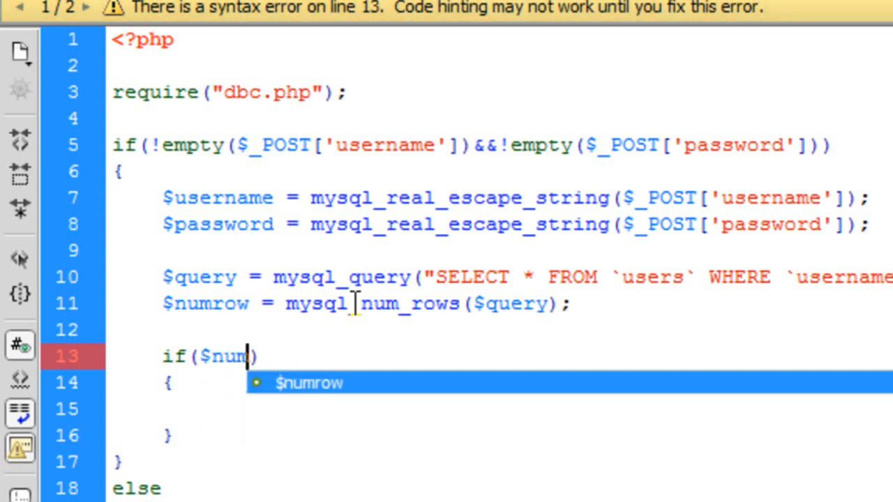
type("!=0")
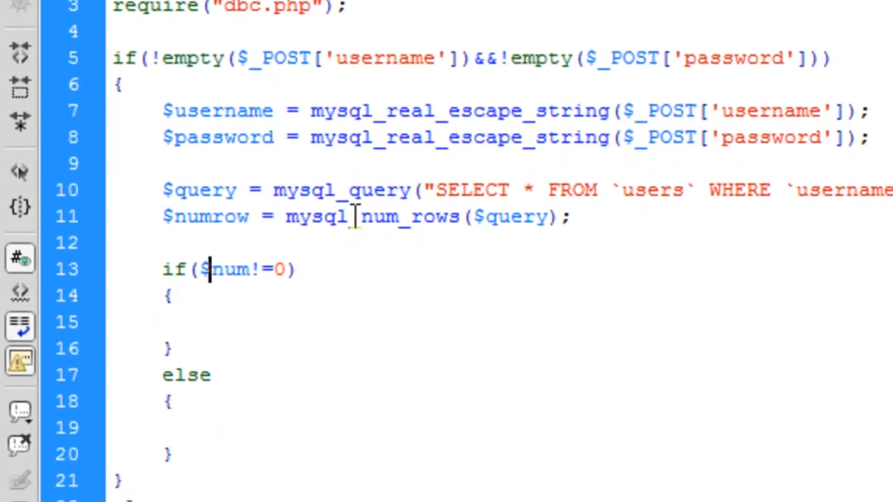
type("row")
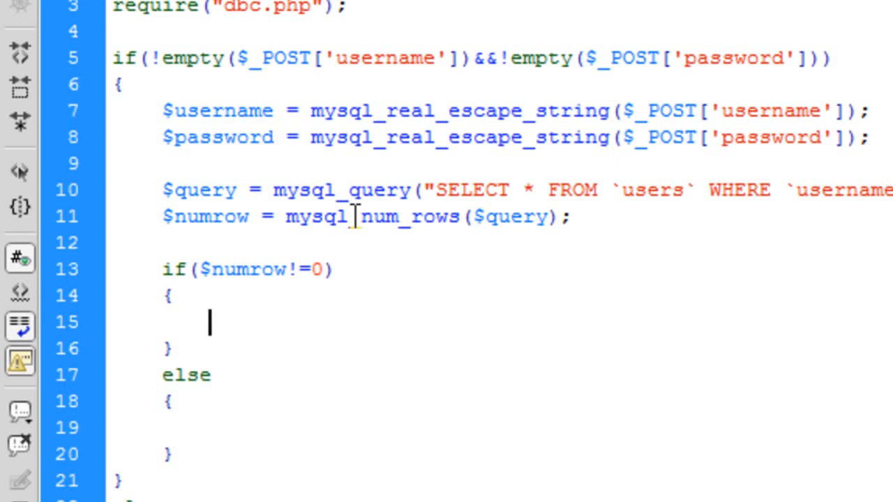
Step: In its else branch, redirect to ../login.php?feedback=User Doesnt Exist
type("he")
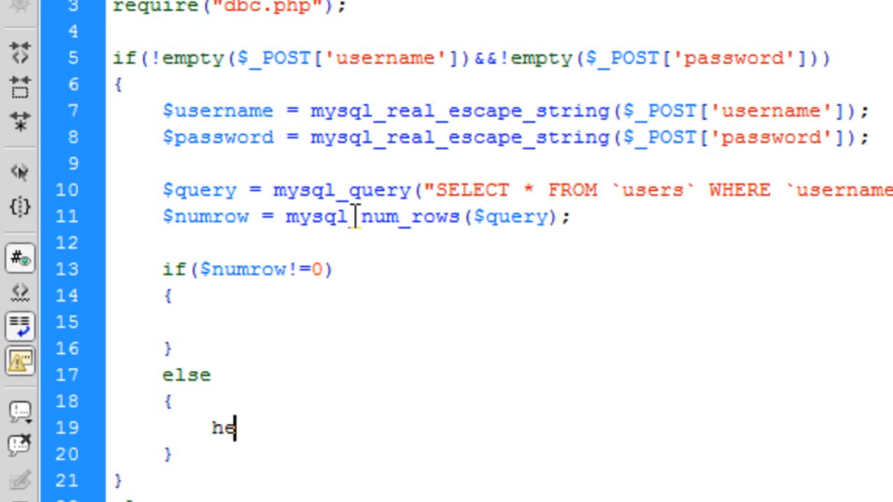
type("ader ();")
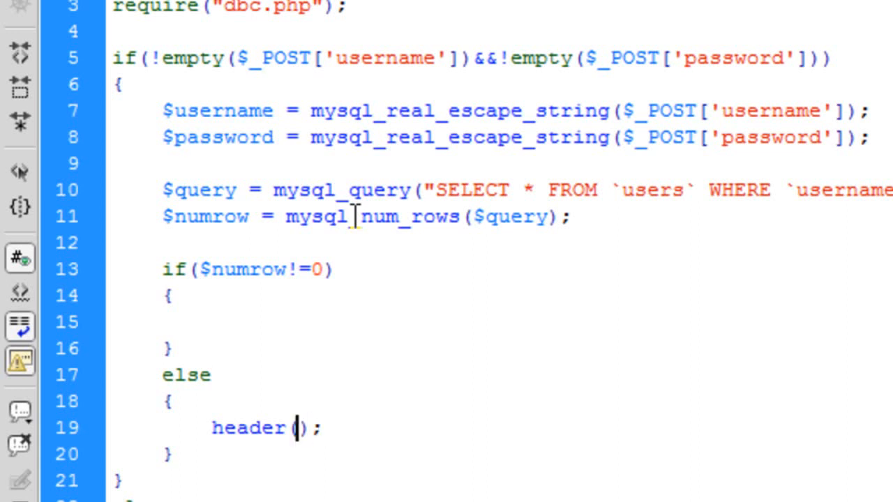
type("\"location\"")
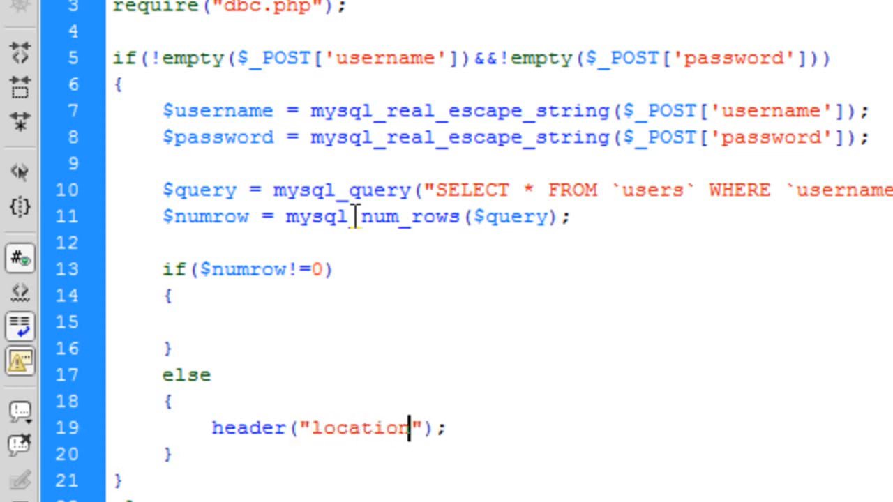
type(": ../1")
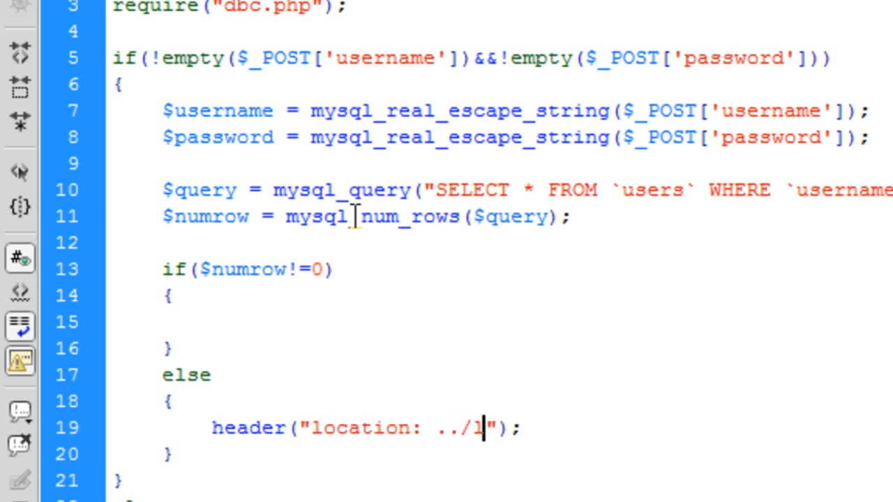
type("ogin.php?feedback=")
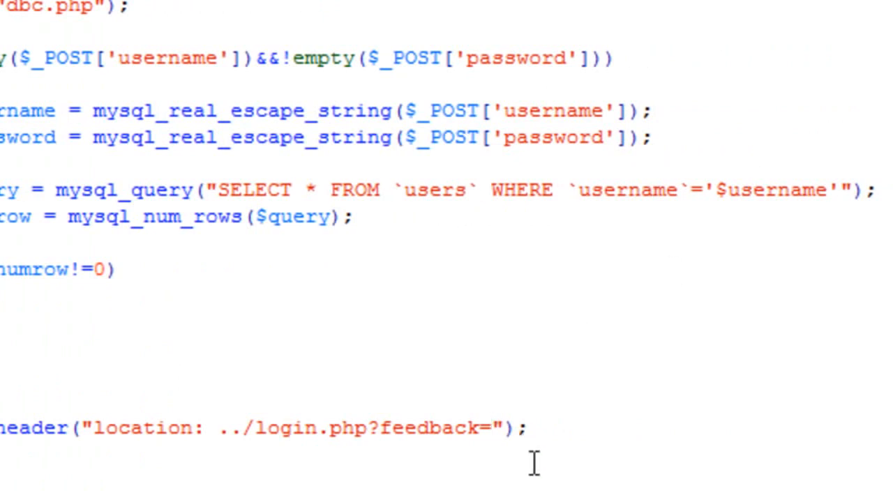
type("User Doesnt E")
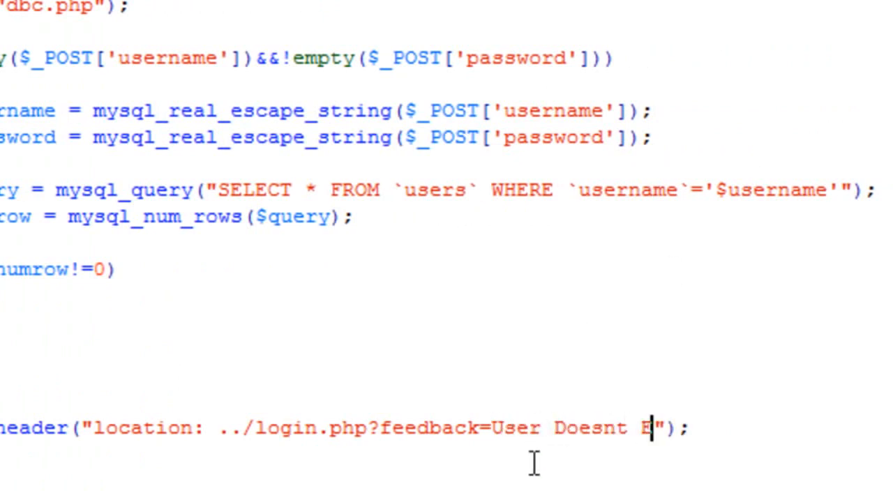
type("xist")
type("while(")
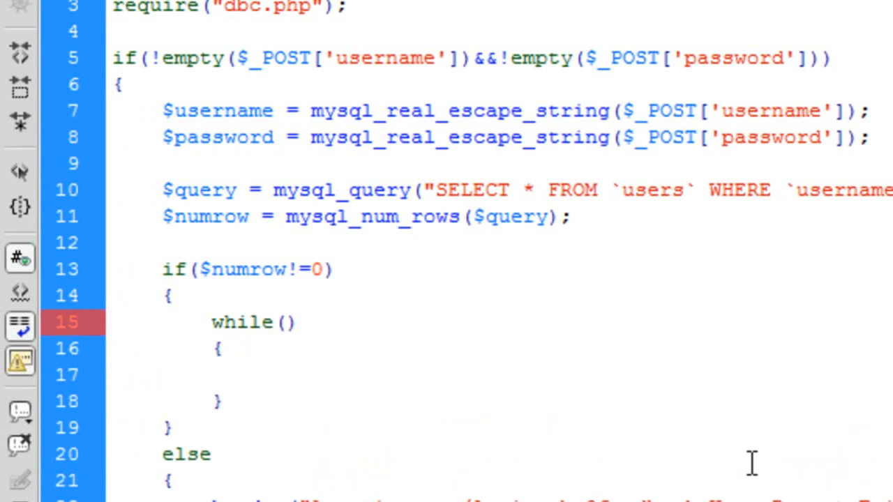
Step: Add a while loop fetching $row = mysql_fetch_assoc($query)
type("$")
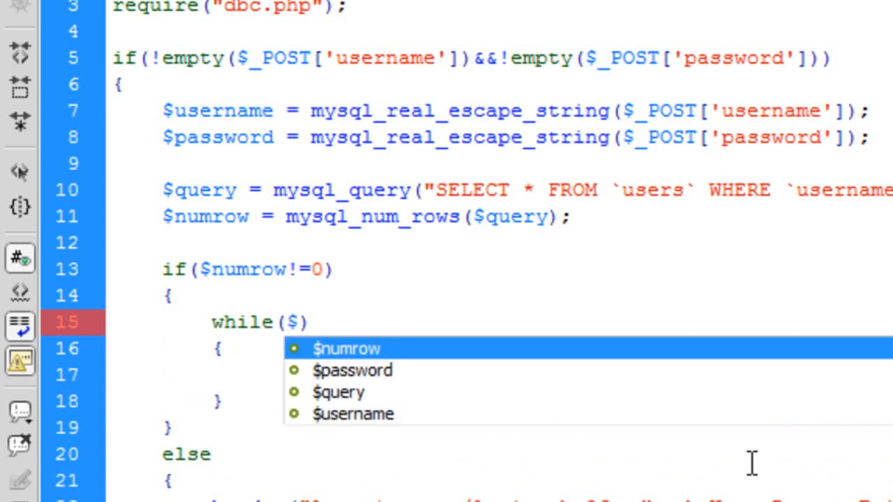
type("x")
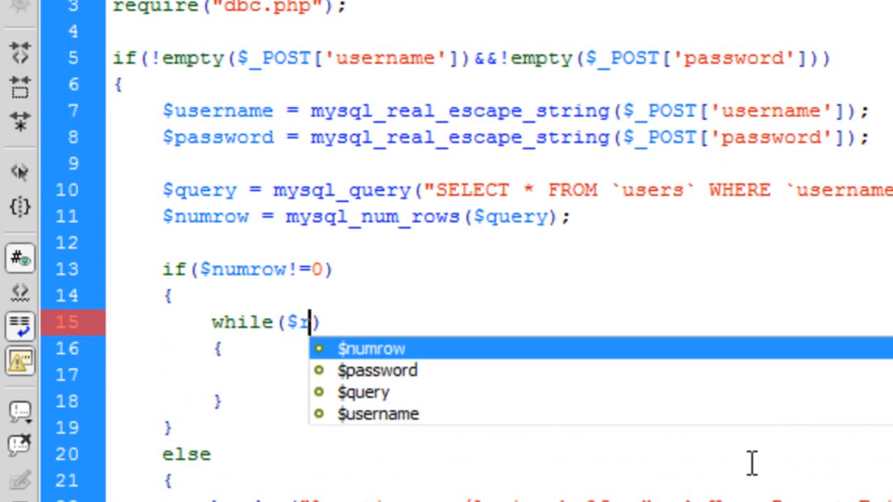
type("ow =")
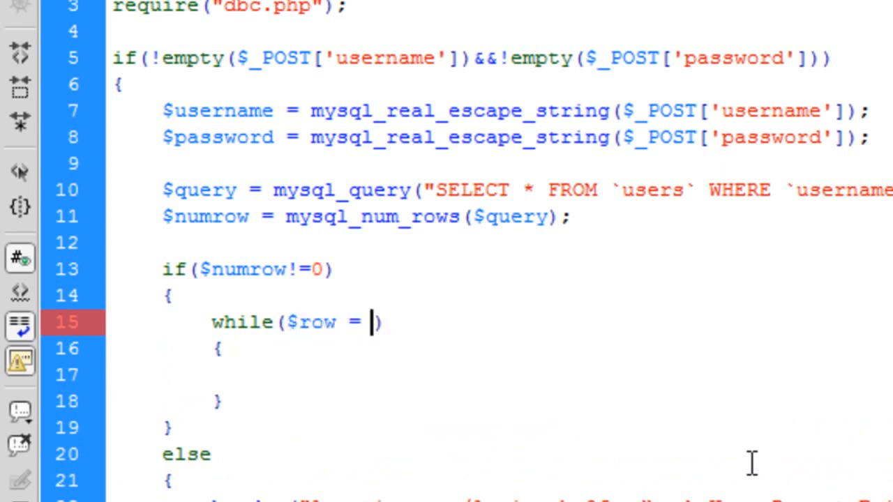
type("mysq")
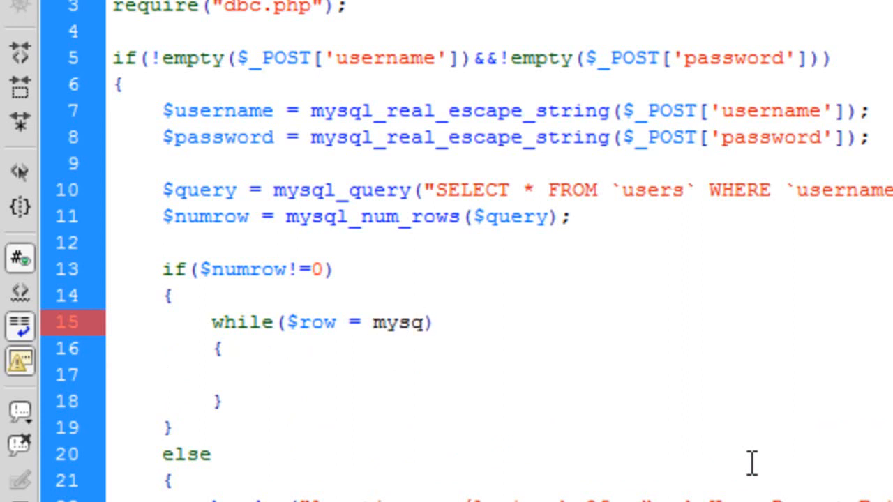
type("l_fetch_assoc(")
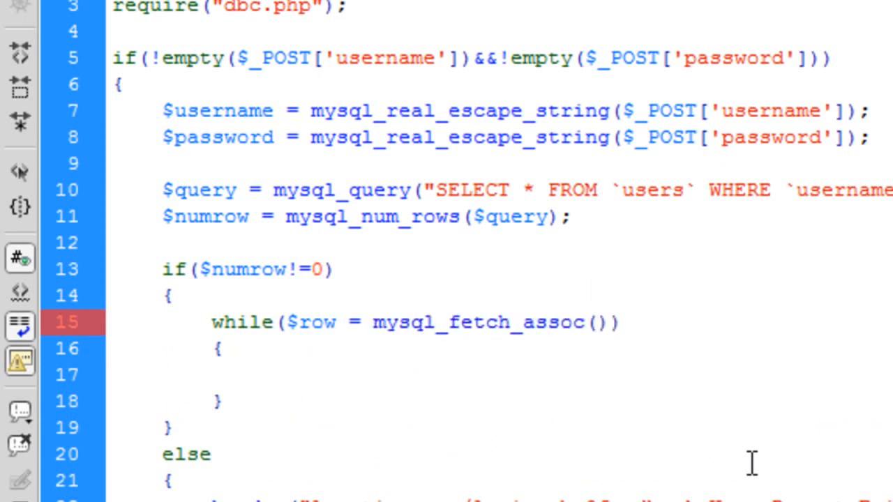
type("$query")
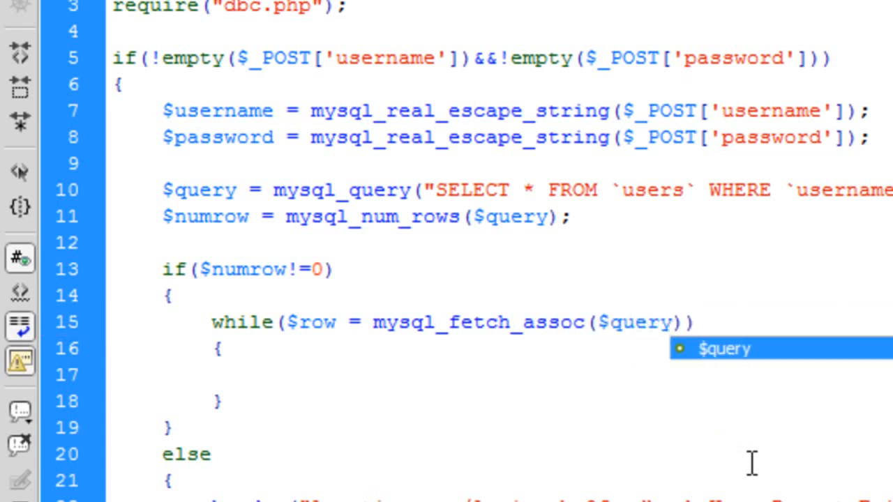
Step: Inside the loop, assign $row['username'] and $row['password'] to $db_username and $db_password
type("$db")
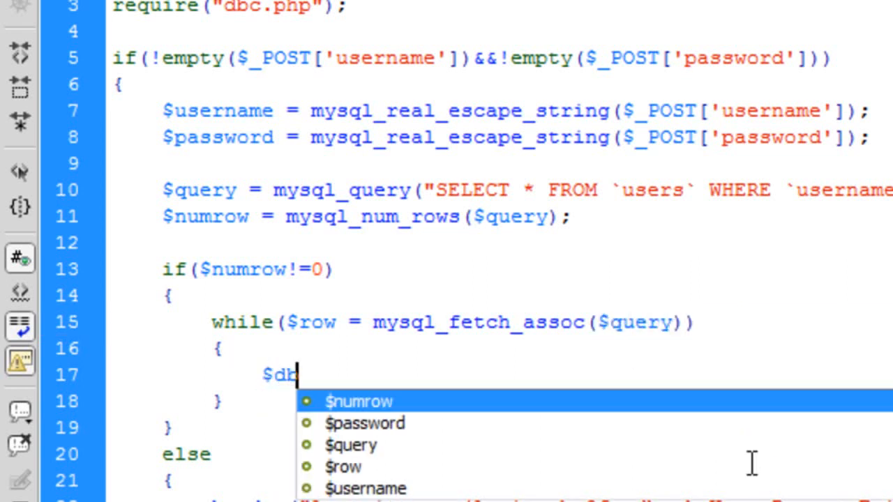
type("_username")
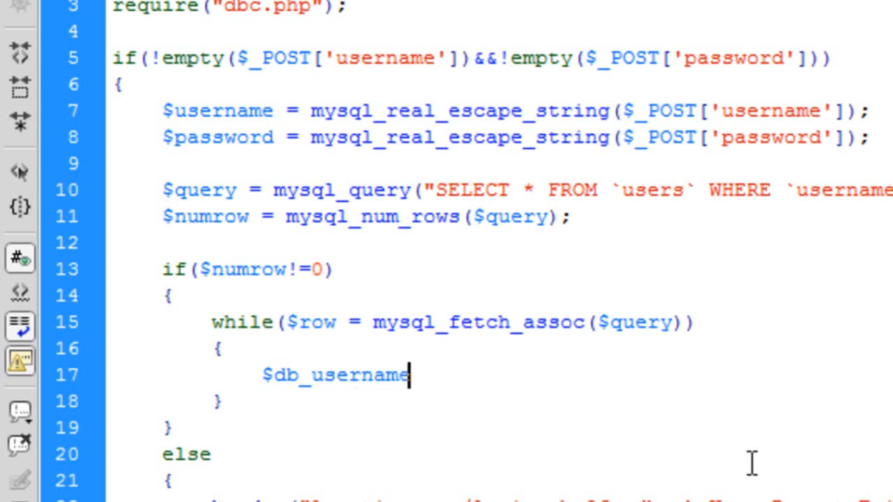
type("= $")
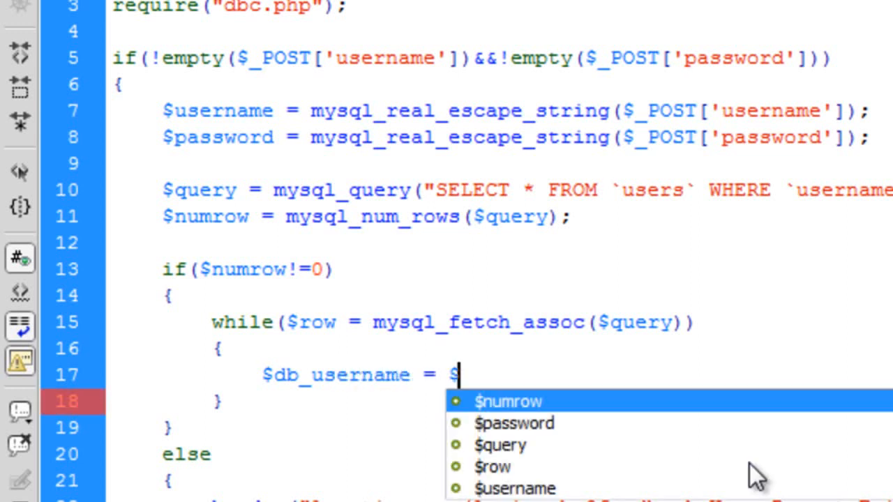
type("row")
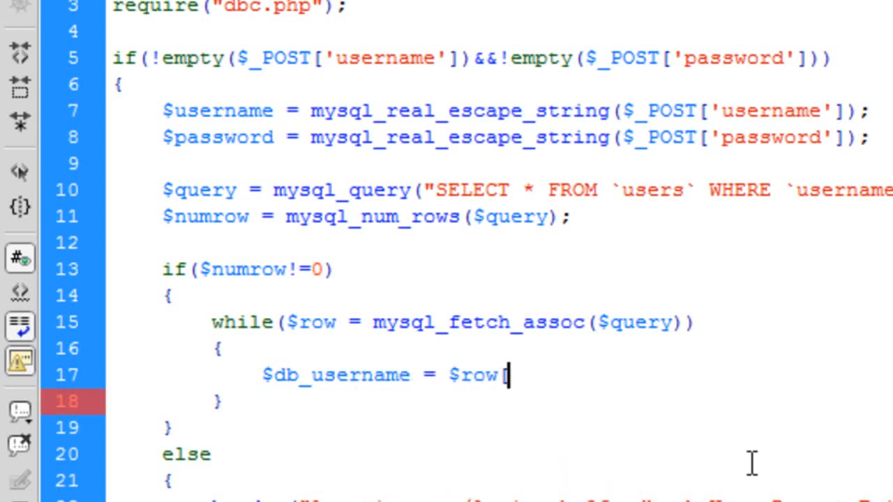
type("['user']")
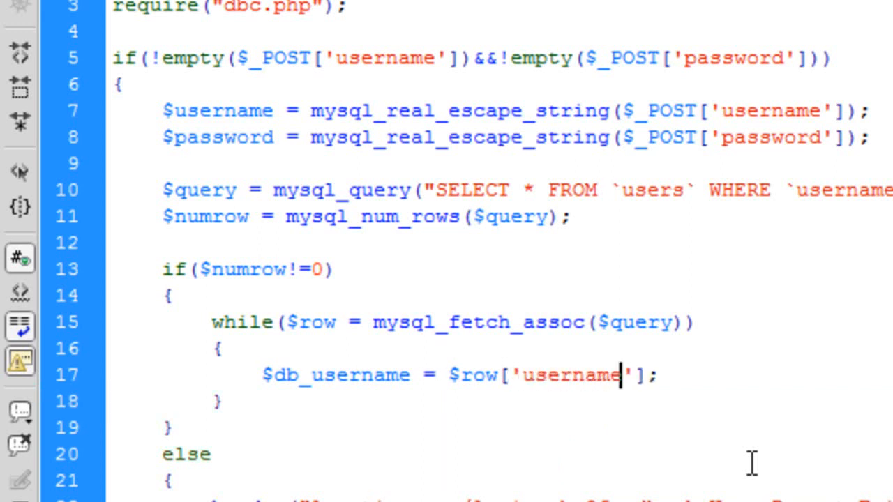
type("$db_")
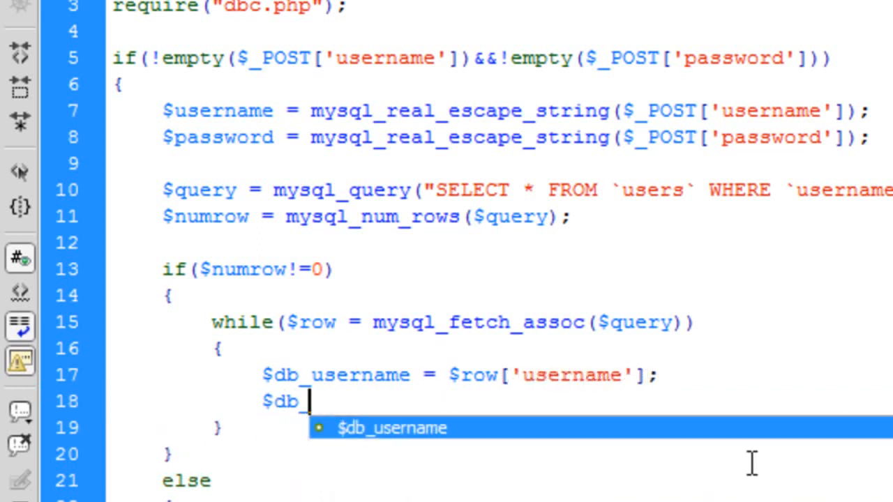
type("password")
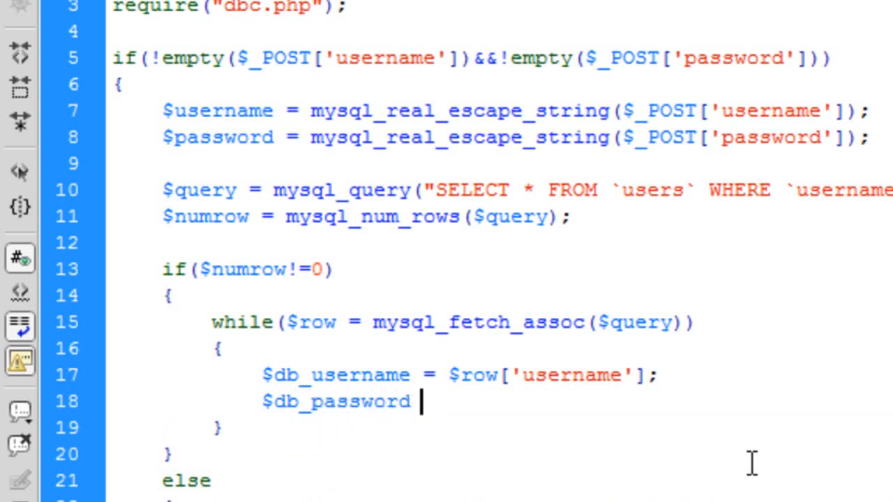
type("= $row[];")
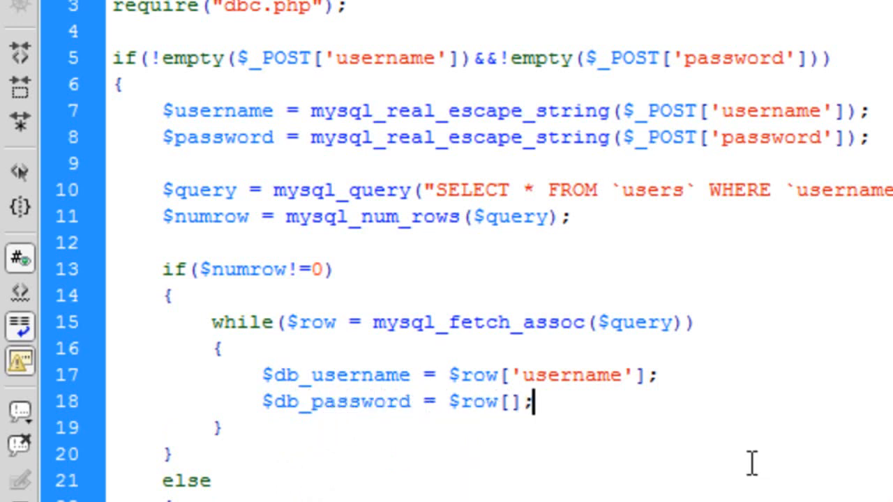
type("password")
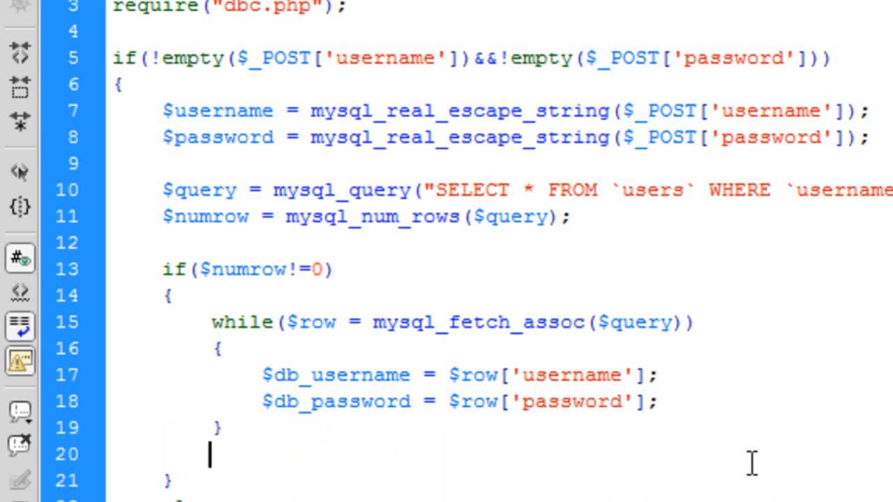
Step: After the loop, add $enc_password = md5($password);
type("$")
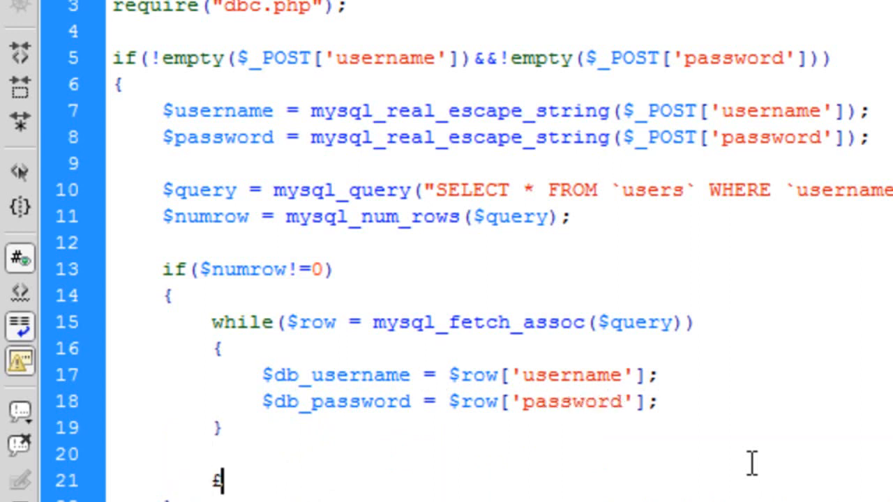
type("enc_")
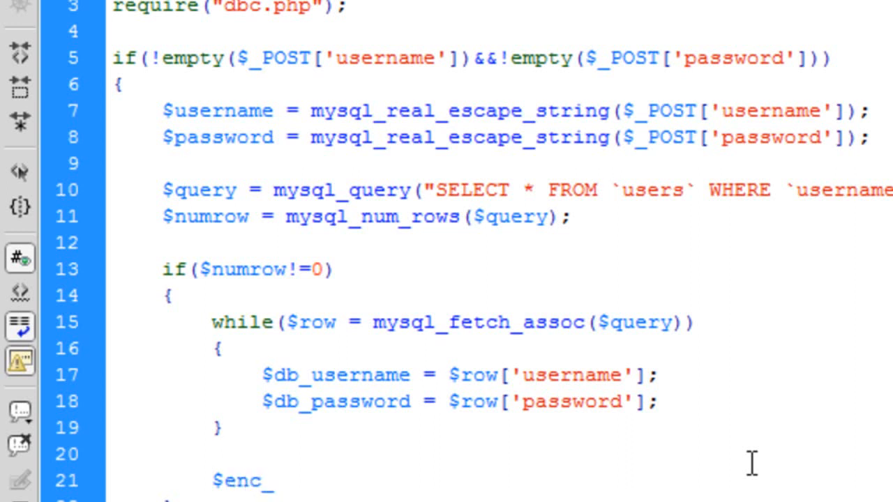
type("password =")
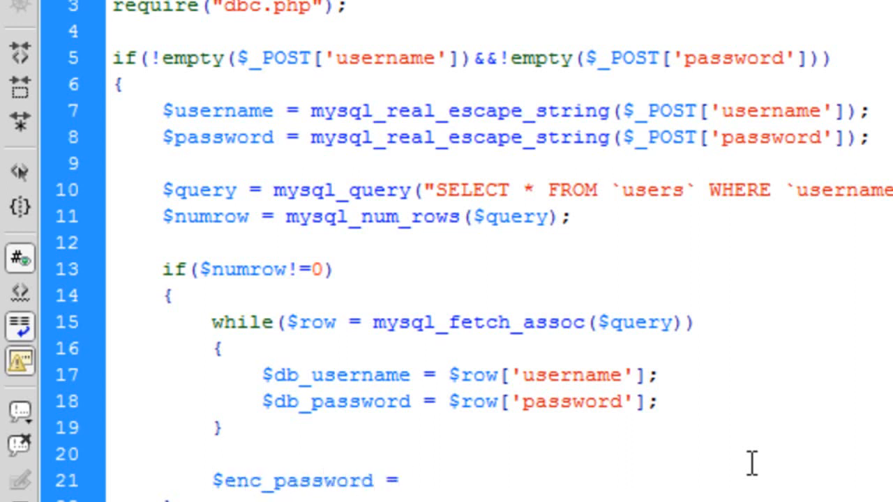
type("$")
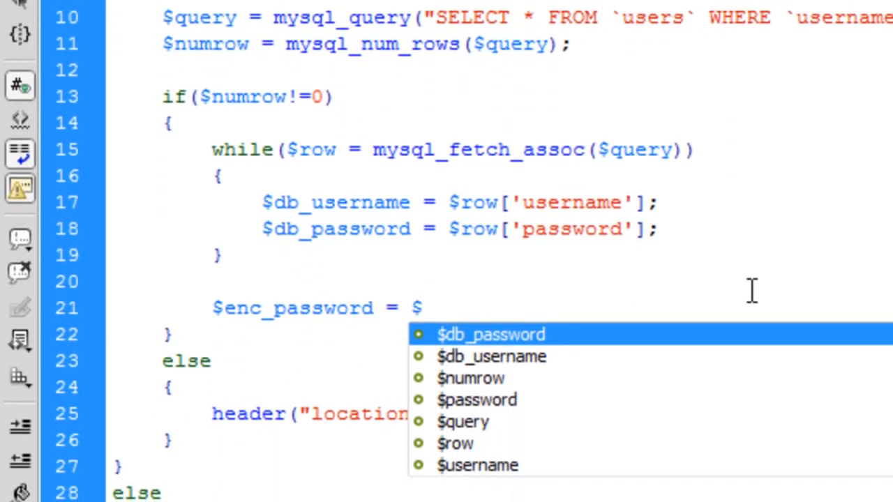
type("md5();")
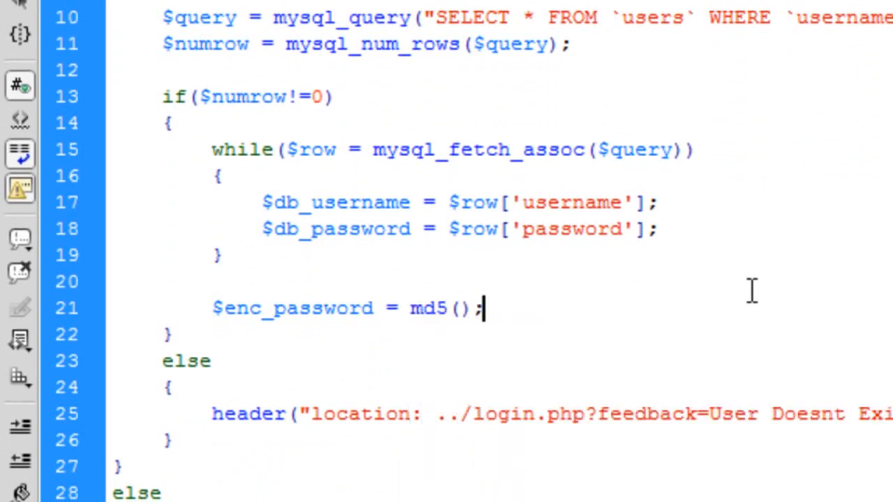
type("$password")
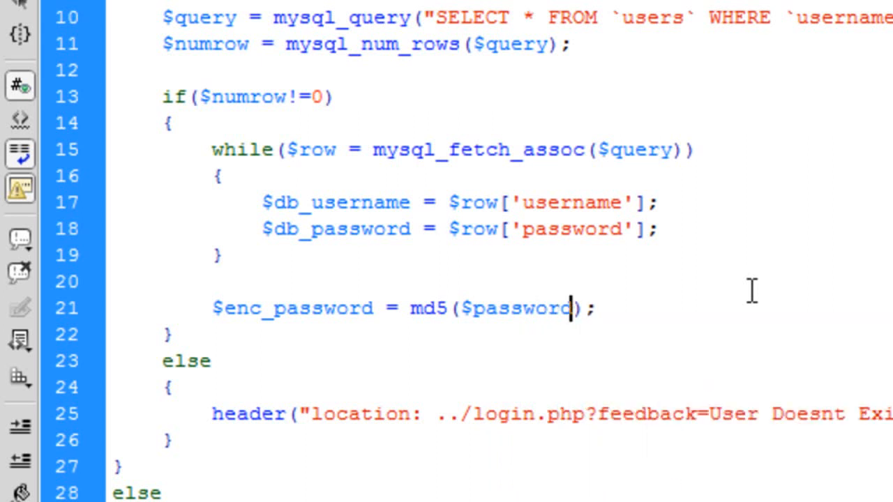
Step: Start an if comparing $username==$db_username
type("if")
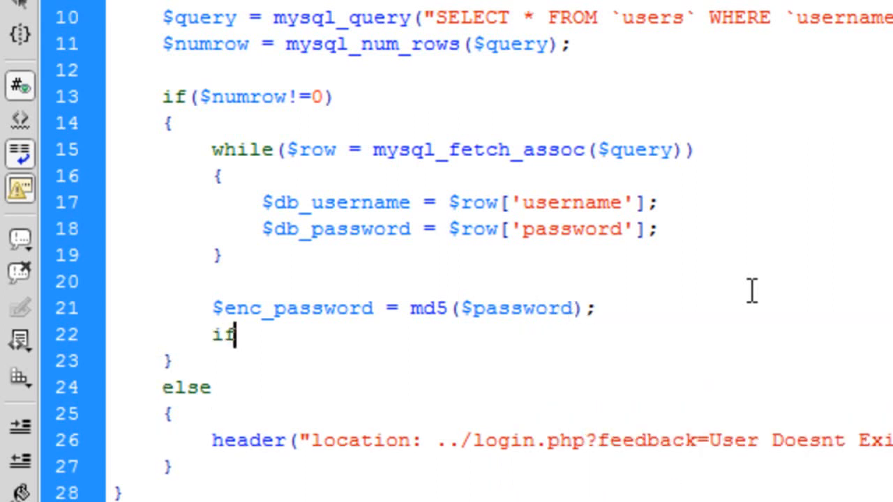
type("()")
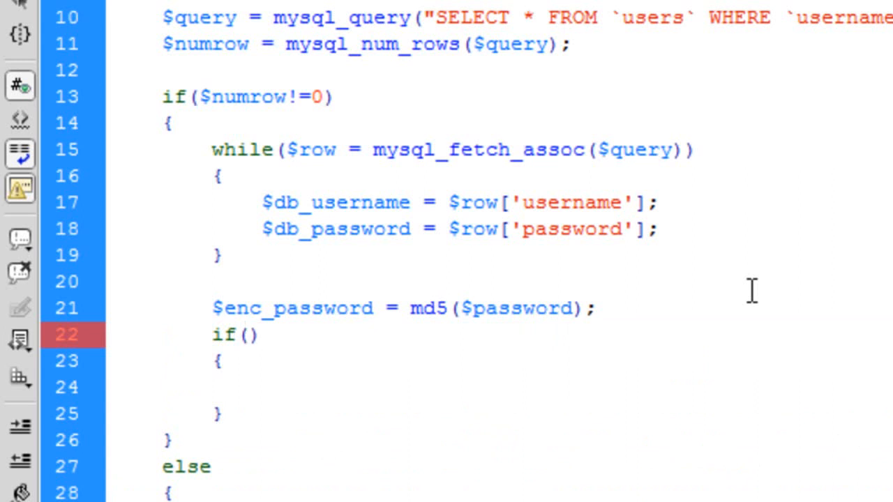
type("$user")
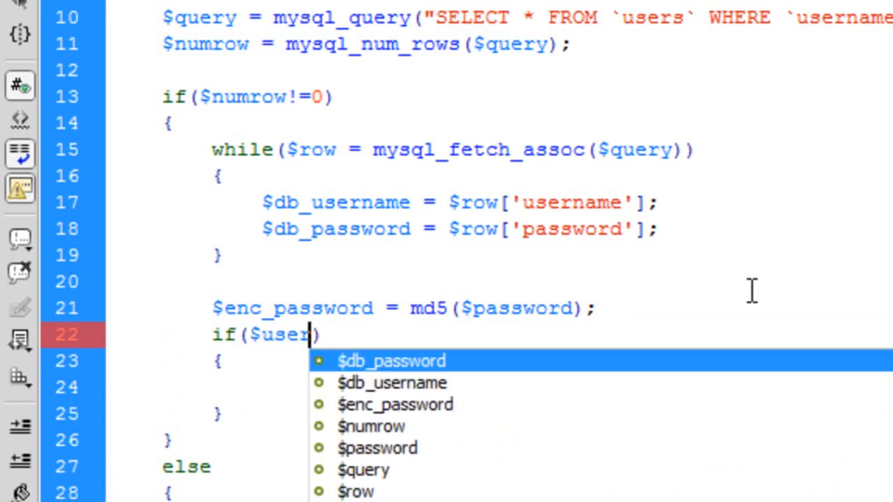
type("name==$")
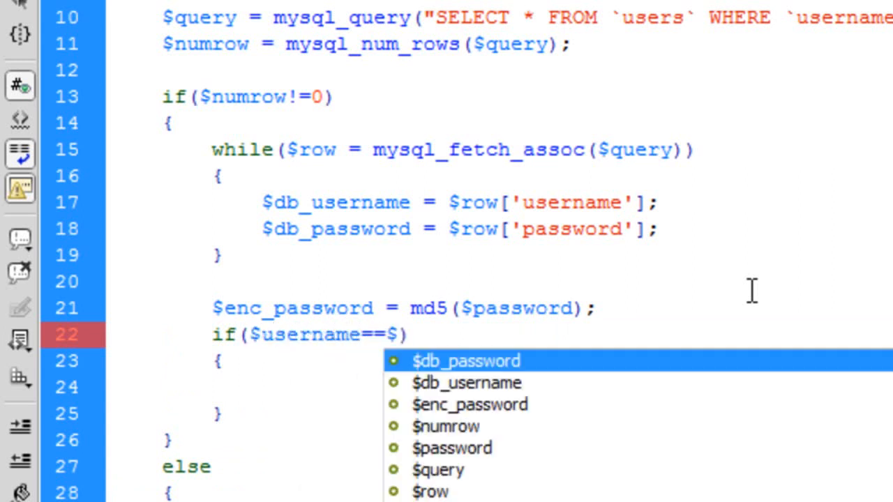
type("$db_username&&")
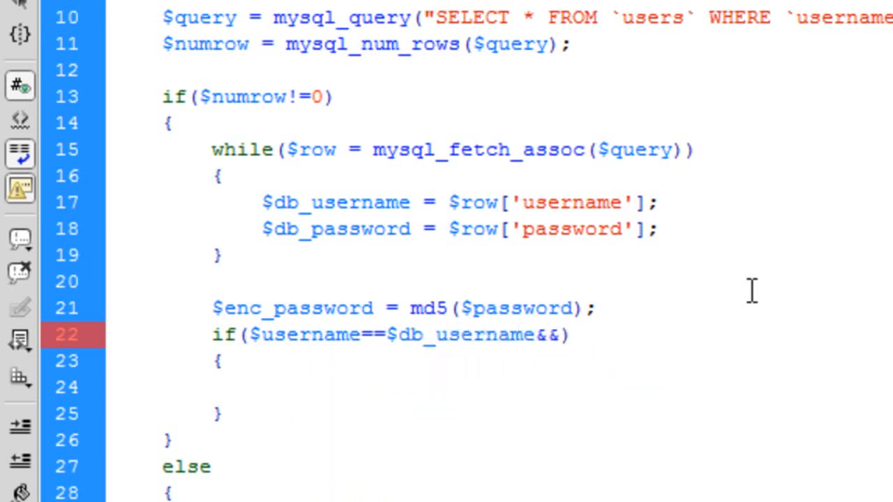
left_click(555, 335)
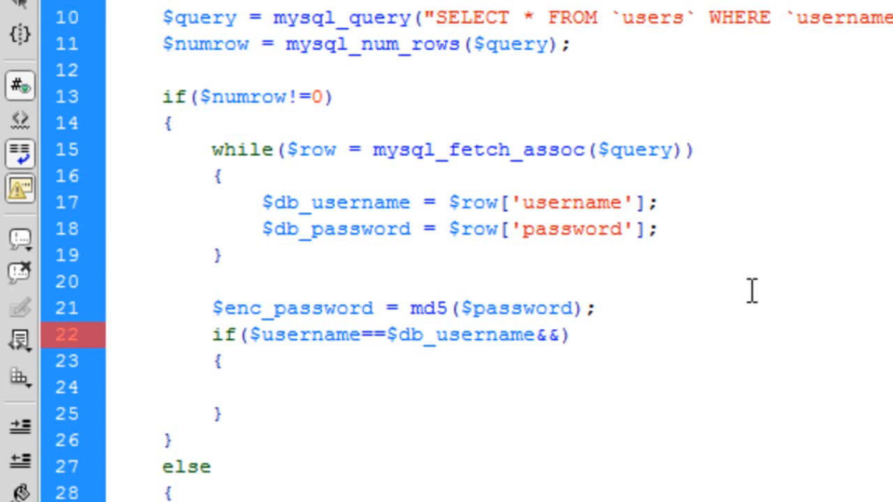
type("e")
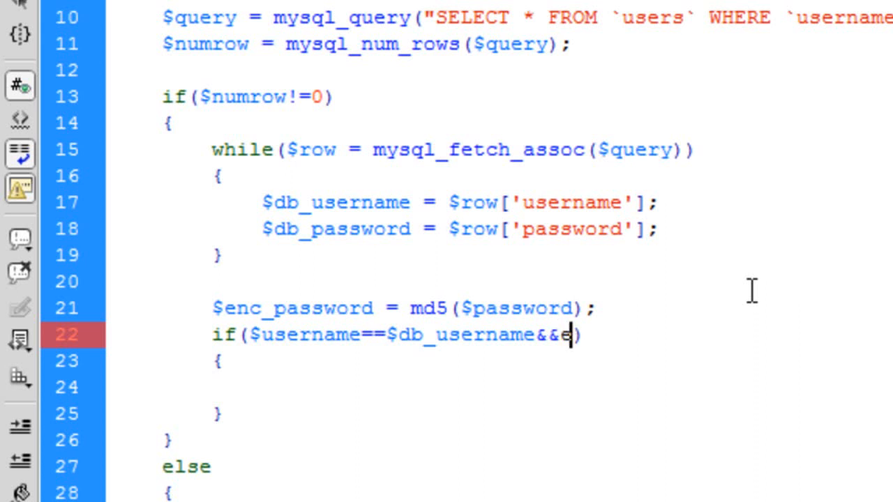
Step: Extend the condition with &&$enc_password==$db_password and begin the else branch
type("$")
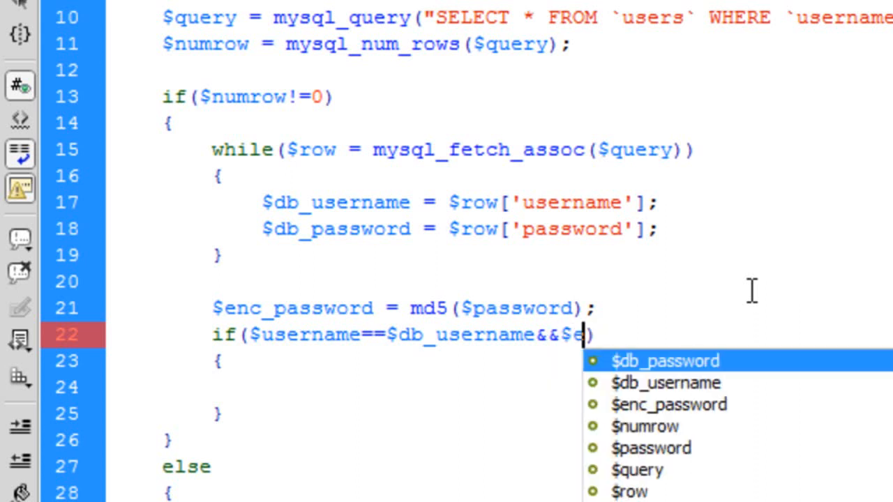
type("nc_")
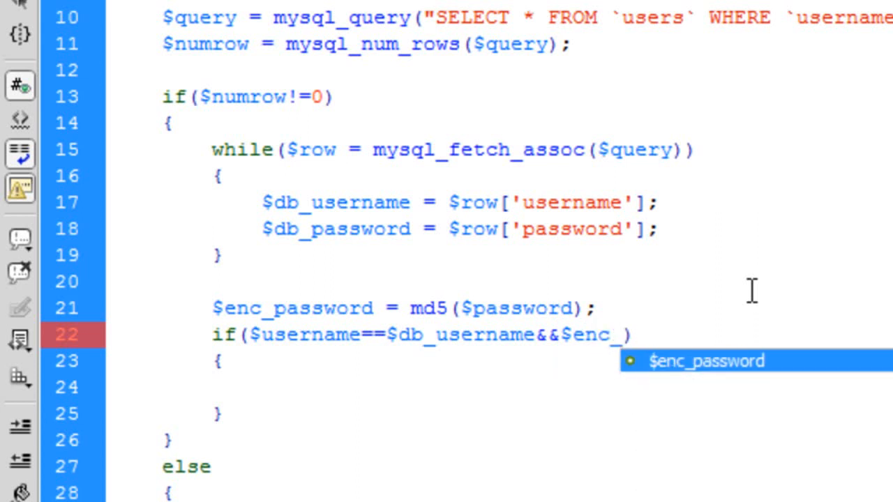
type("password)")
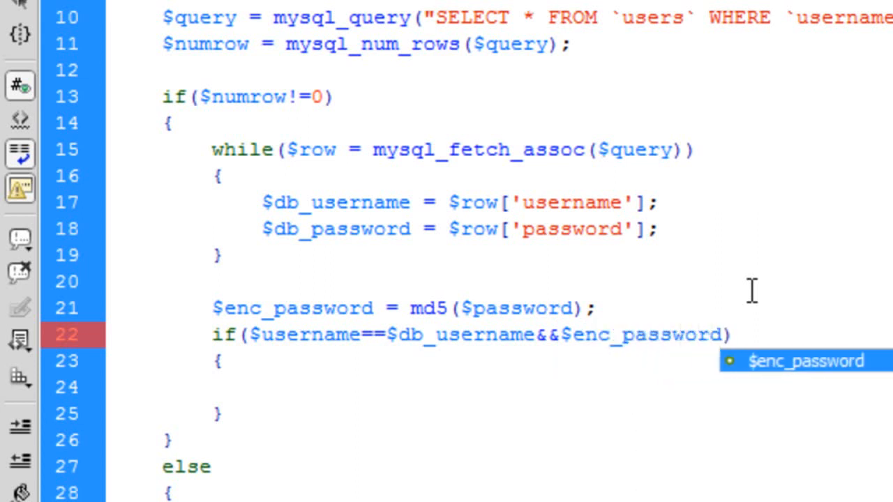
type("==$pass")
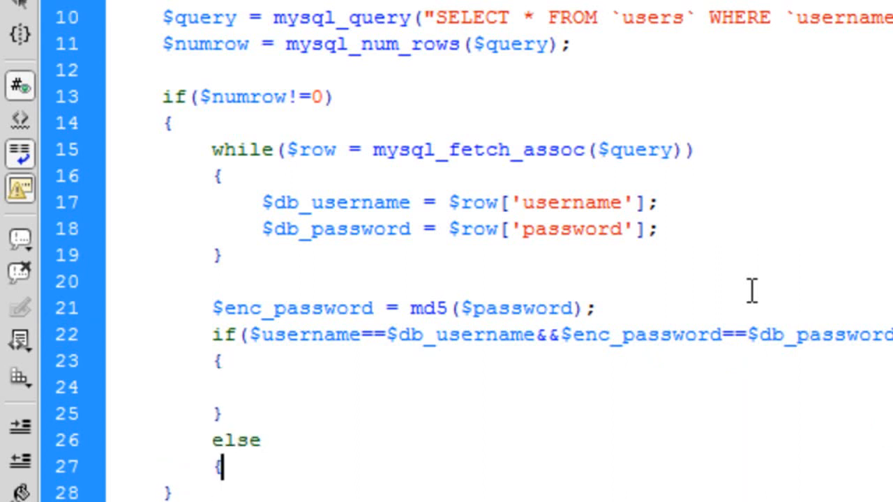
Step: In the else branch, redirect to ../login.php?feedback=Incorrect Password
type("header(\"\");")
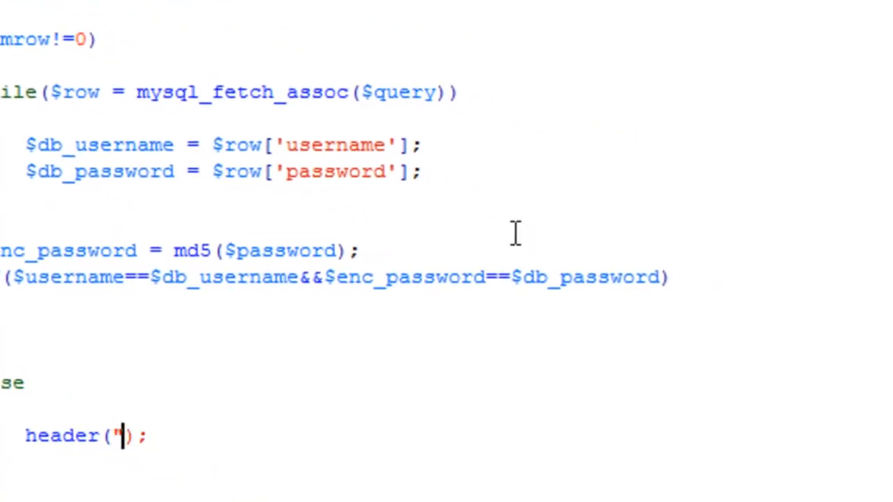
type("location:")
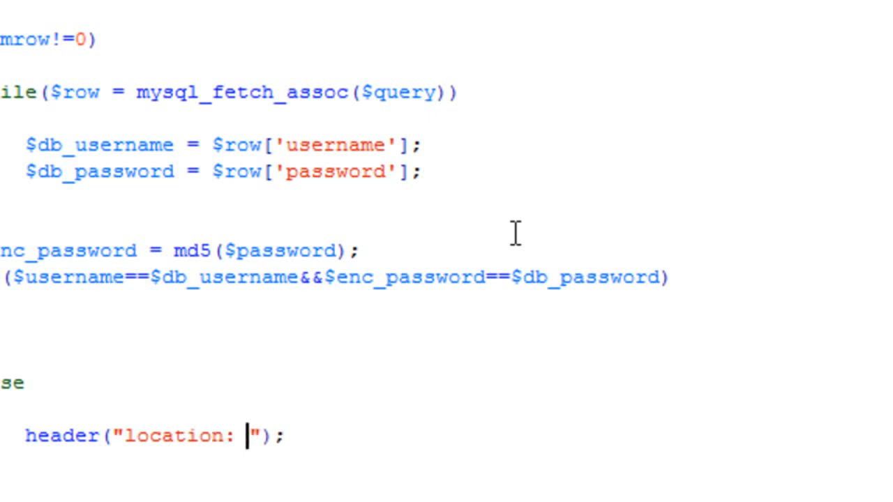
type("../login.pc")
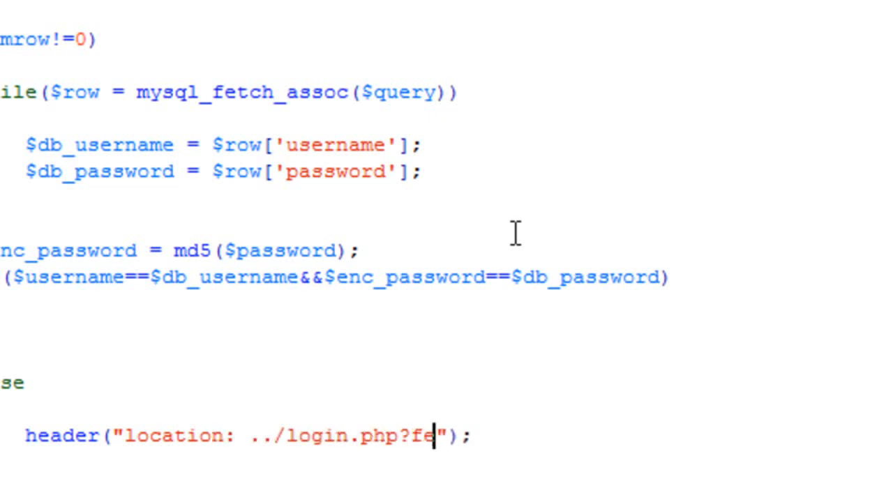
type("edback")
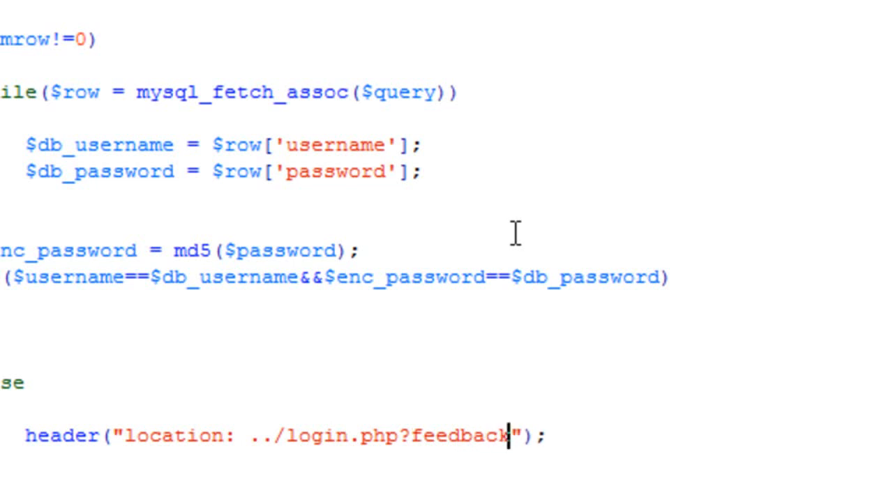
type("=")
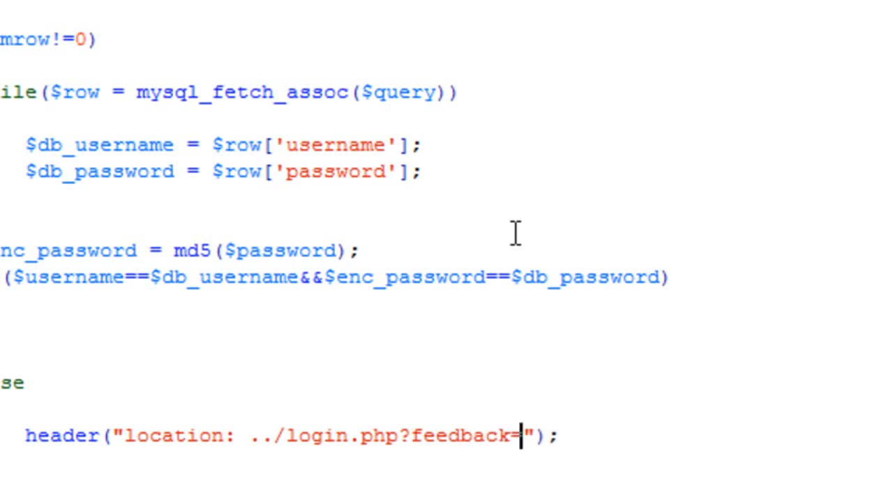
type("Incor")
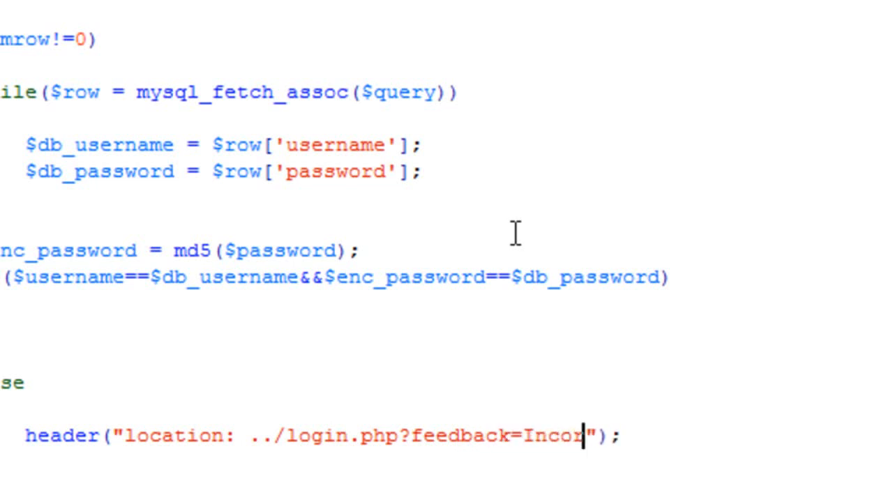
type("rect P")
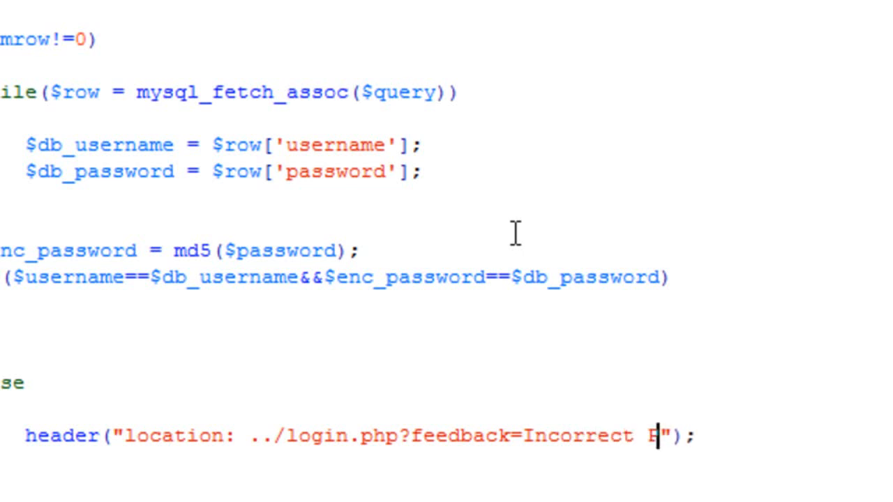
type("assword")
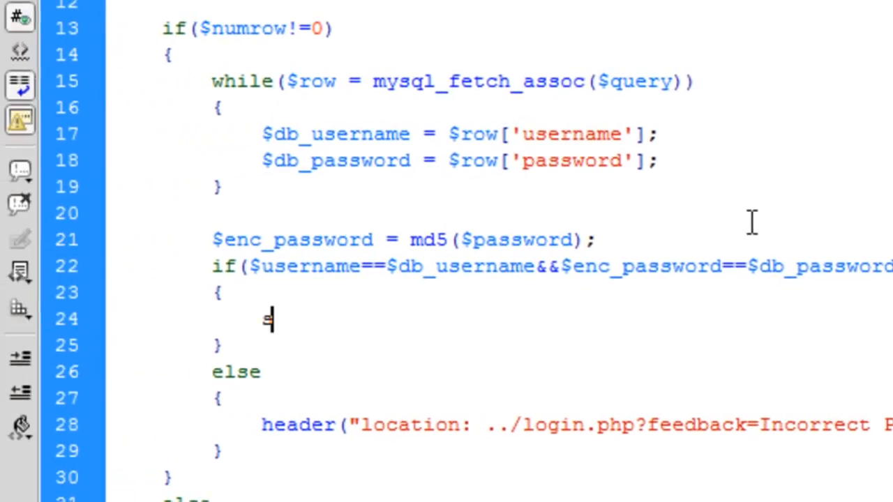
Step: On a match, call session_start() and set $_SESSION['username']=$db_username
type("session_start();")
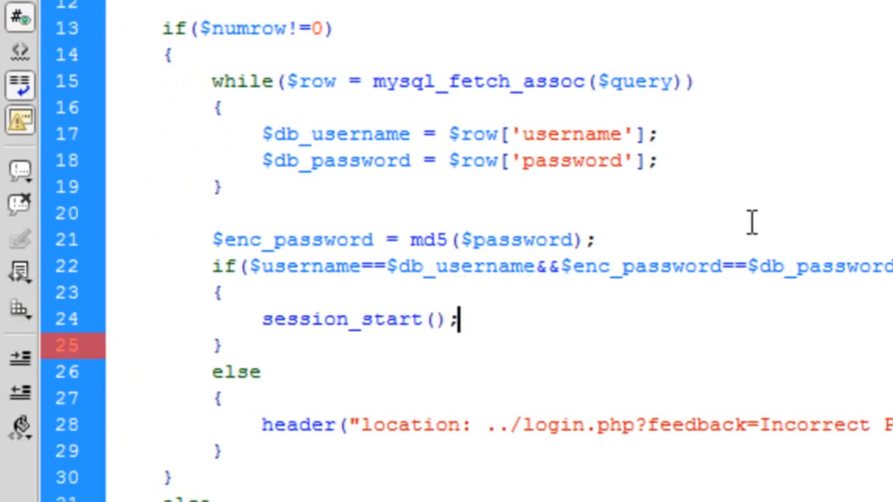
key("enter")
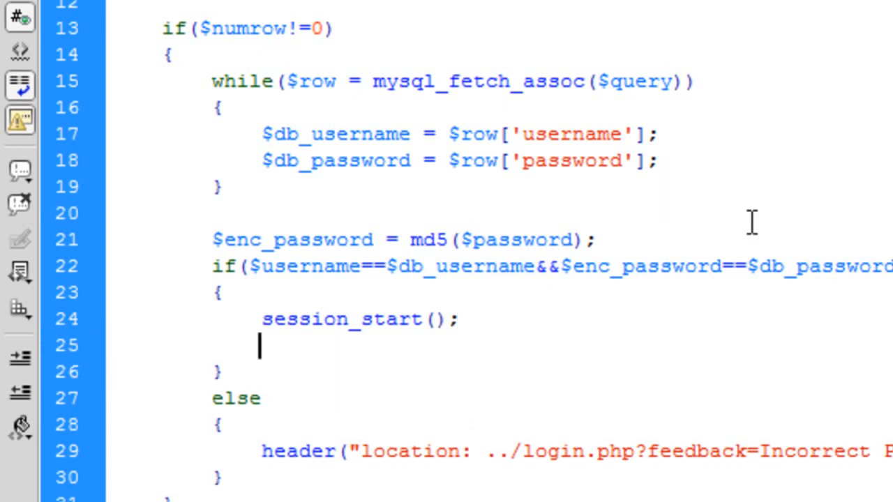
type("$_SESSION")
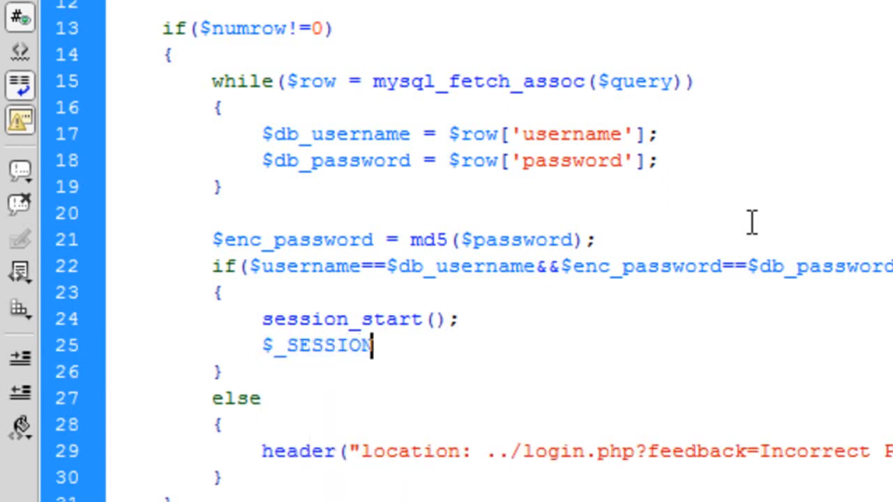
type("['u'];")
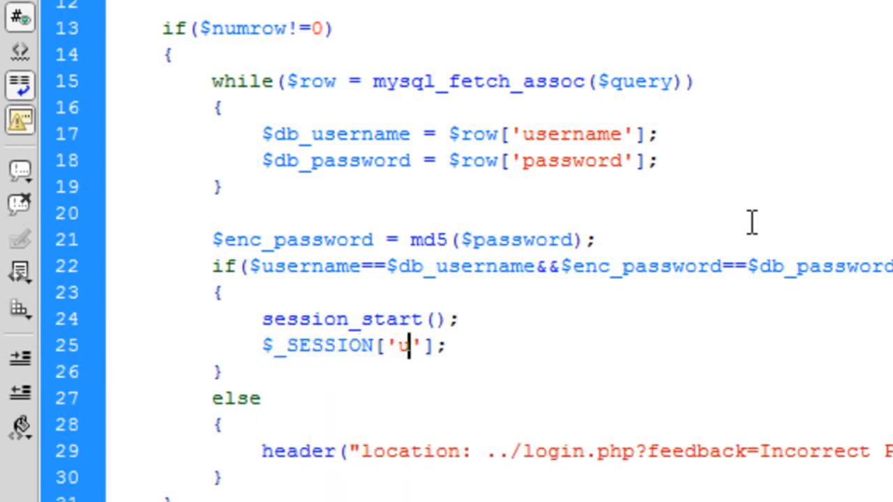
type("sername")
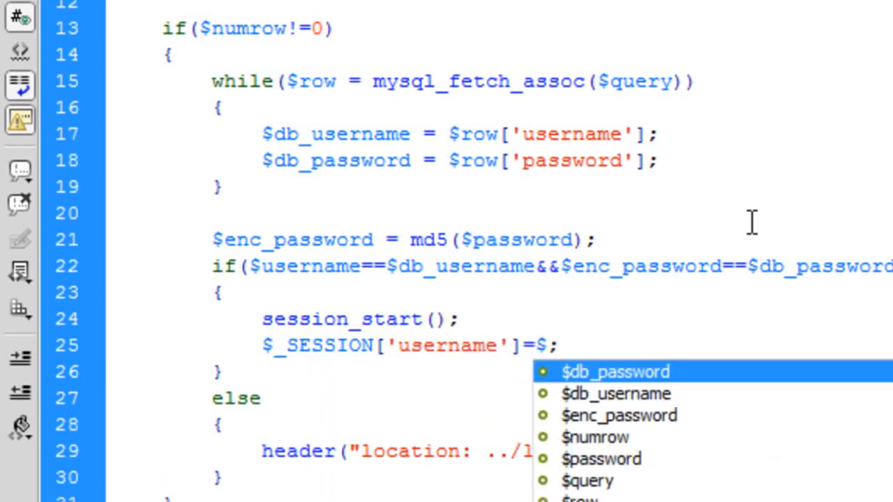
type("db")
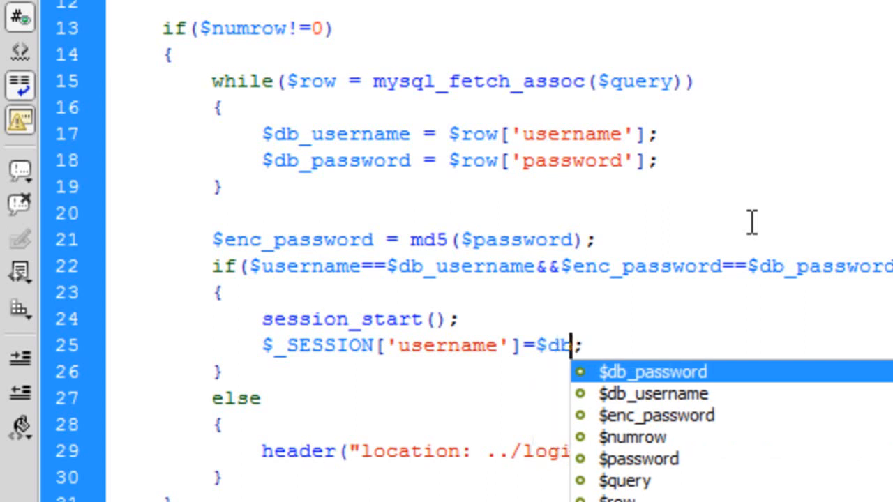
type("users")
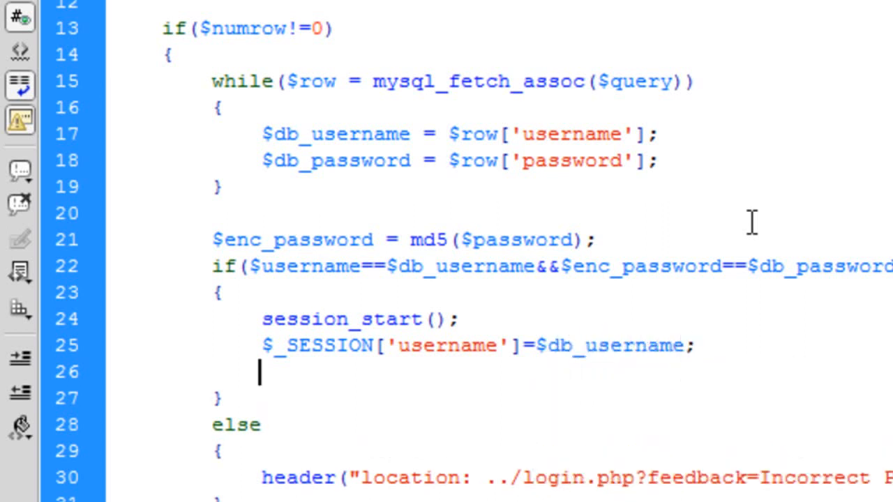
Step: Add header("location: ../members.php") to redirect logged-in users
type("hea")
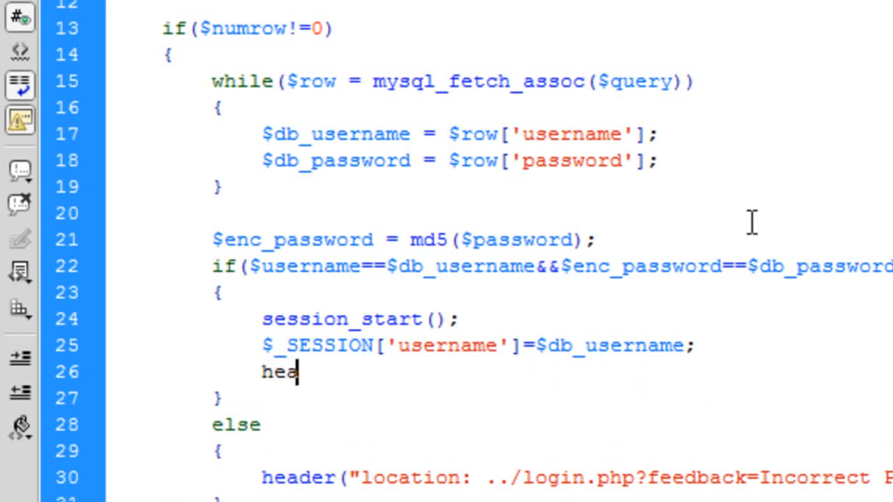
type("der(\"\");")
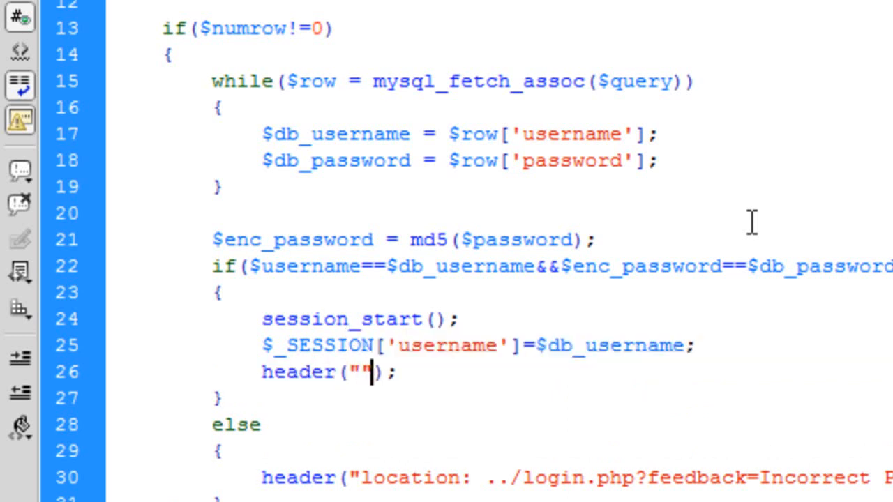
type("location: ../members.php")
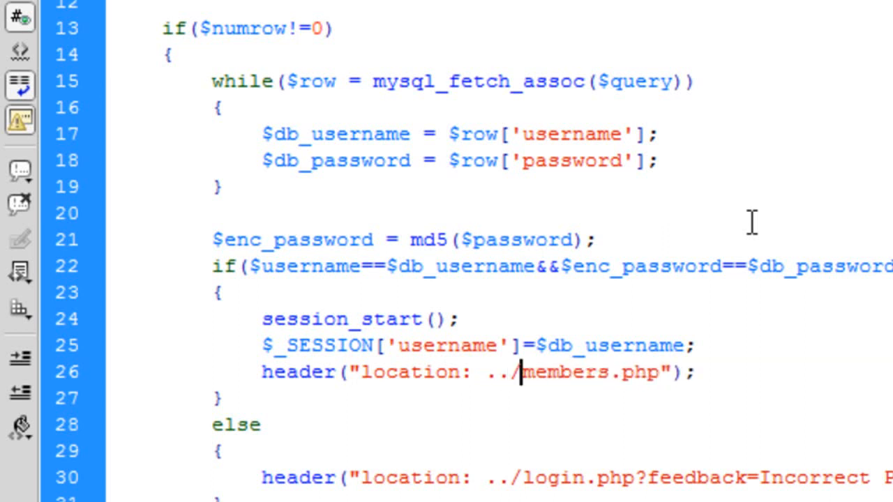
left_click(519, 371)
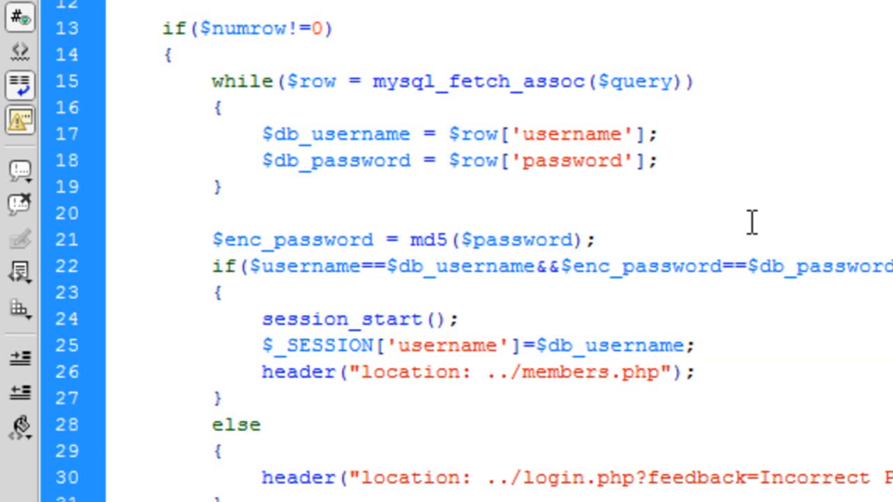
left_click(522, 371)
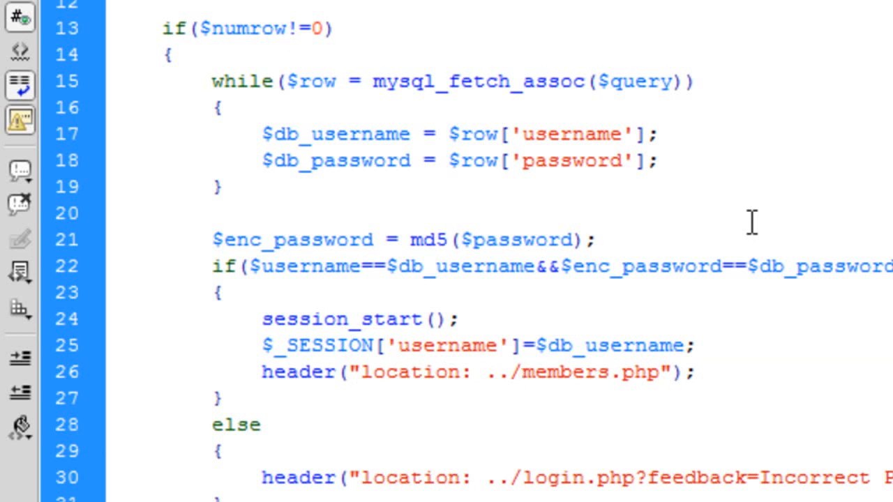
mouse_move(770, 183)
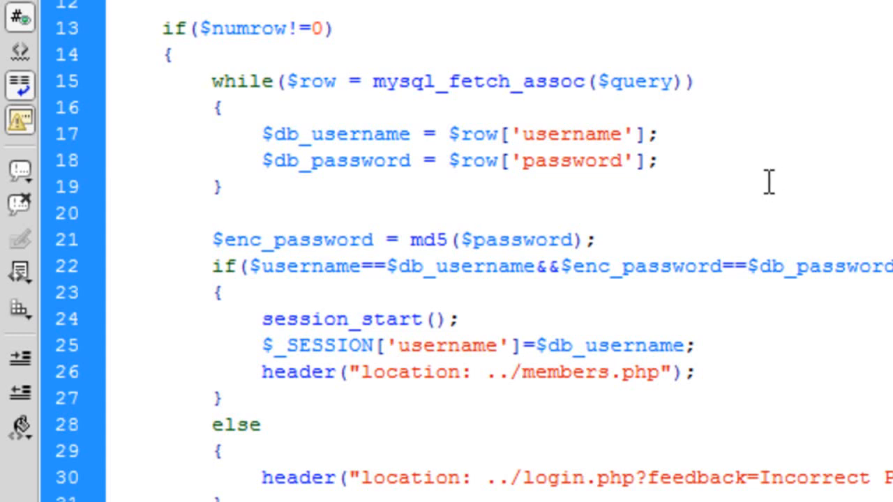
Step: Test the login form with empty fields and then the nonexistent username 'afhdah'
left_click(518, 371)
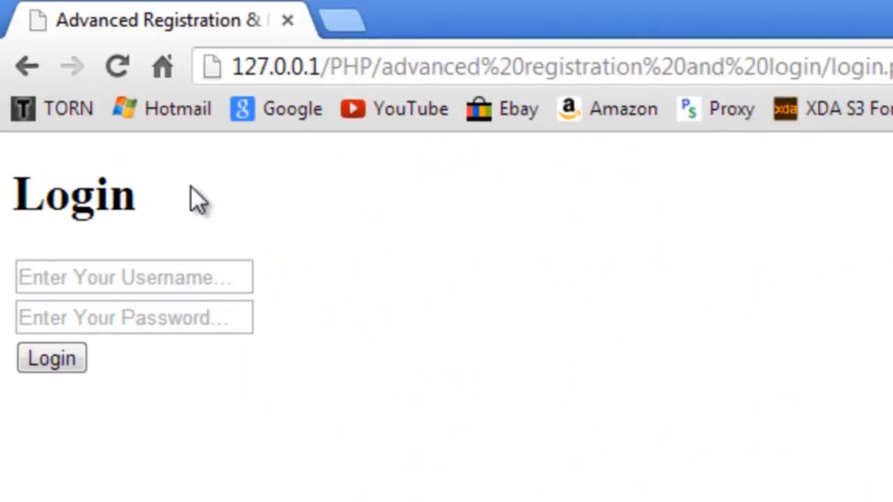
left_click(133, 276)
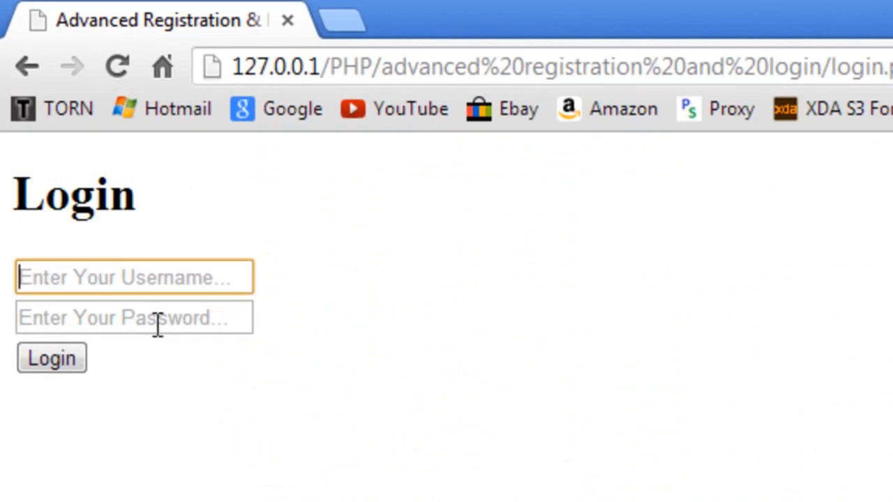
left_click(51, 357)
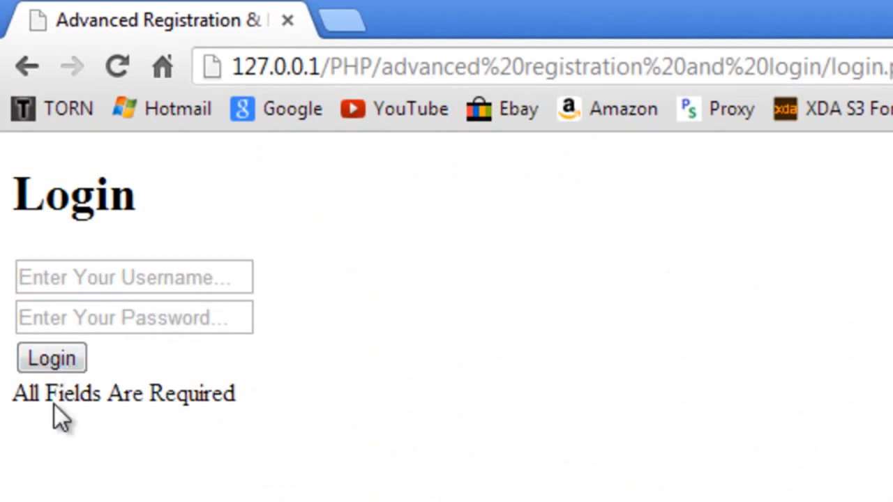
type("afhdah")
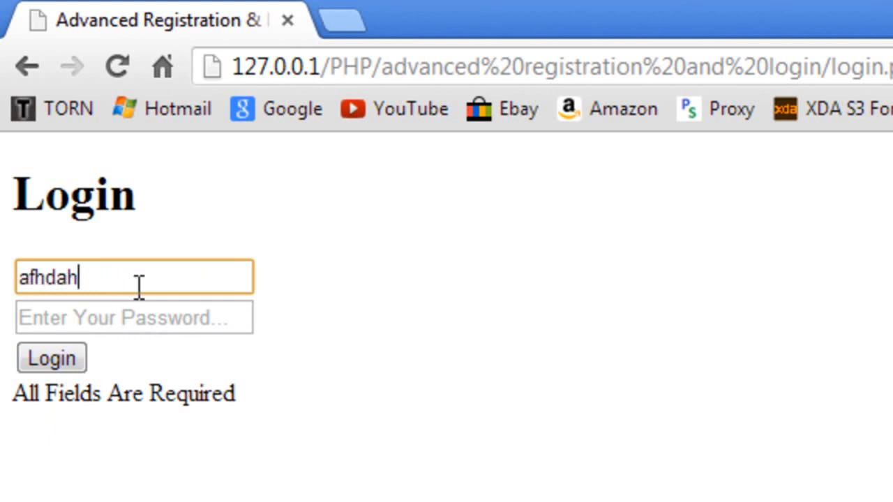
left_click(52, 357)
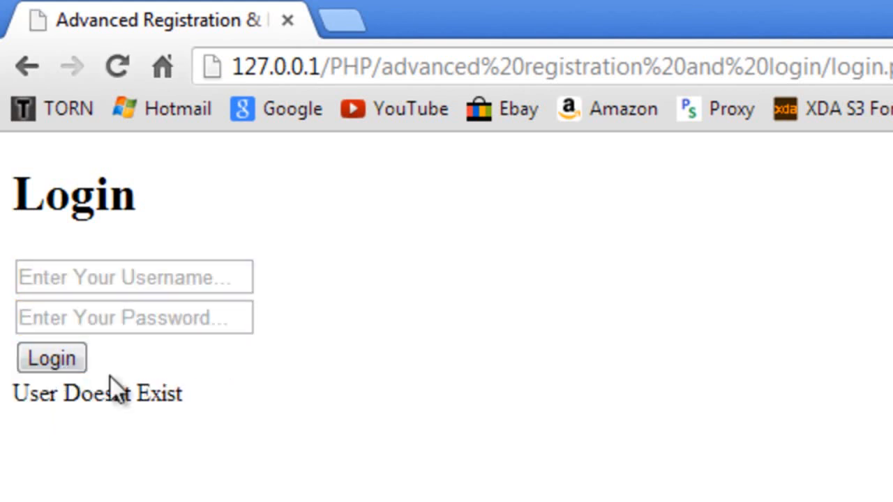
Step: Log in as ash with the real credentials and reach the Members Area welcome page
left_click(134, 276)
type("ash")
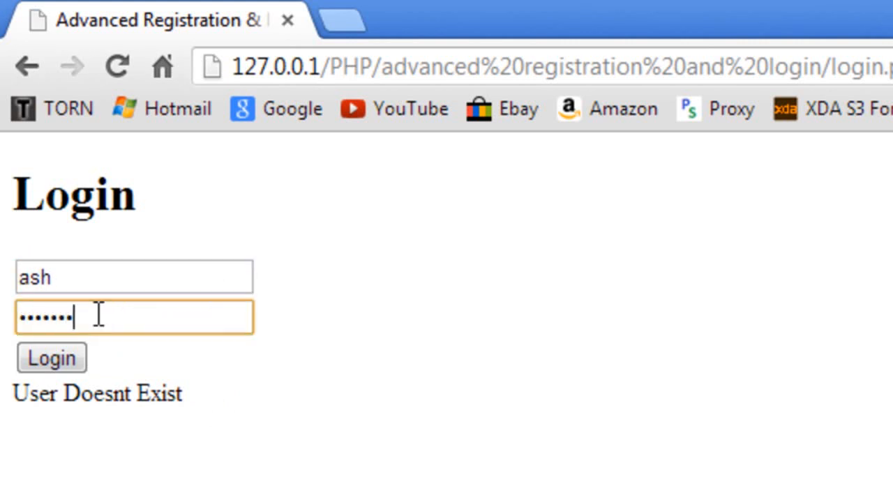
left_click(50, 357)
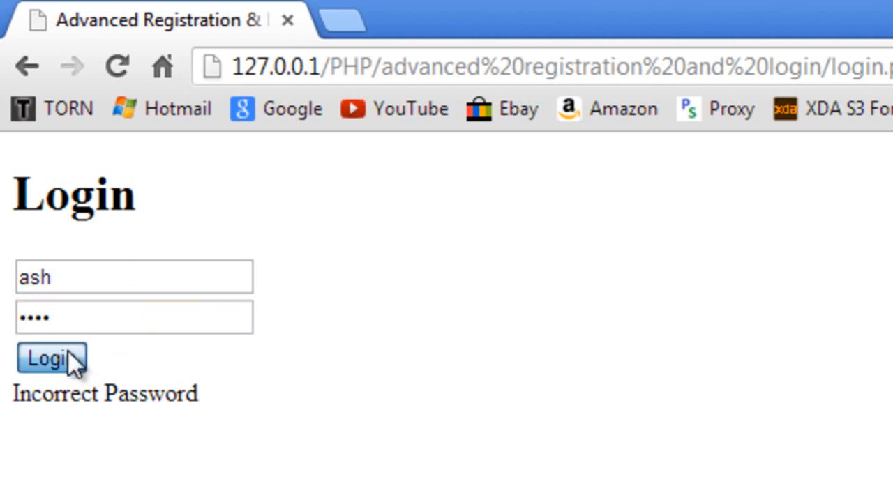
left_click(50, 357)
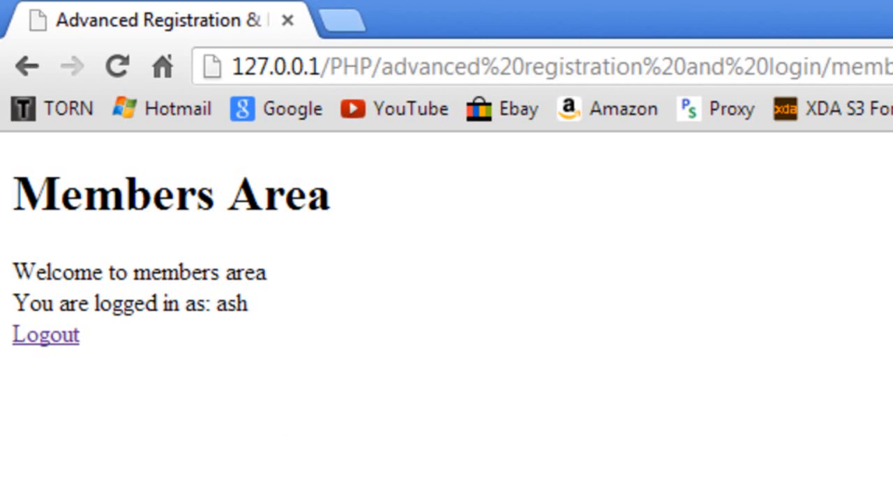
left_click(45, 335)
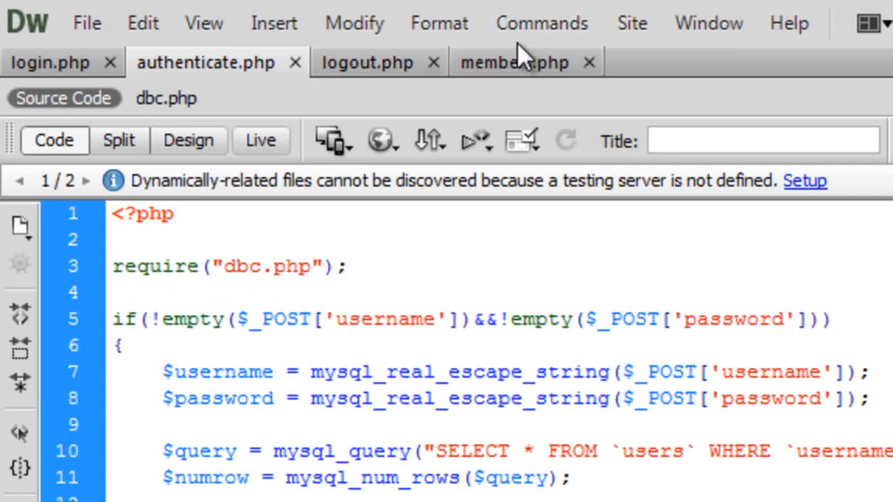
Step: Show members.php and highlight the session username check and the else block
left_click(516, 62)
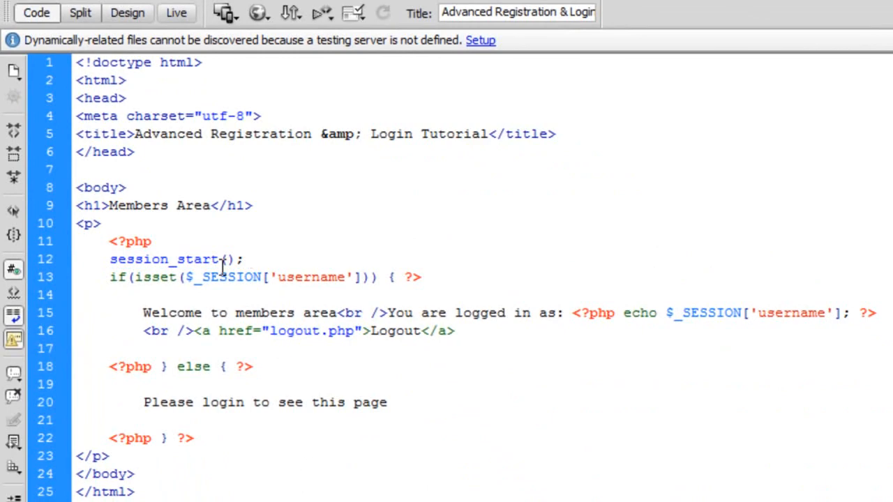
left_click(249, 258)
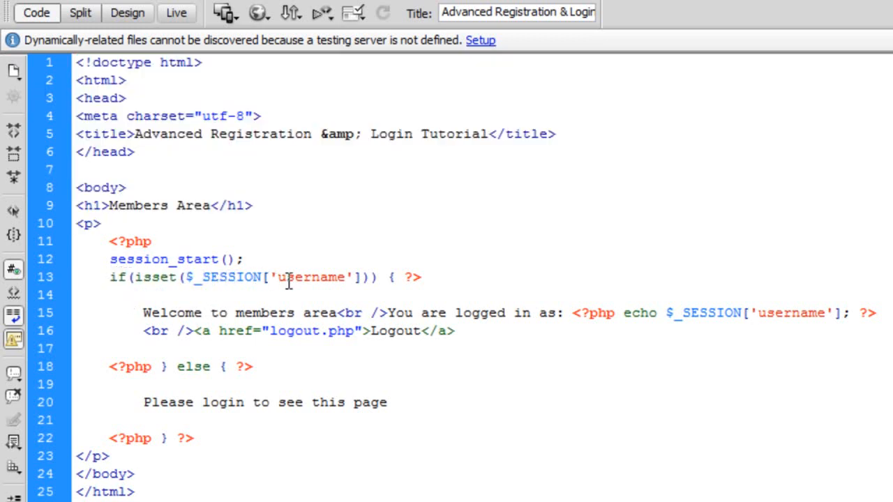
left_click(410, 276)
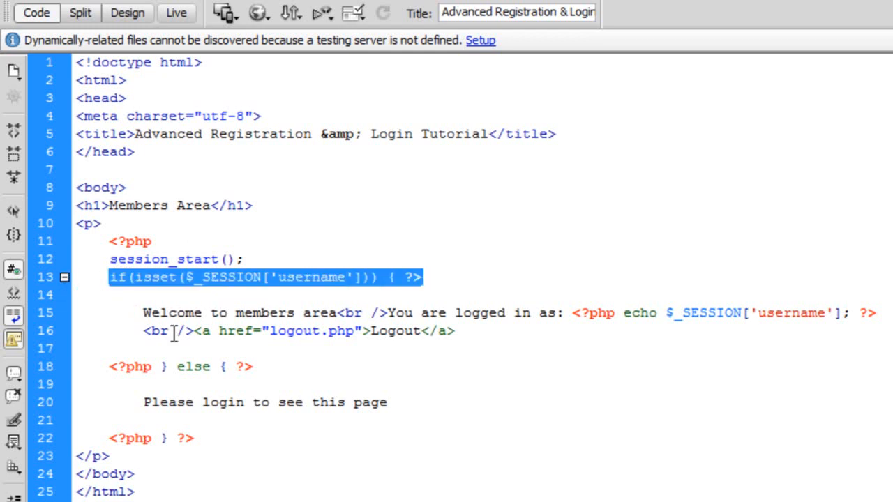
left_click(179, 366)
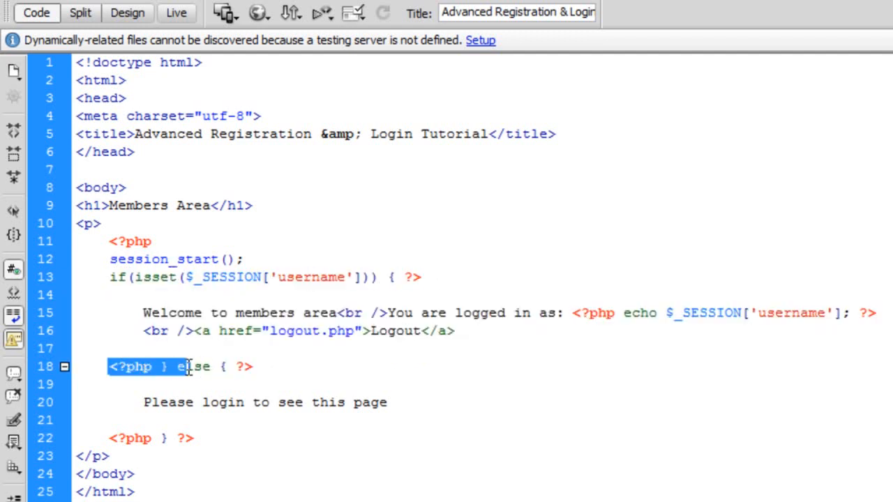
left_click(334, 370)
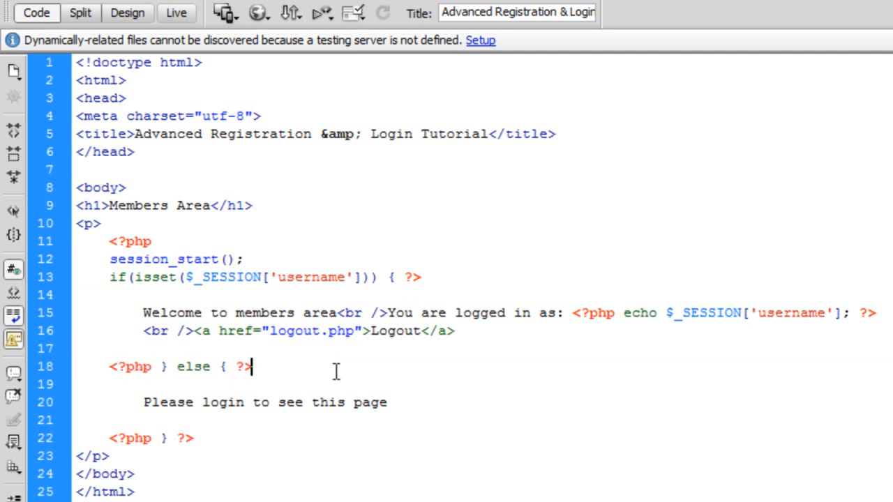
Step: Highlight the Logout link, the session username echo and the 'Please login' message
double_click(405, 331)
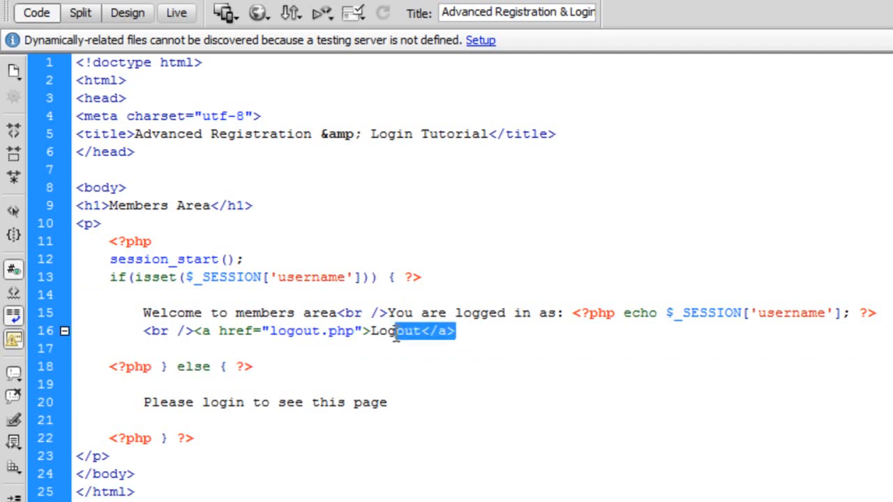
left_click(362, 368)
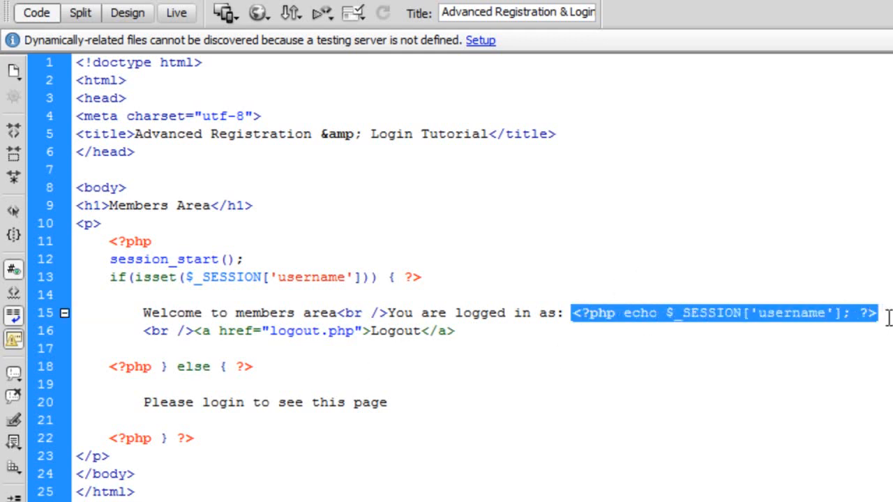
left_click(879, 312)
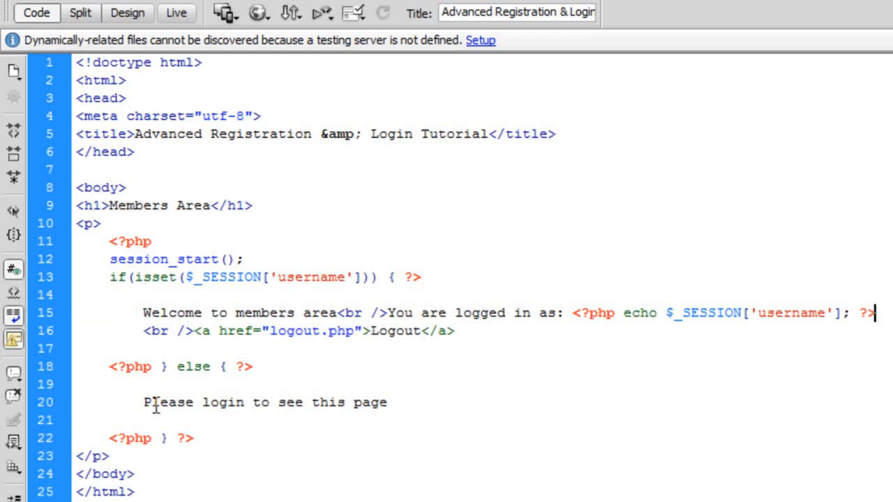
triple_click(181, 367)
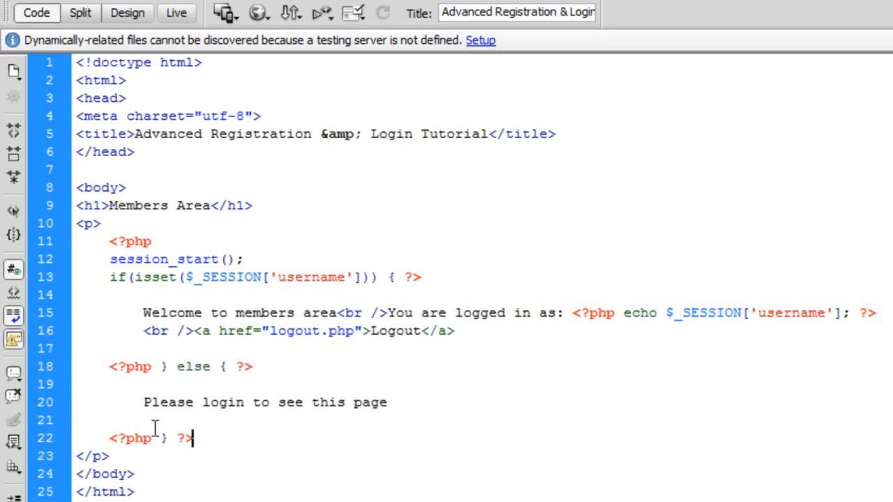
left_click_drag(142, 402, 387, 402)
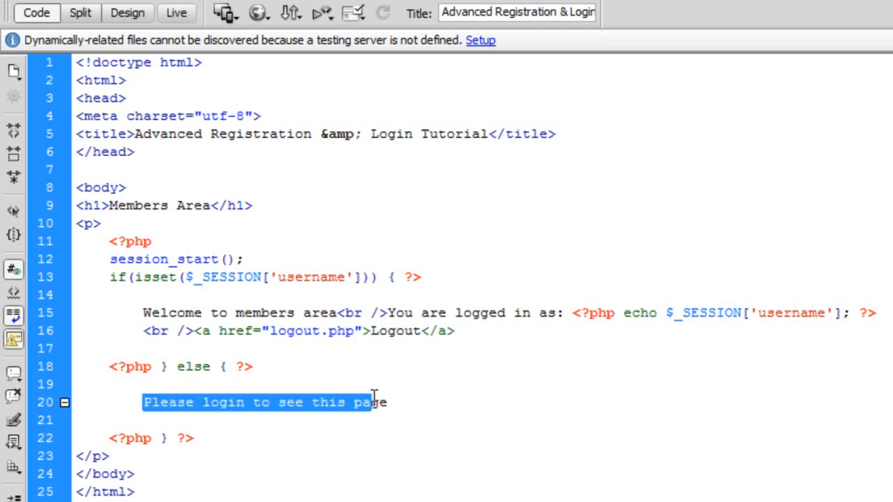
left_click(387, 402)
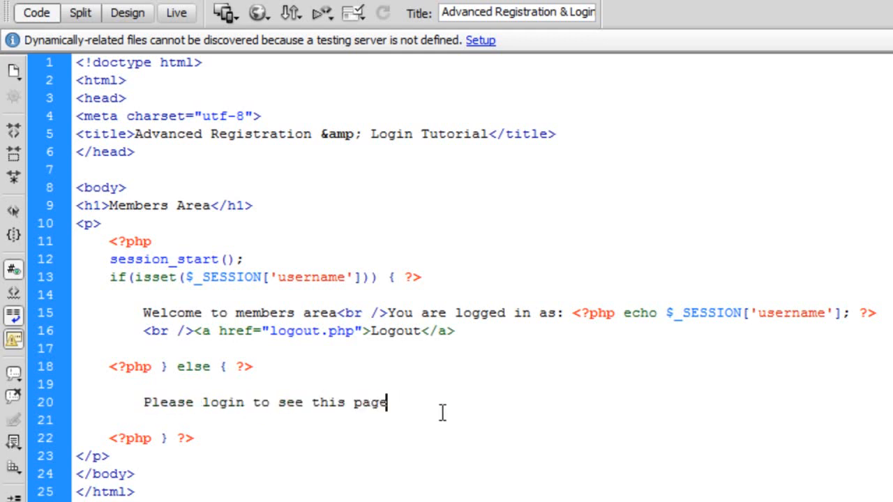
mouse_move(413, 348)
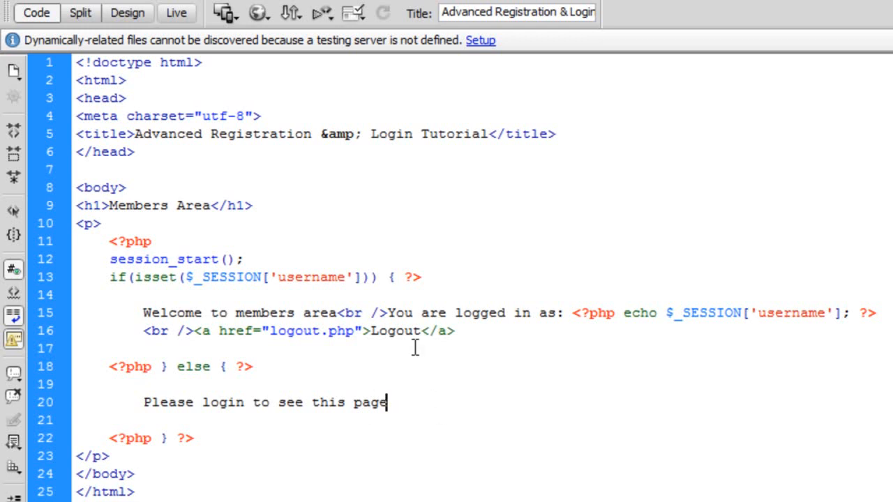
mouse_move(421, 346)
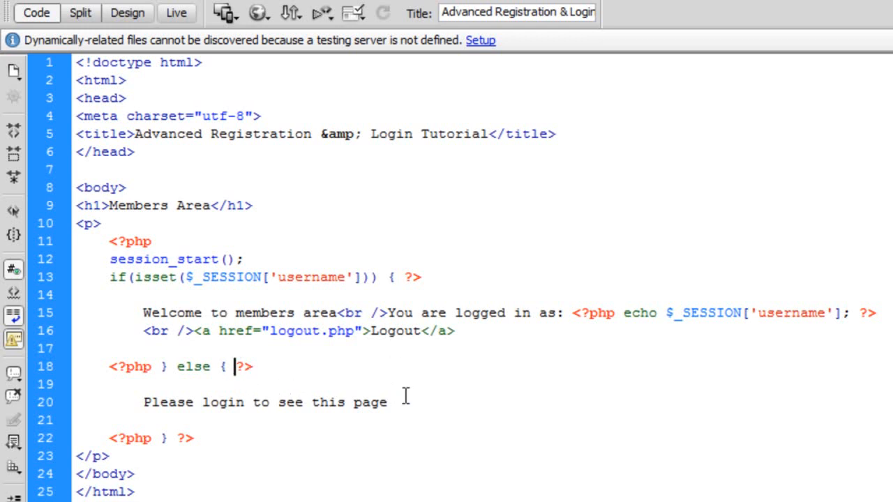
Step: Briefly type 'header' after the login message and erase it again
type("header")
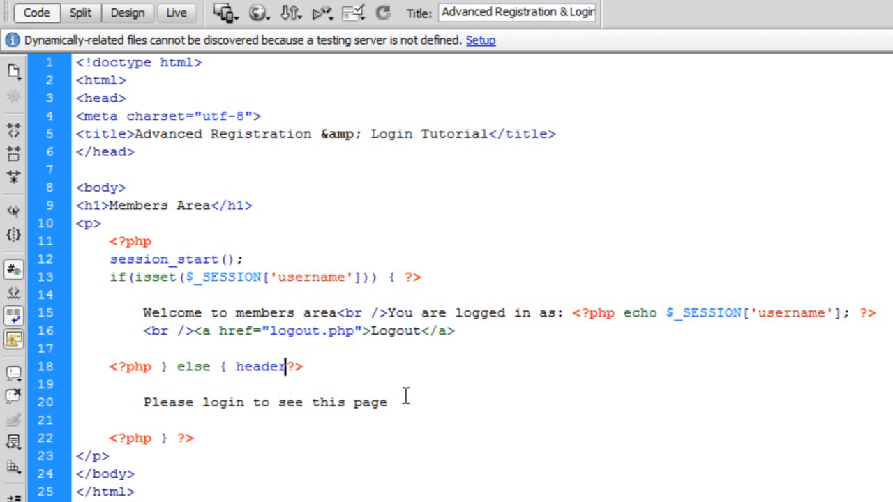
key("Backspace")
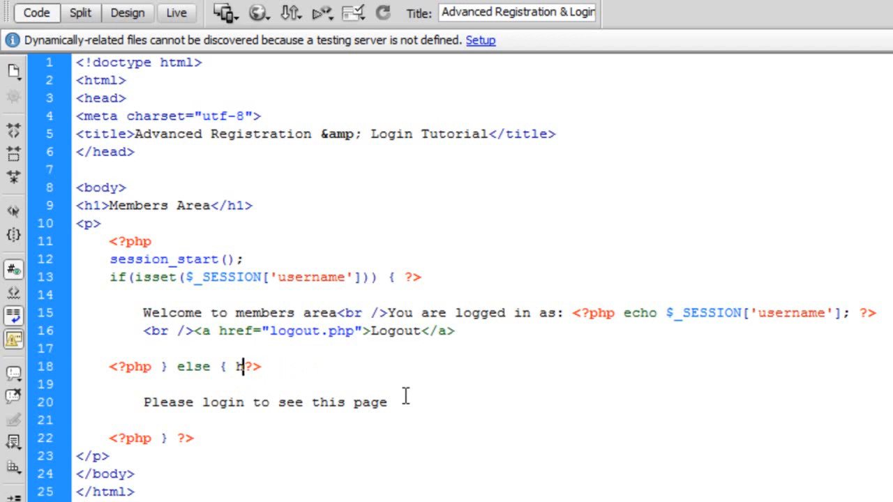
key("Backspace")
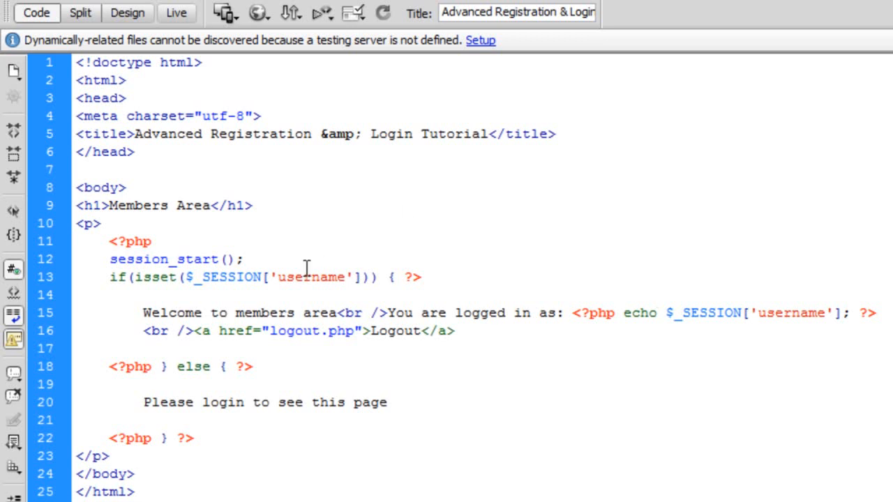
left_click(386, 402)
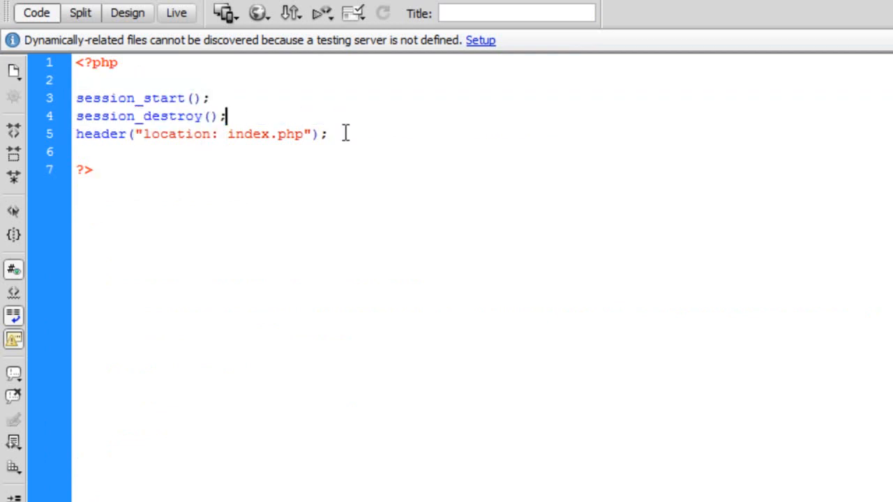
Step: Highlight the session_start line at the top of logout.php
left_click_drag(142, 134, 328, 134)
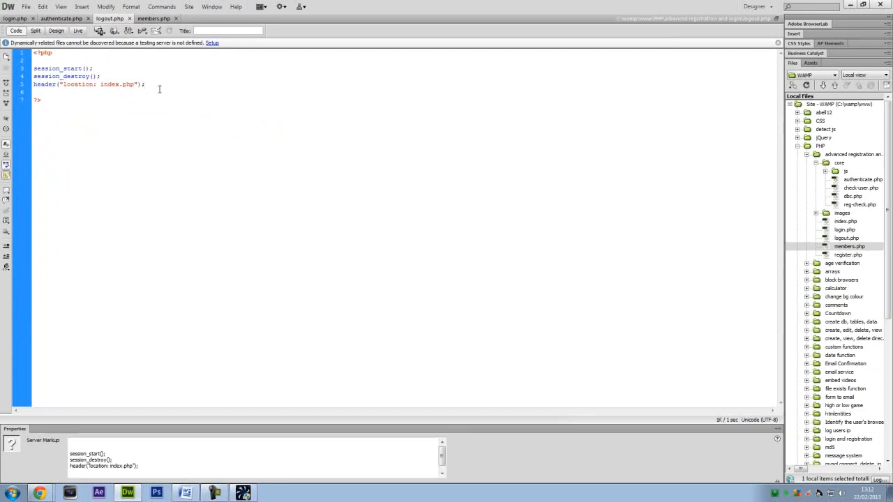
left_click(144, 83)
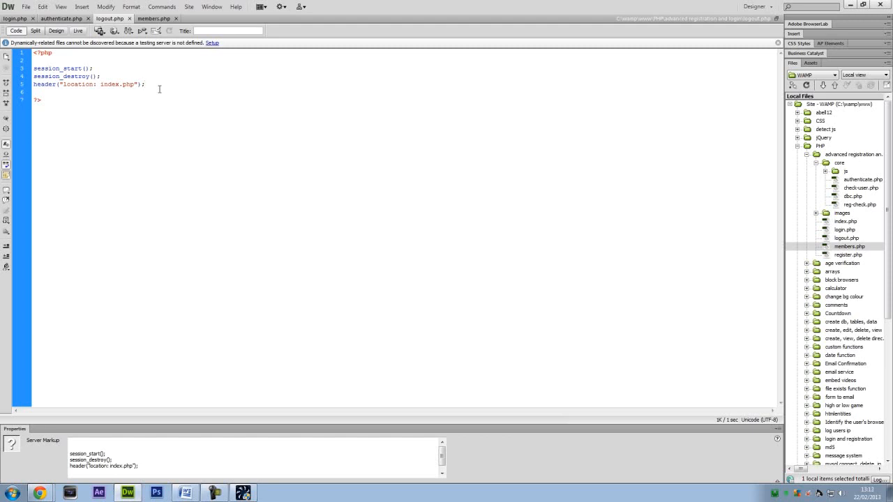
left_click(142, 84)
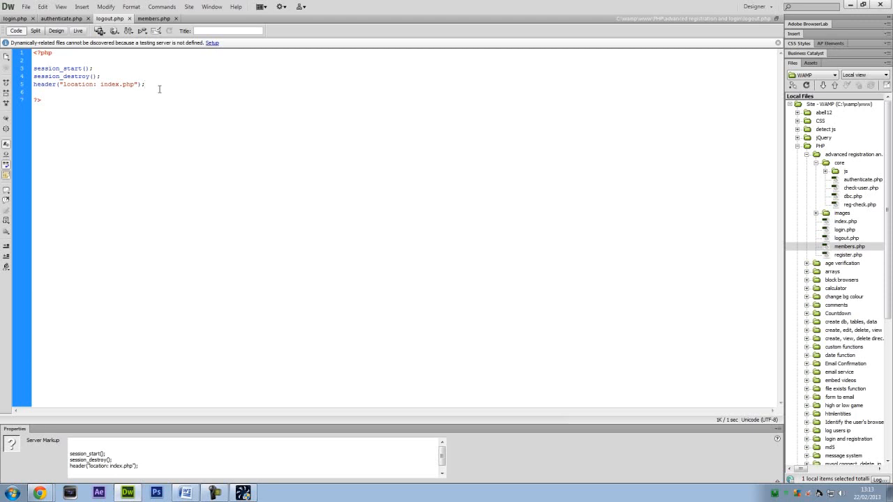
left_click(143, 84)
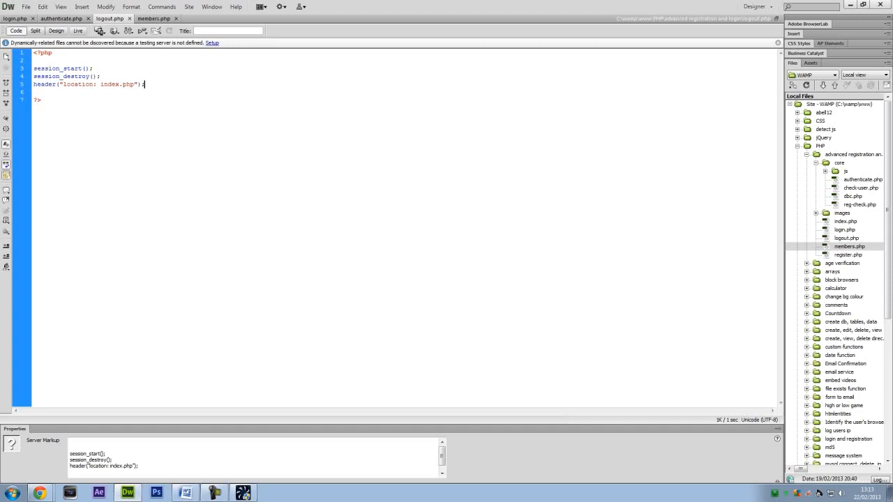